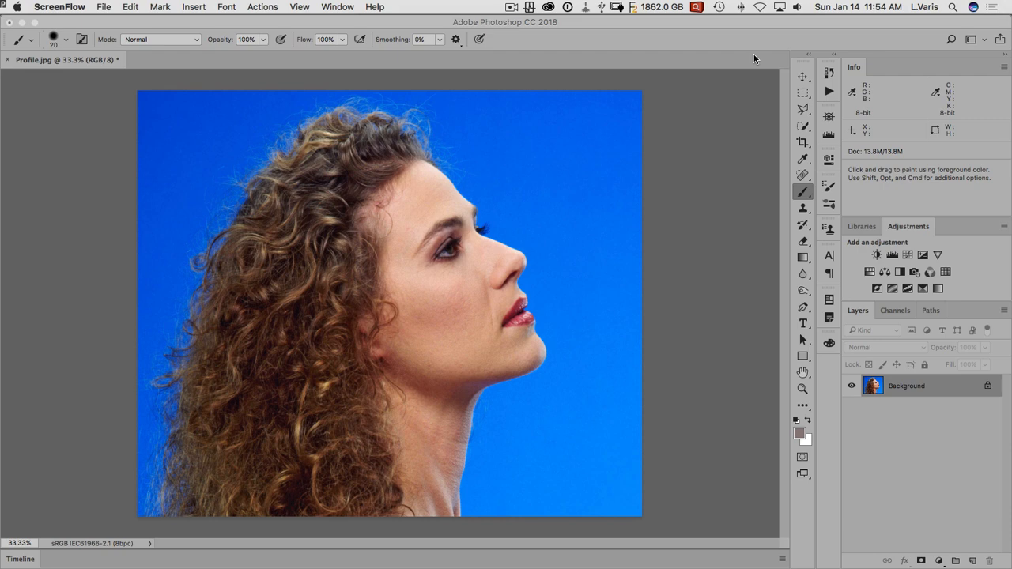
mouse_move(546, 355)
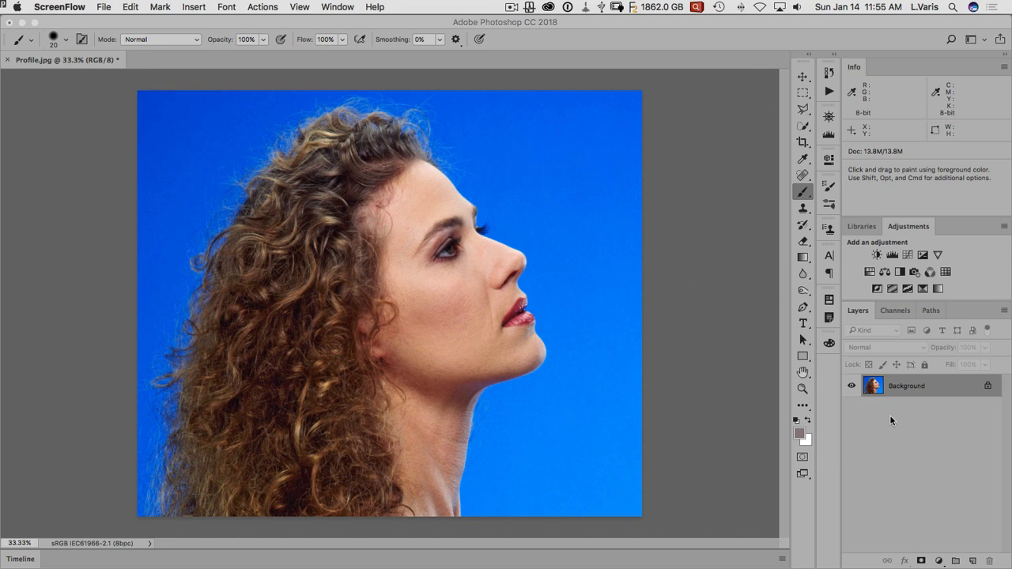
Convert the locked Background of the portrait into an editable layer named Layer 0
click(872, 386)
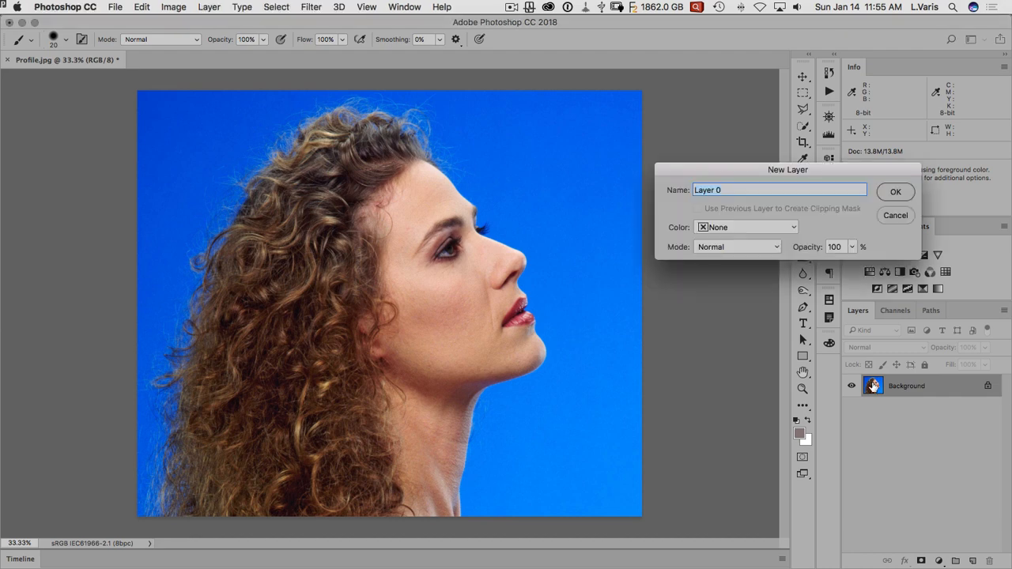
mouse_move(886, 192)
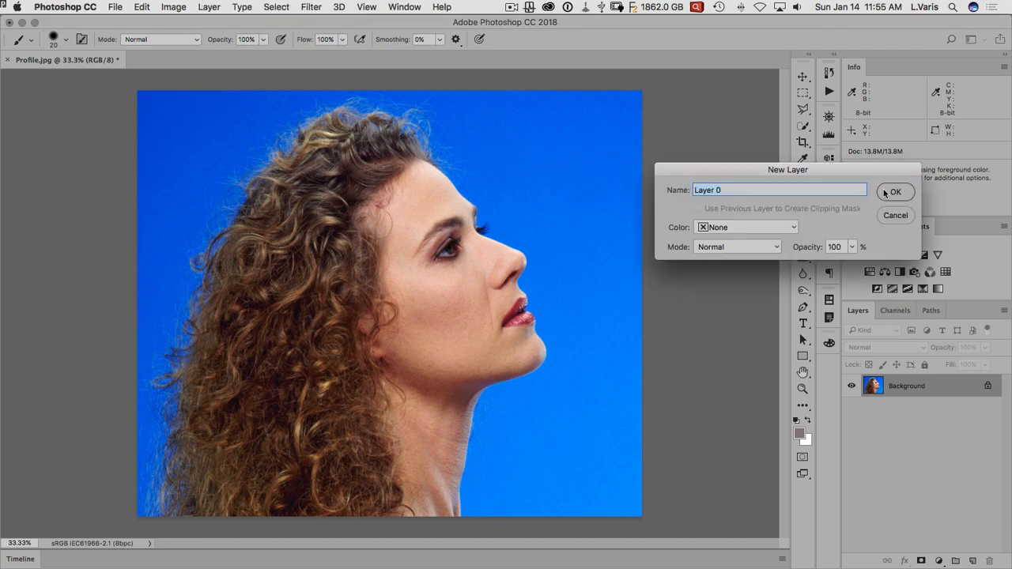
click(894, 192)
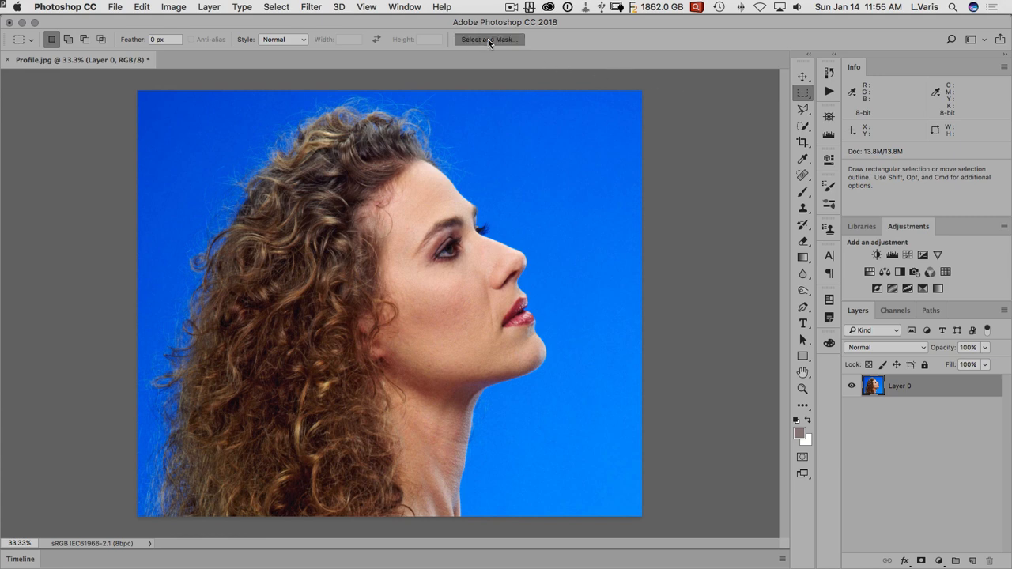
Open Select and Mask on Layer 0 and browse view modes, keeping Onion Skin
click(486, 40)
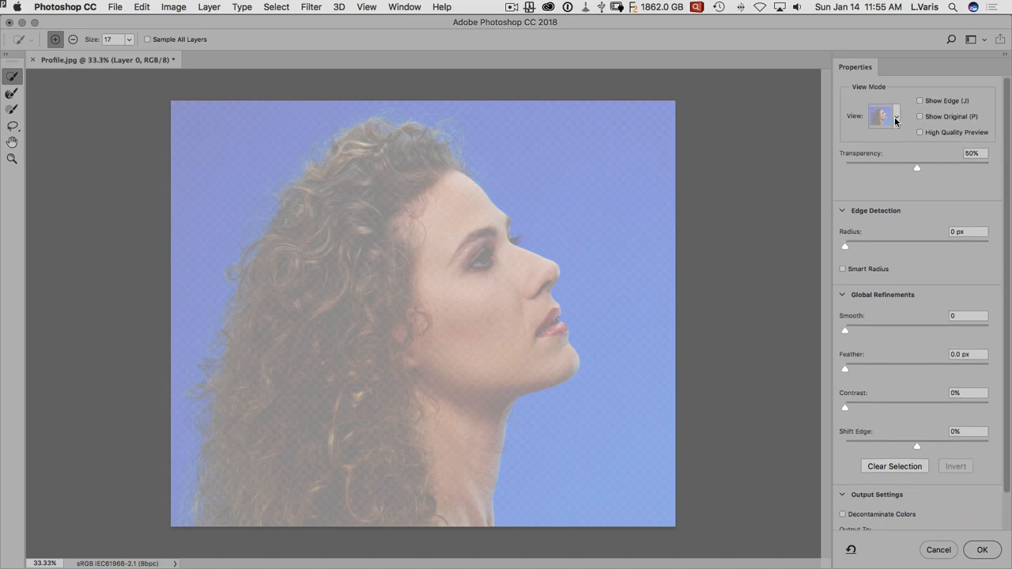
click(896, 116)
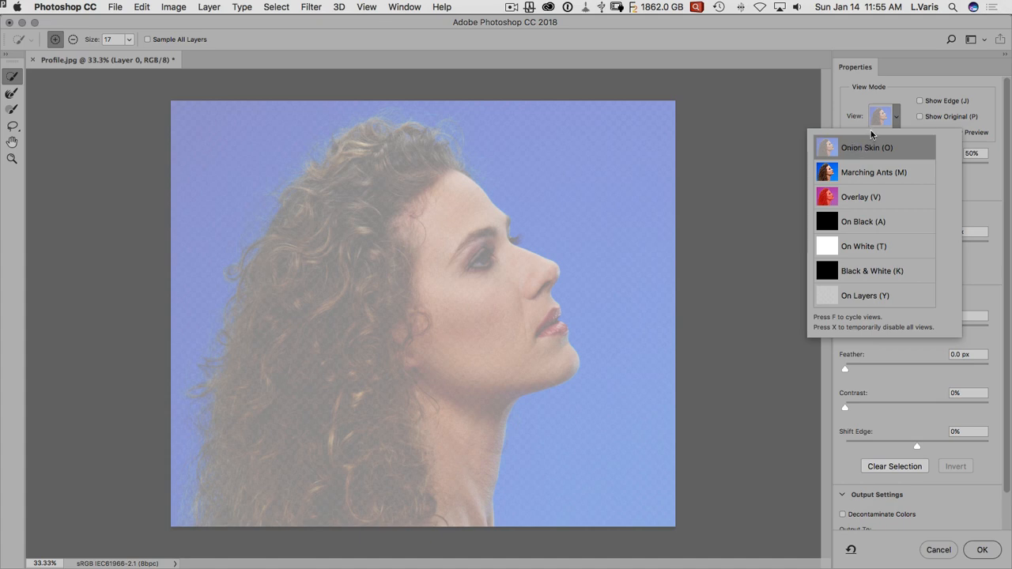
mouse_move(887, 120)
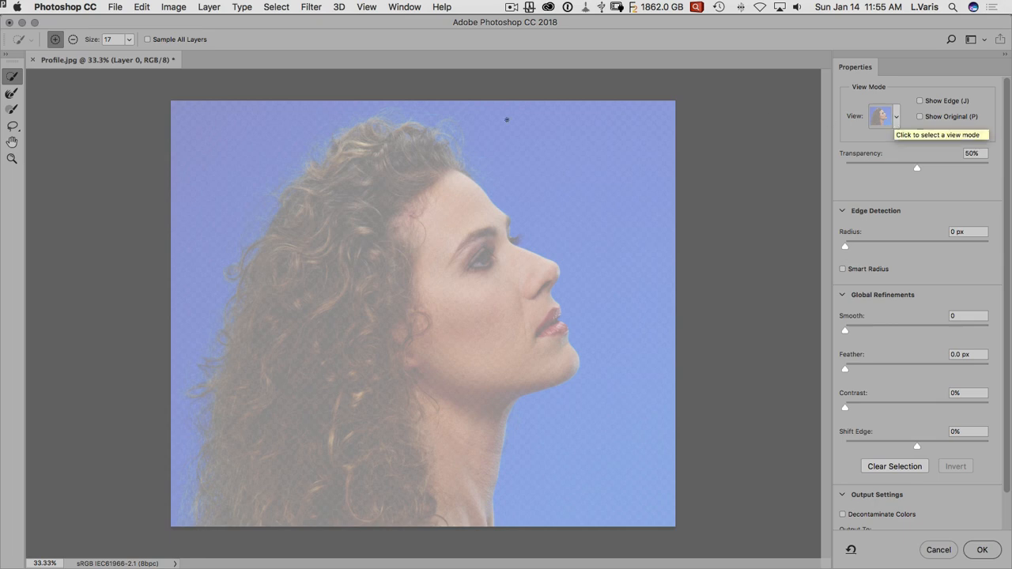
mouse_move(10, 78)
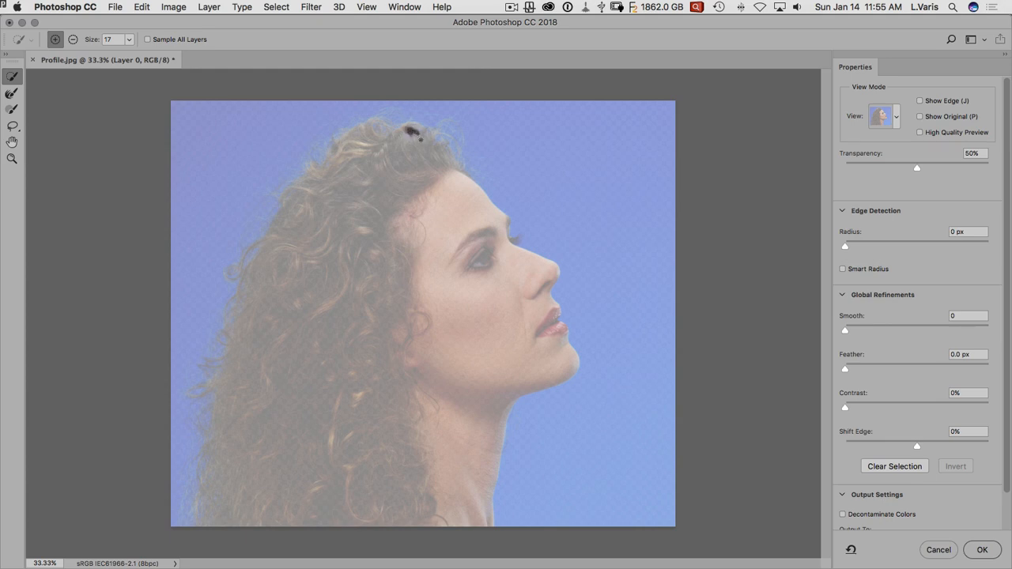
Quick-select the top curls, then extend the selection across hair, face and neck
drag(396, 134, 442, 150)
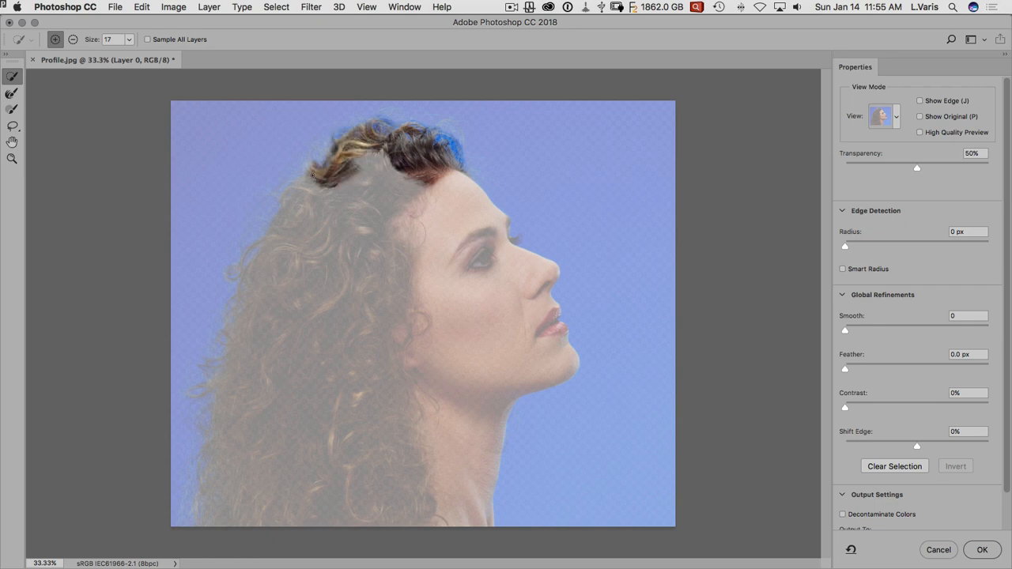
drag(308, 166, 261, 261)
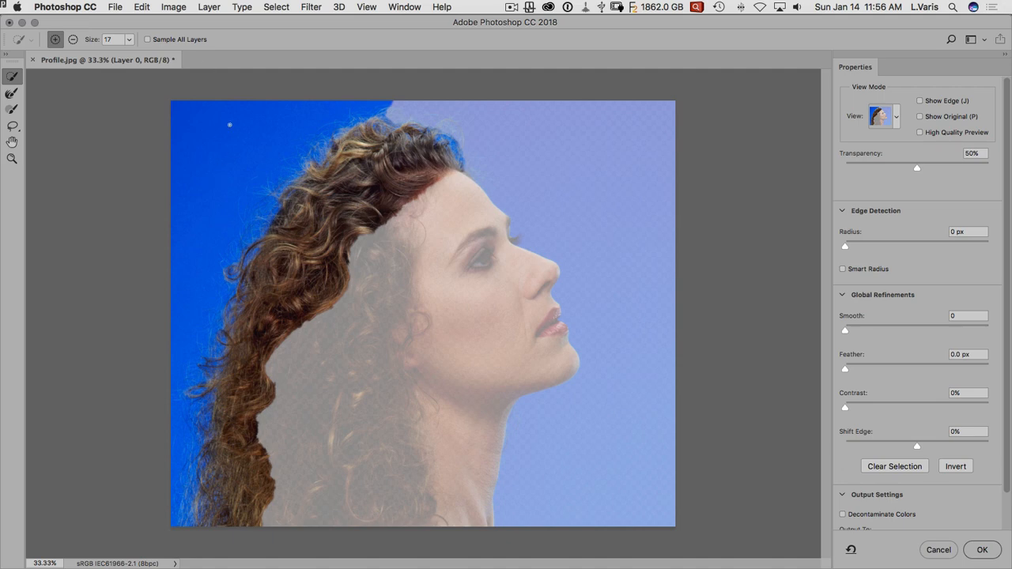
mouse_move(207, 121)
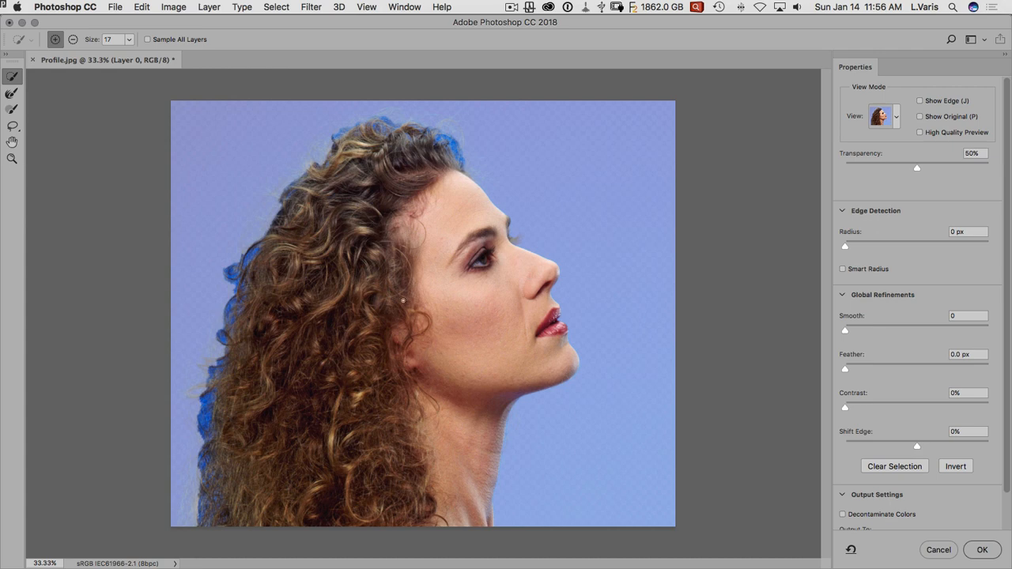
mouse_move(443, 288)
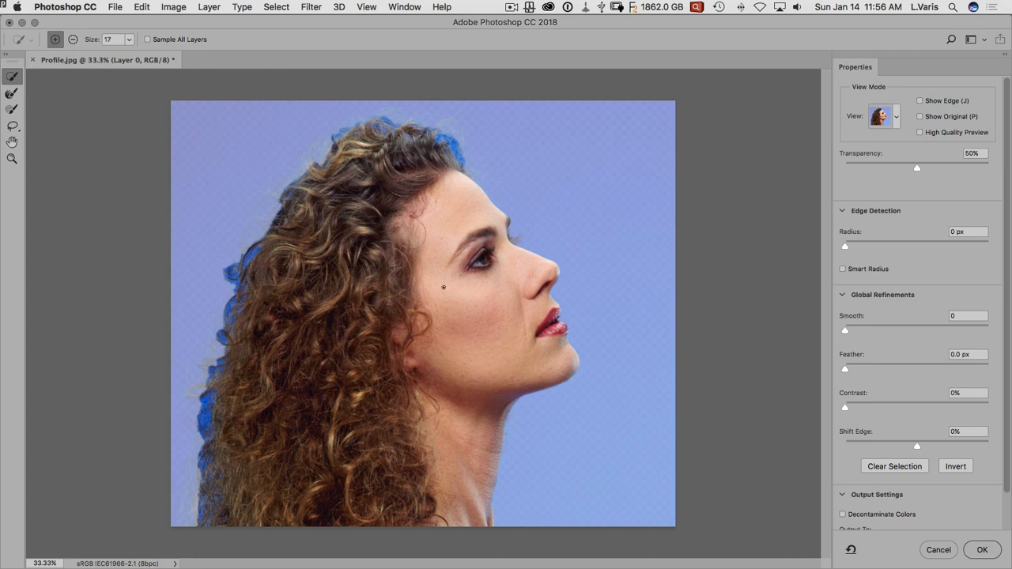
mouse_move(727, 177)
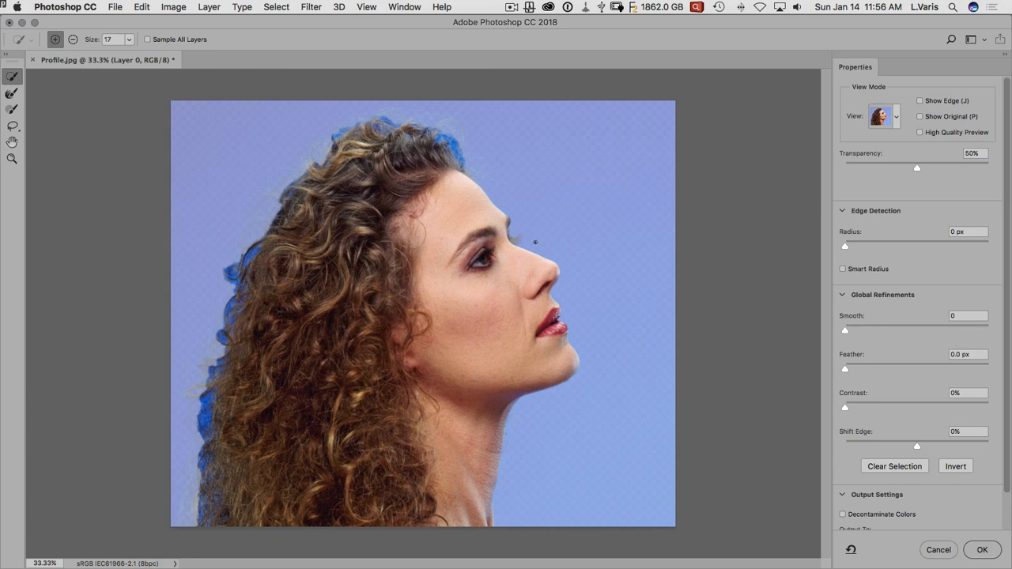
mouse_move(845, 249)
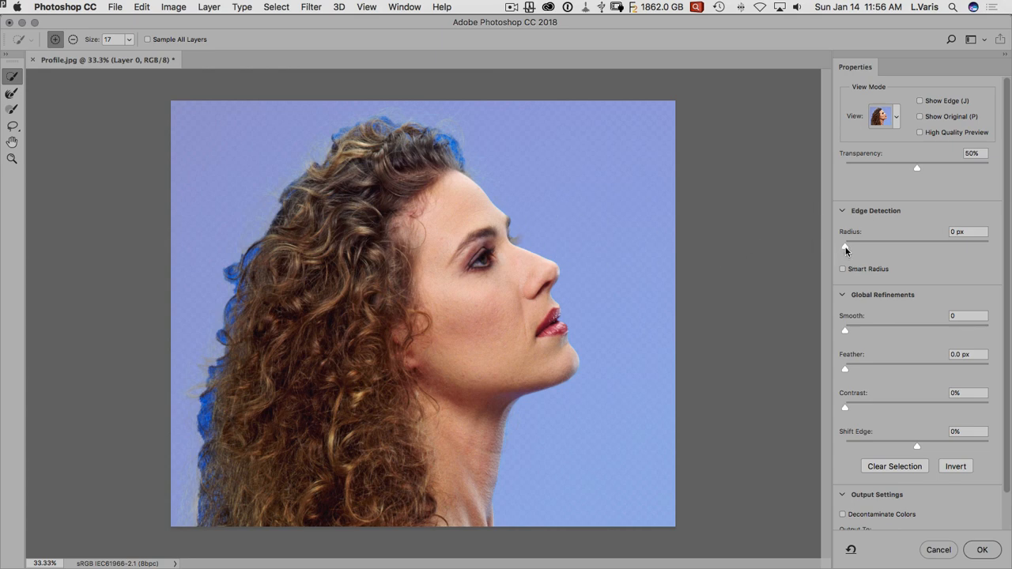
Set the Edge Detection Radius to 9 px
drag(845, 246, 875, 246)
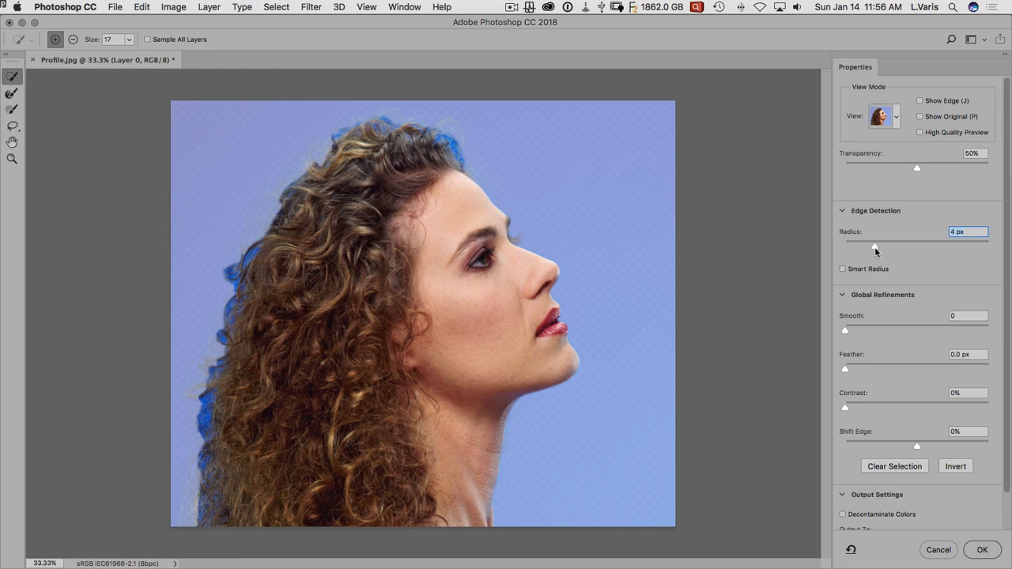
drag(876, 246, 903, 245)
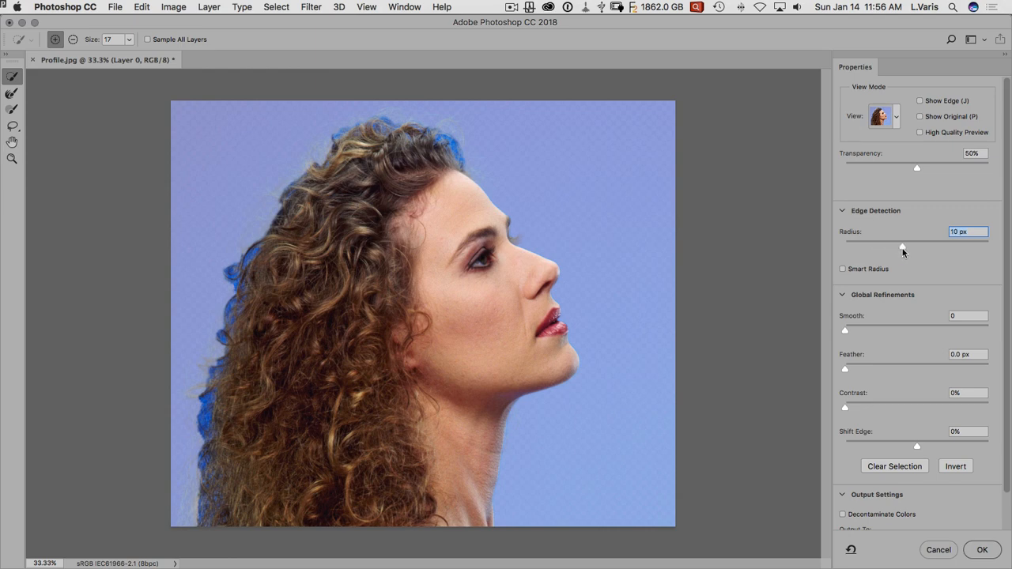
drag(917, 246, 901, 245)
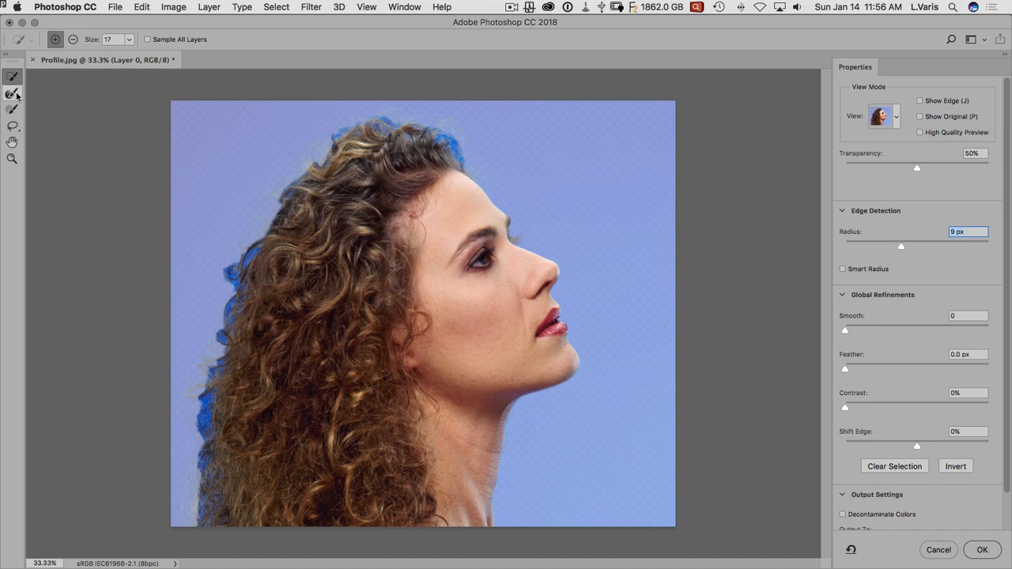
Refine-edge brush the left, top and lower-left curls to remove blue fringe
click(11, 93)
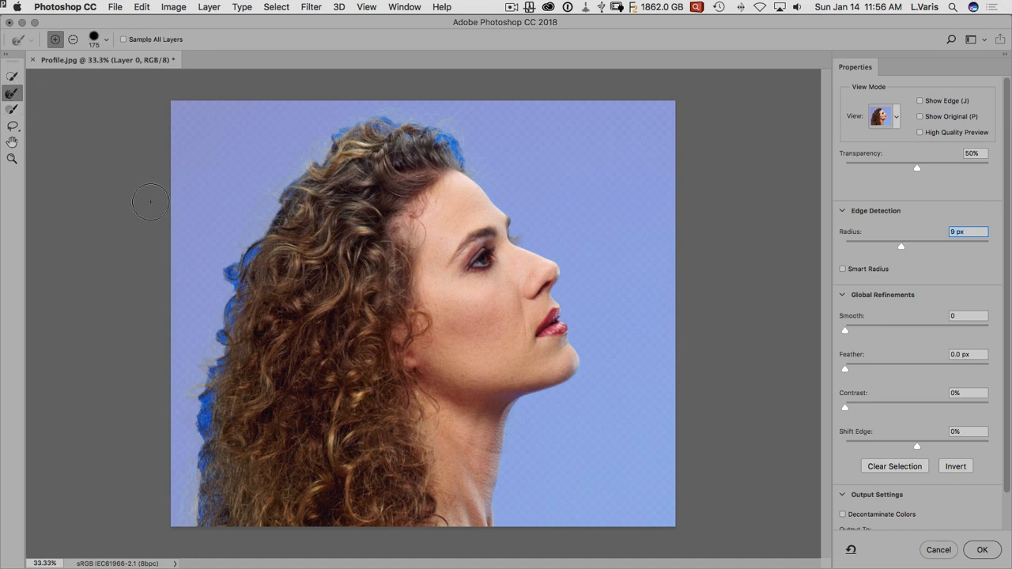
drag(150, 201, 205, 393)
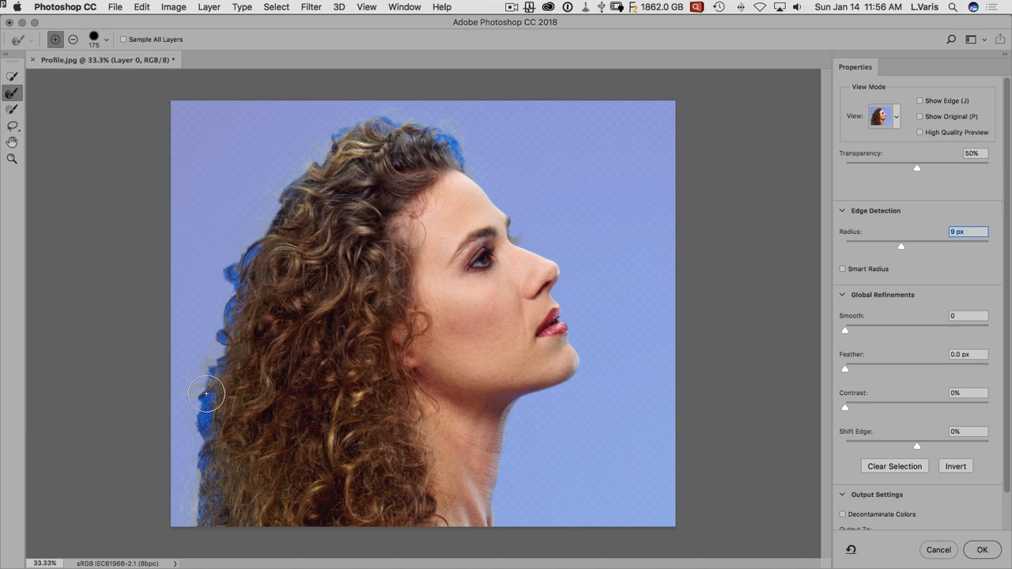
drag(206, 394, 206, 369)
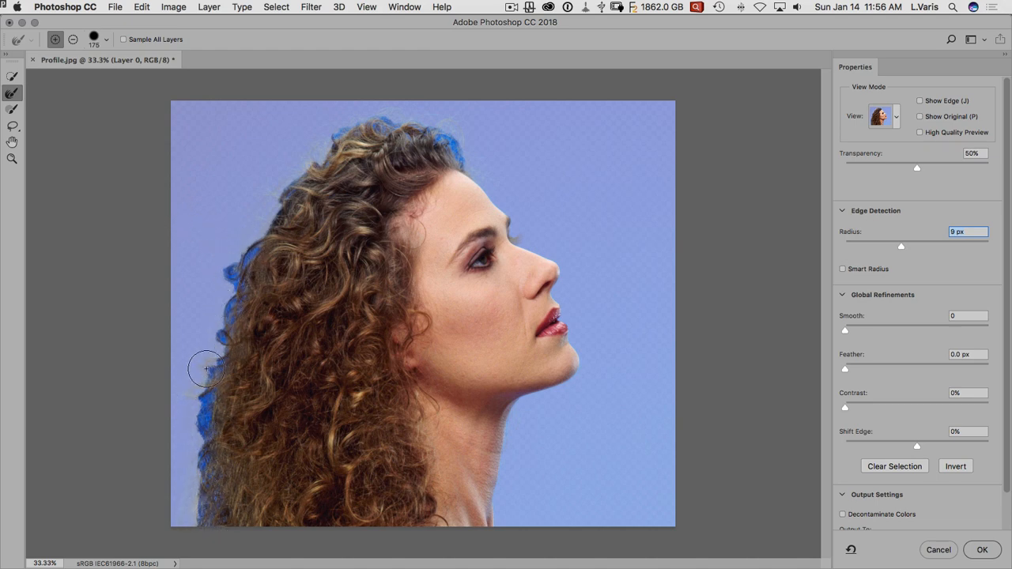
drag(207, 369, 354, 118)
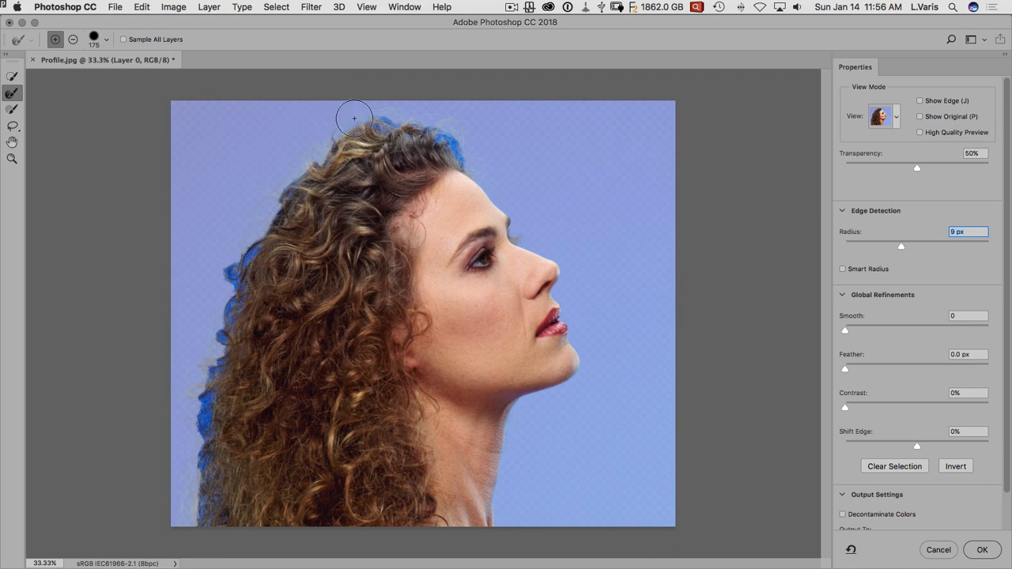
drag(354, 119, 467, 143)
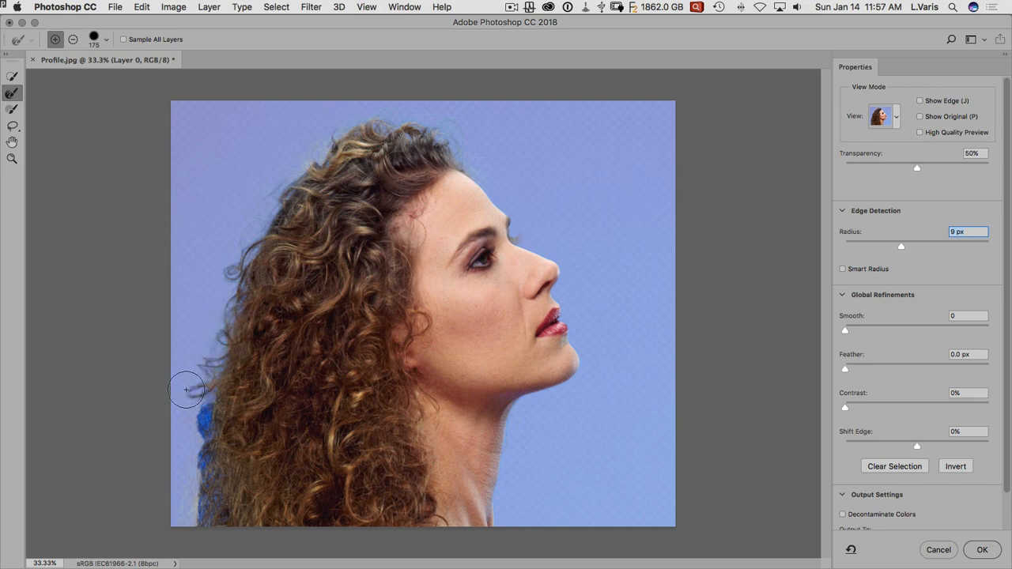
drag(186, 390, 189, 485)
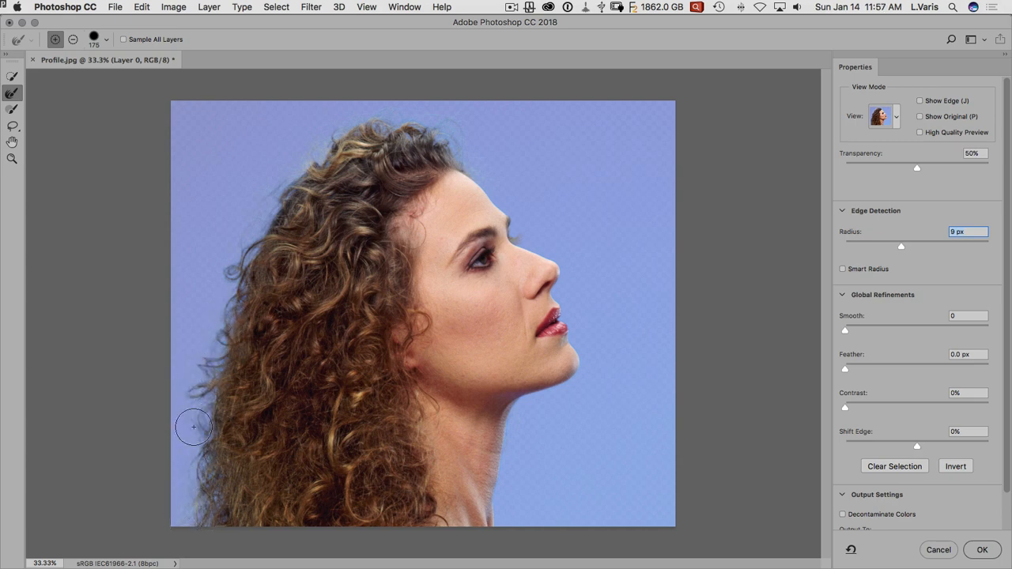
mouse_move(654, 244)
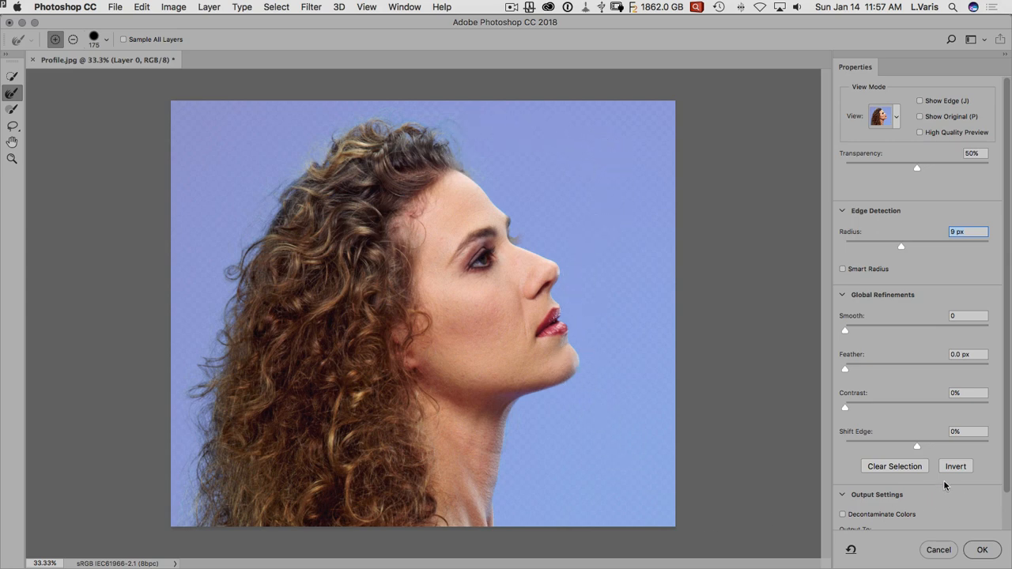
Output the refined selection as a layer mask on Layer 0
scroll(down, 3)
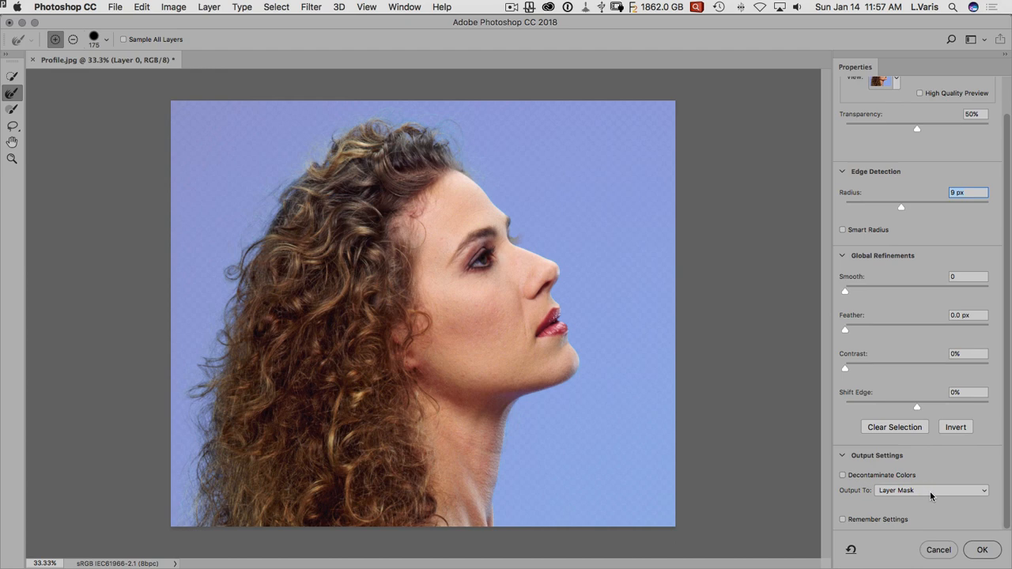
mouse_move(845, 500)
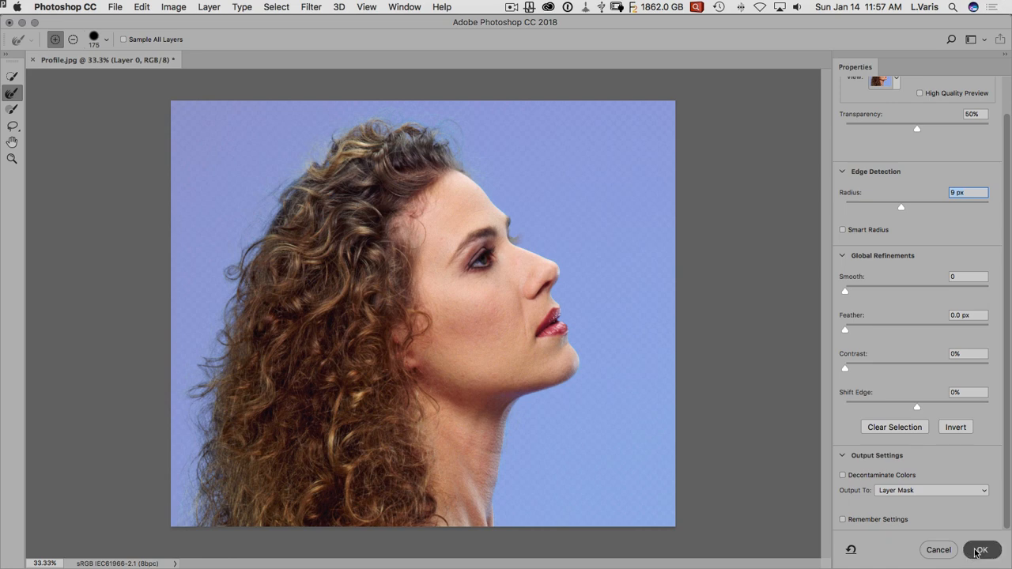
click(979, 550)
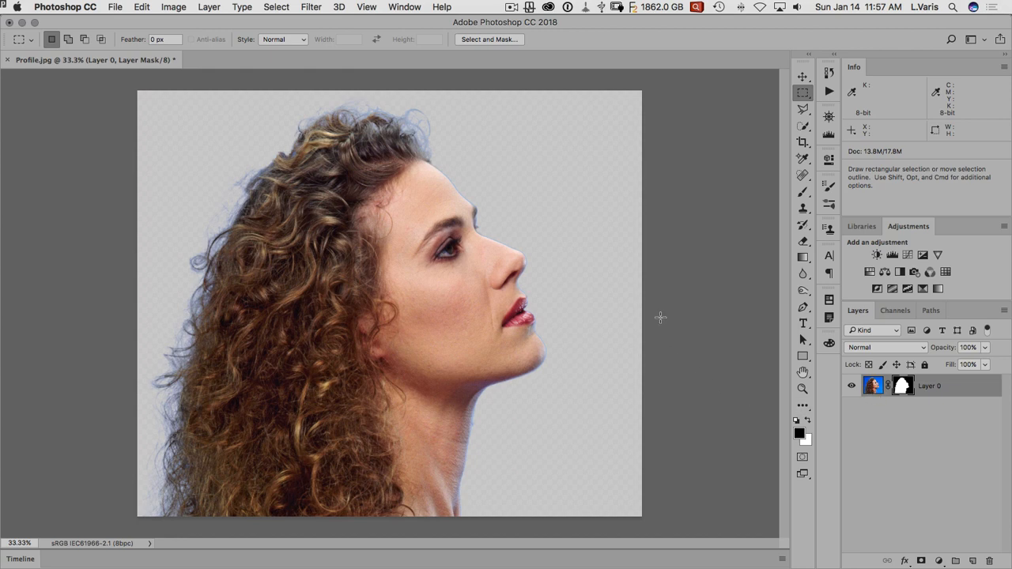
mouse_move(283, 140)
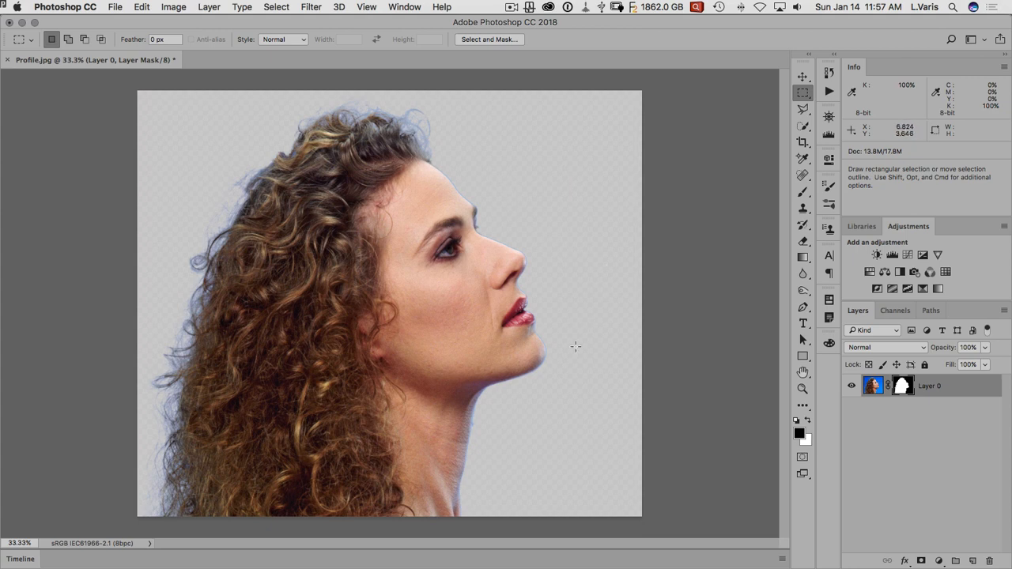
mouse_move(590, 489)
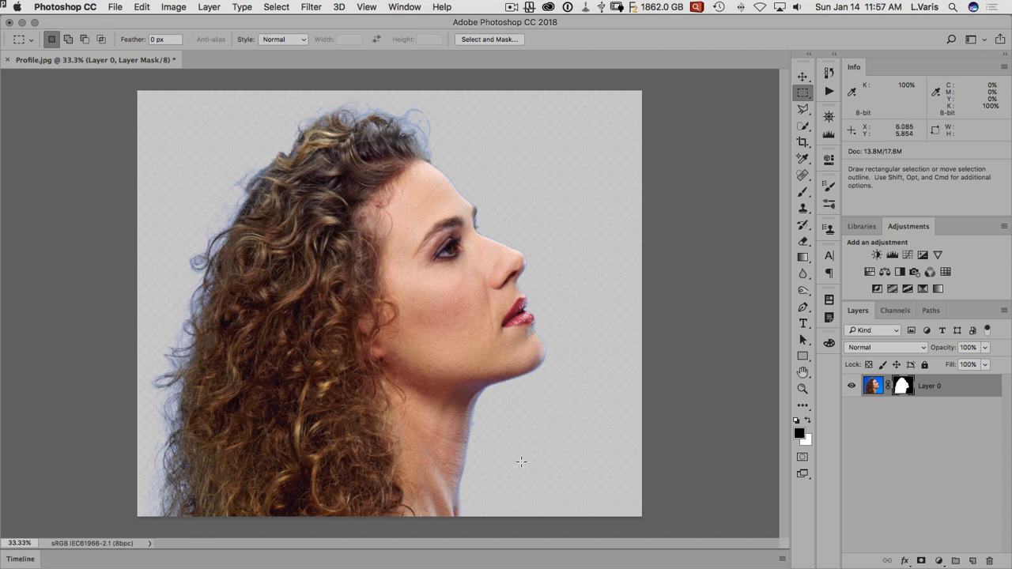
click(520, 462)
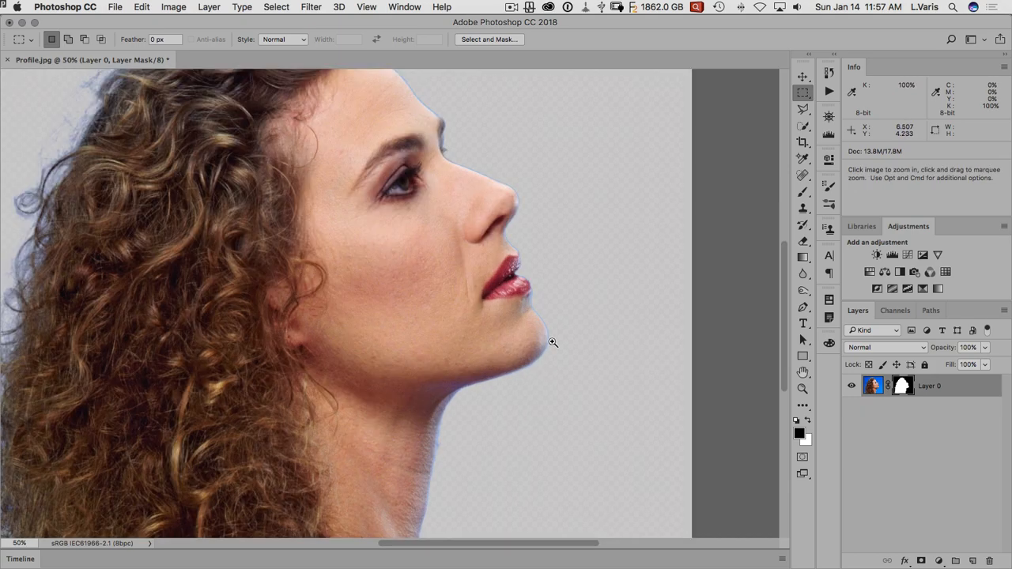
click(552, 342)
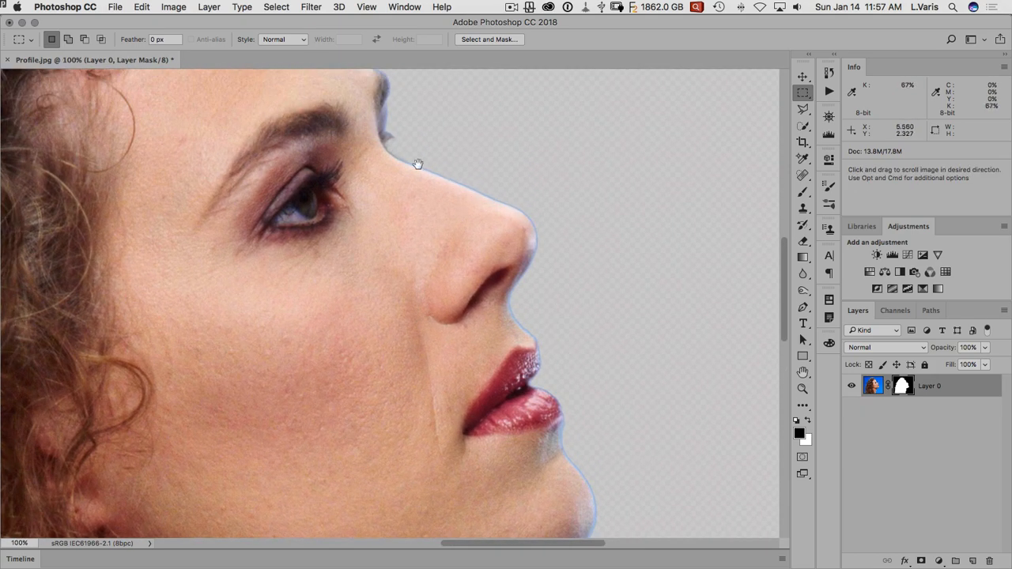
drag(417, 163, 580, 306)
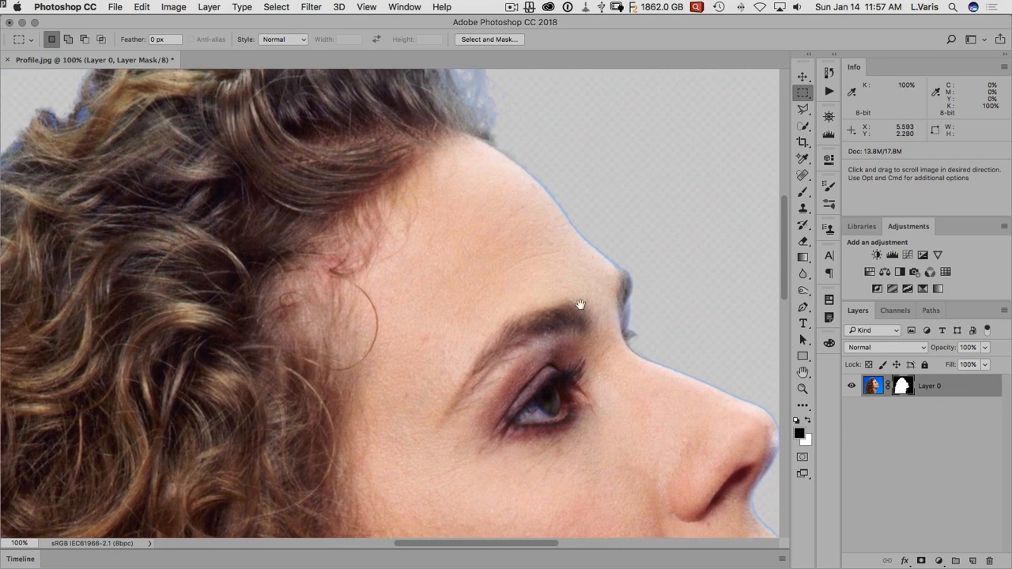
drag(581, 305, 403, 378)
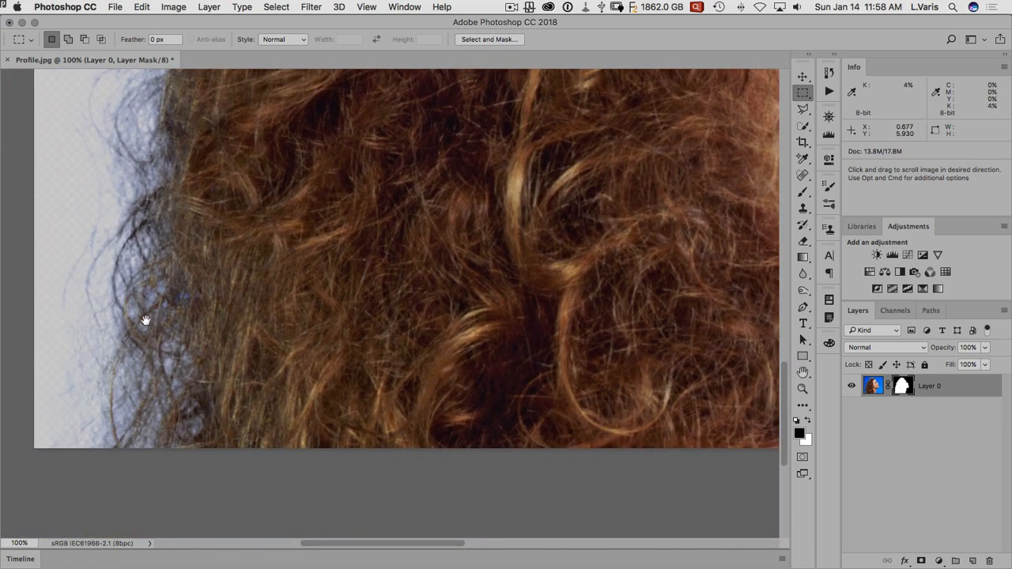
drag(146, 320, 461, 361)
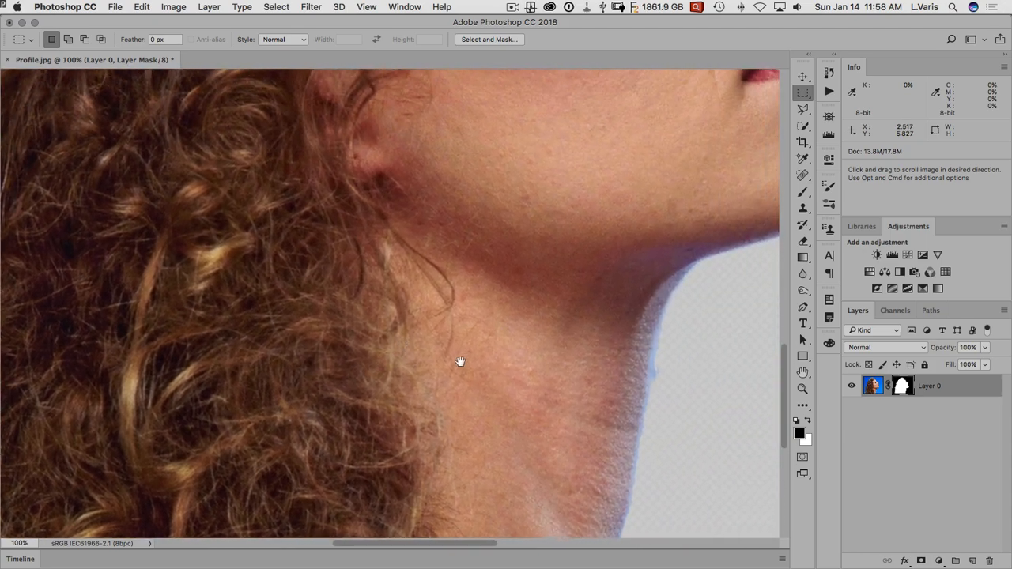
drag(460, 362, 478, 350)
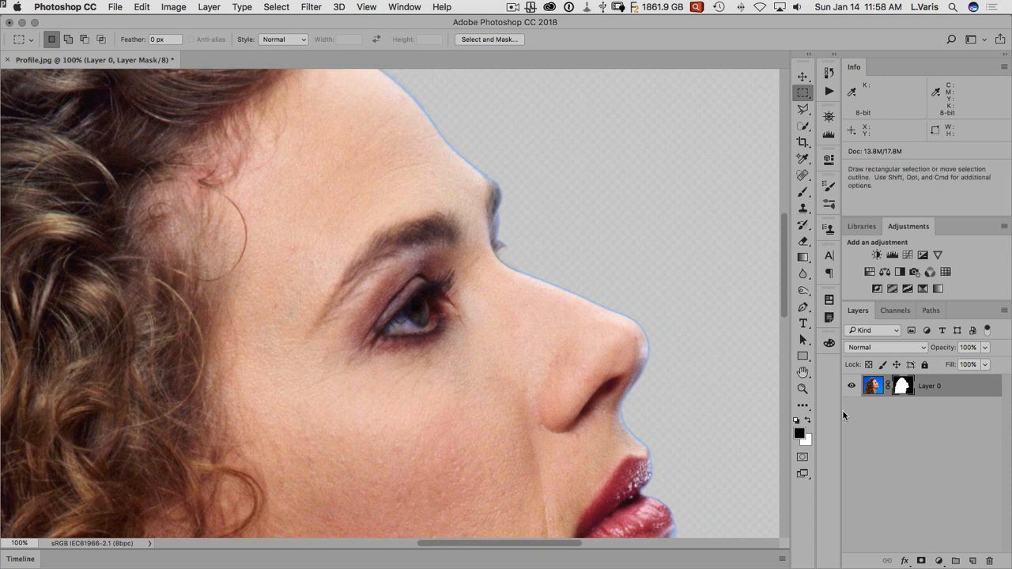
mouse_move(828, 162)
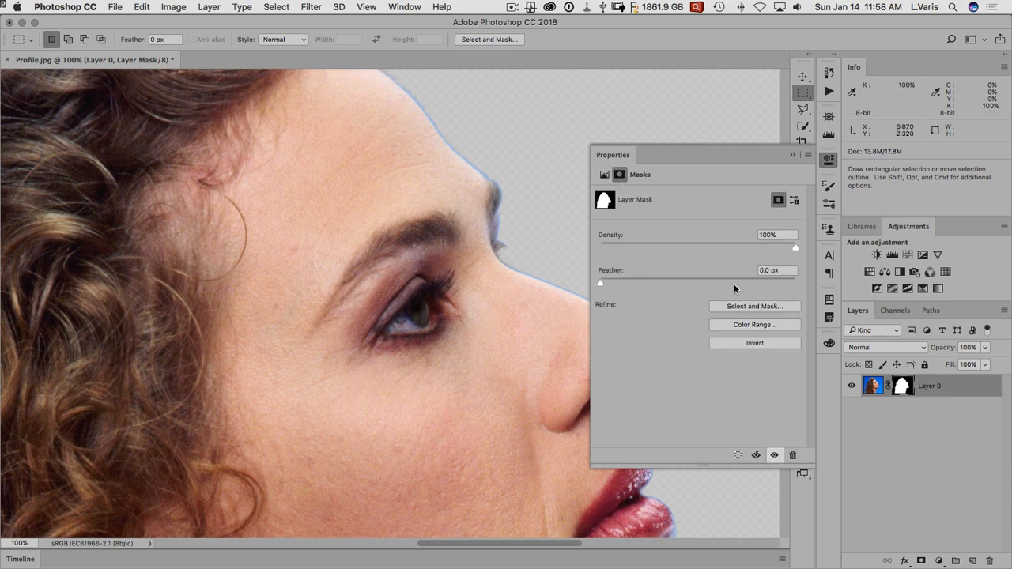
mouse_move(723, 310)
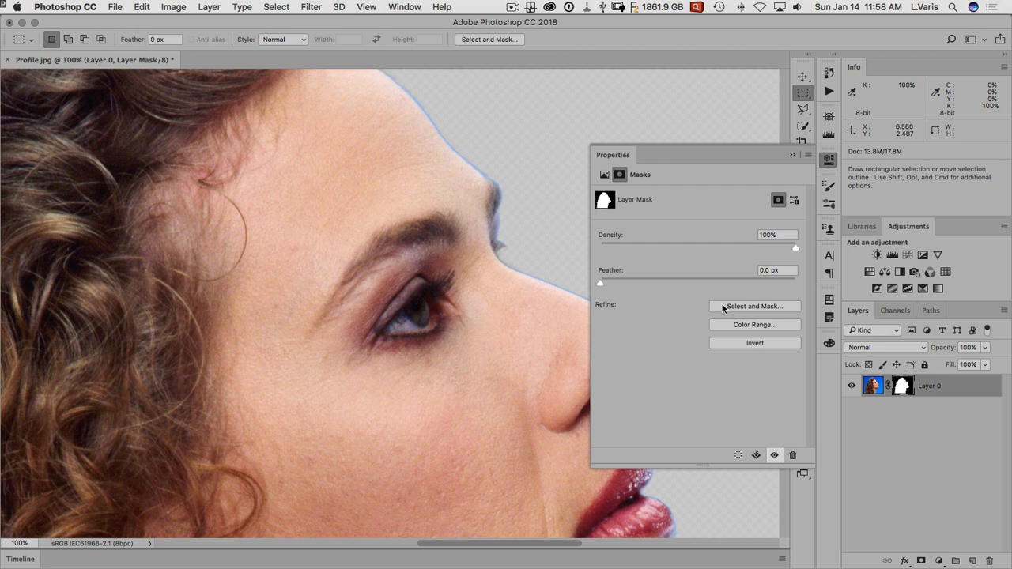
mouse_move(744, 310)
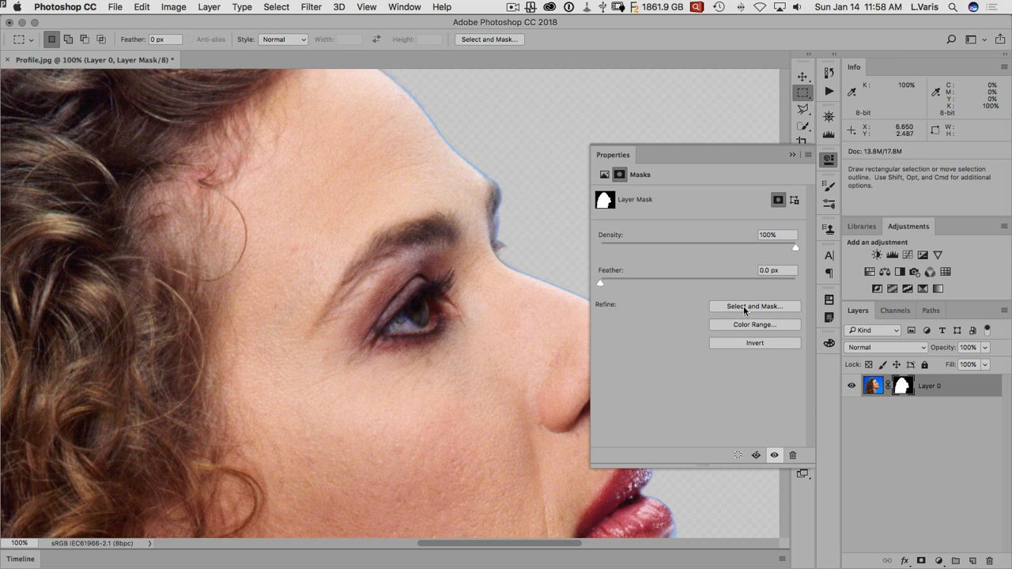
Reopen Select and Mask from the layer mask's Properties panel
click(754, 307)
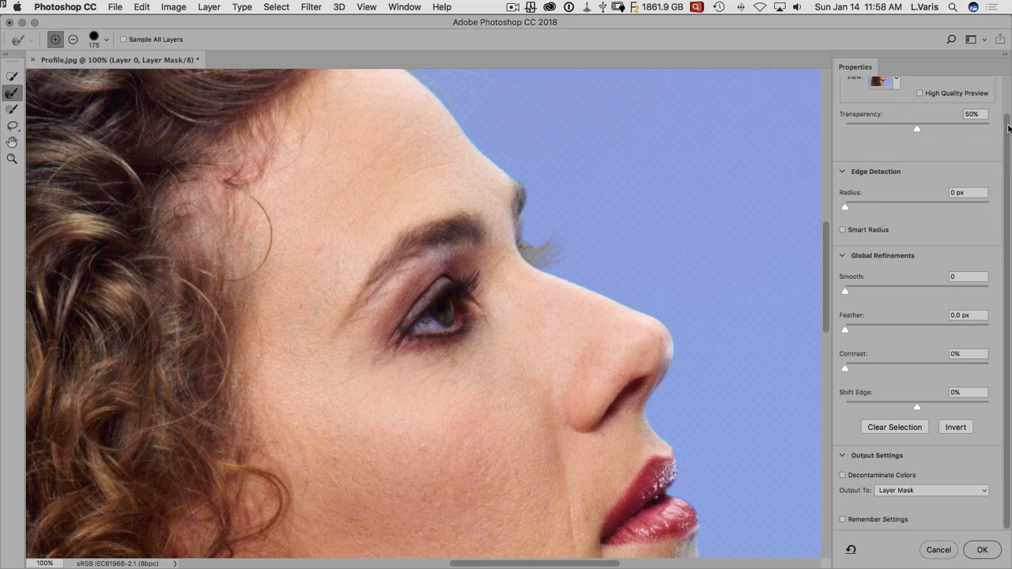
Preview On White, enable Decontaminate Colors, and output a new masked layer copy
click(883, 116)
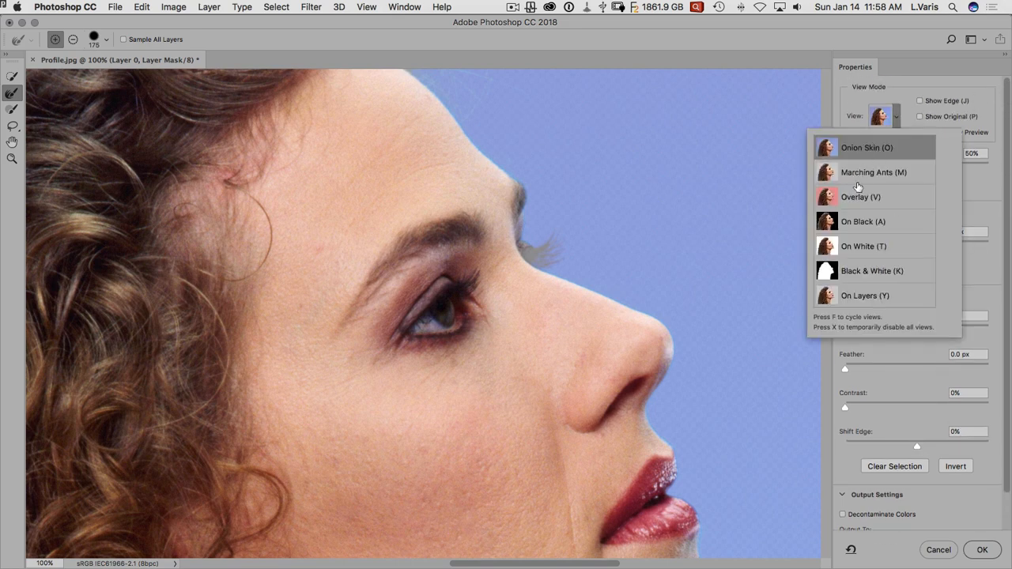
click(864, 246)
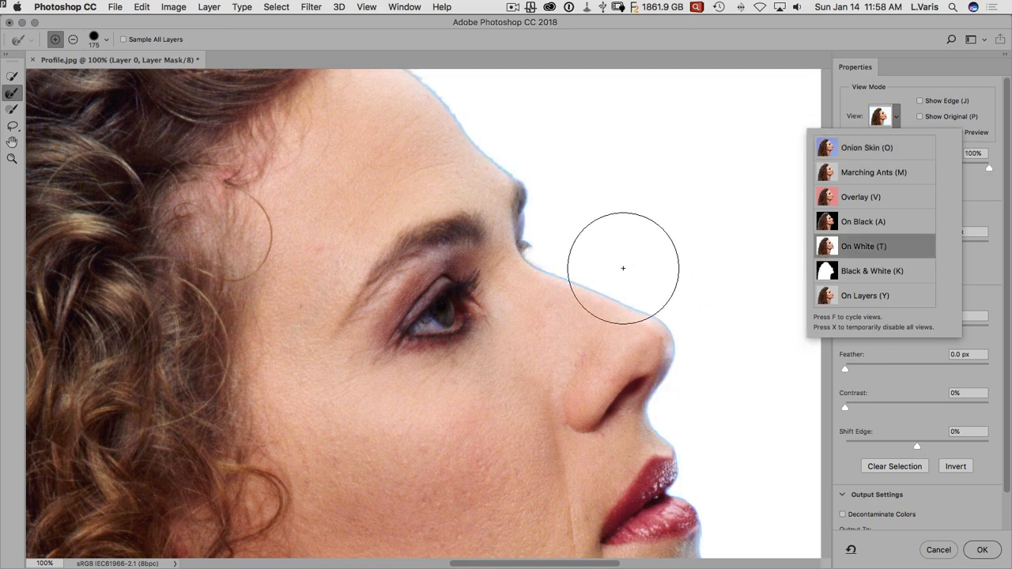
click(863, 246)
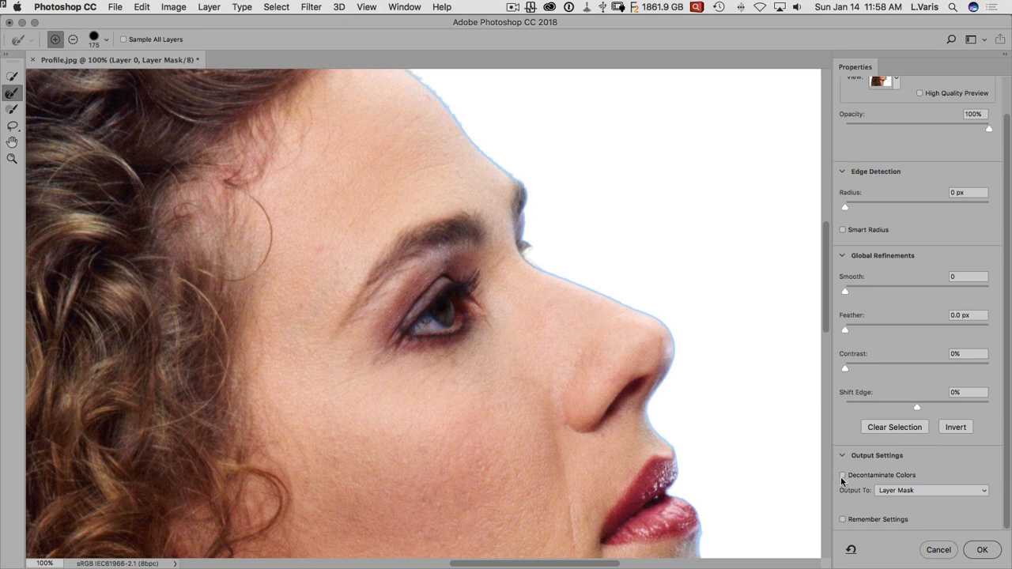
click(842, 475)
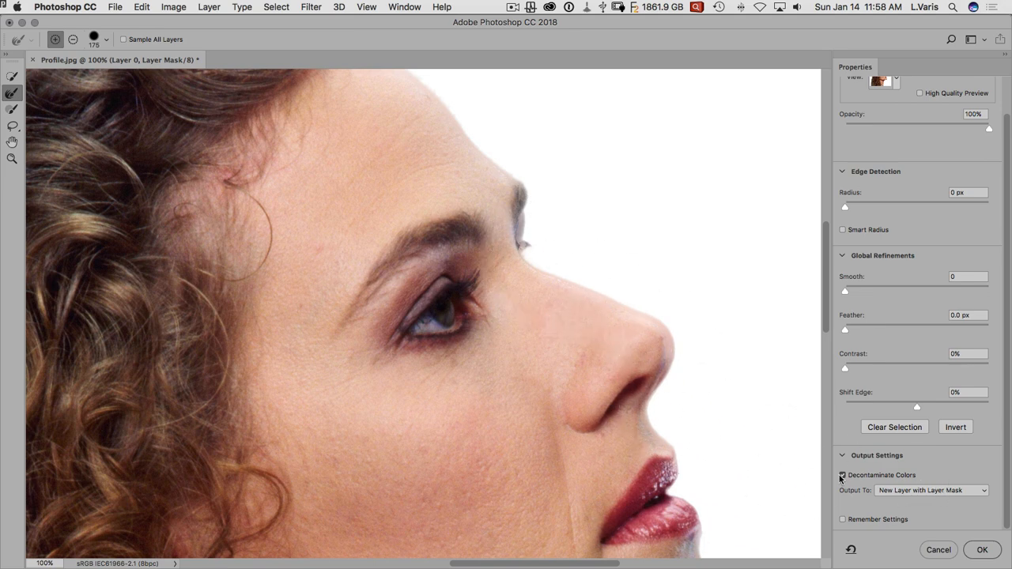
click(840, 475)
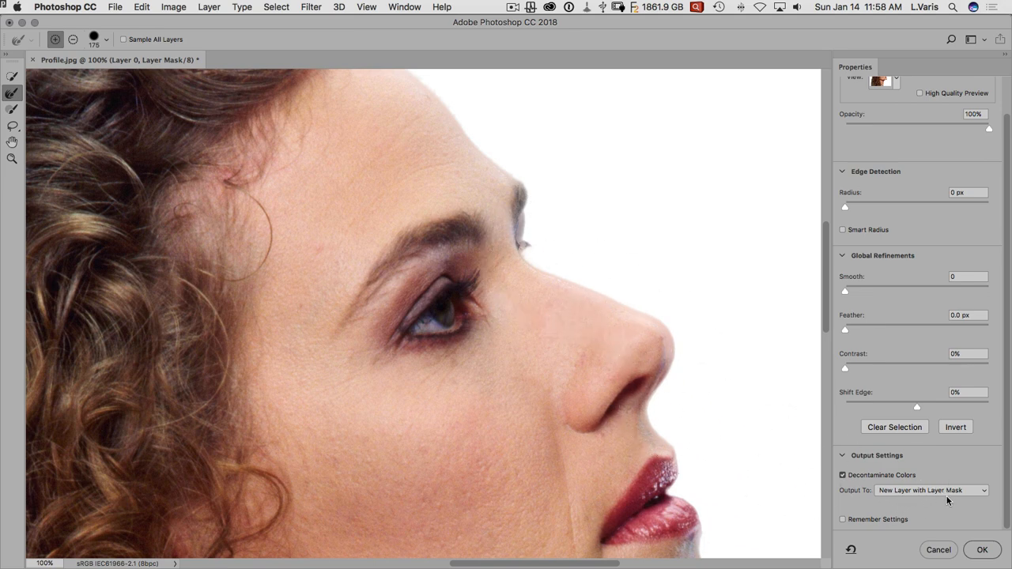
mouse_move(819, 429)
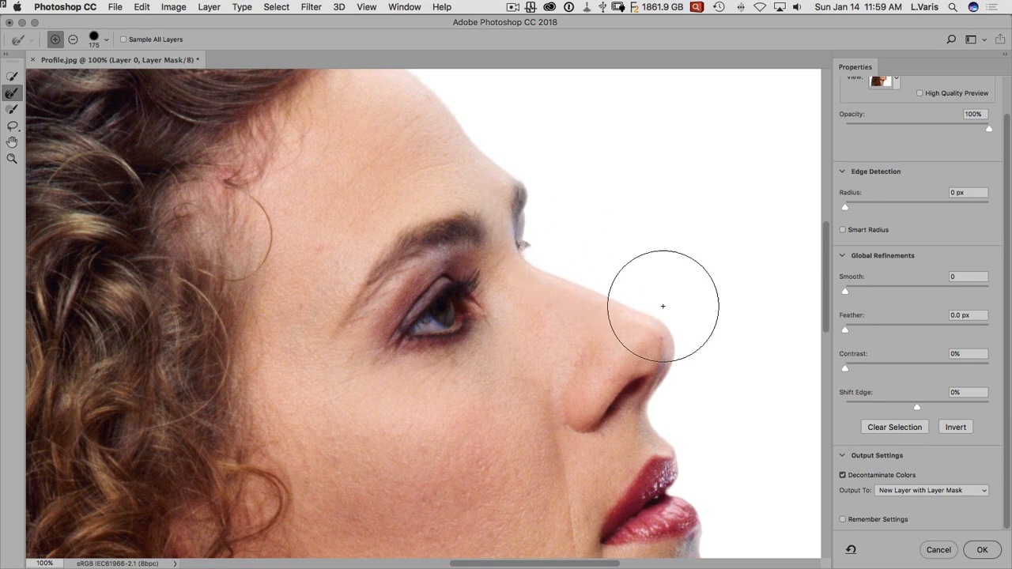
mouse_move(968, 552)
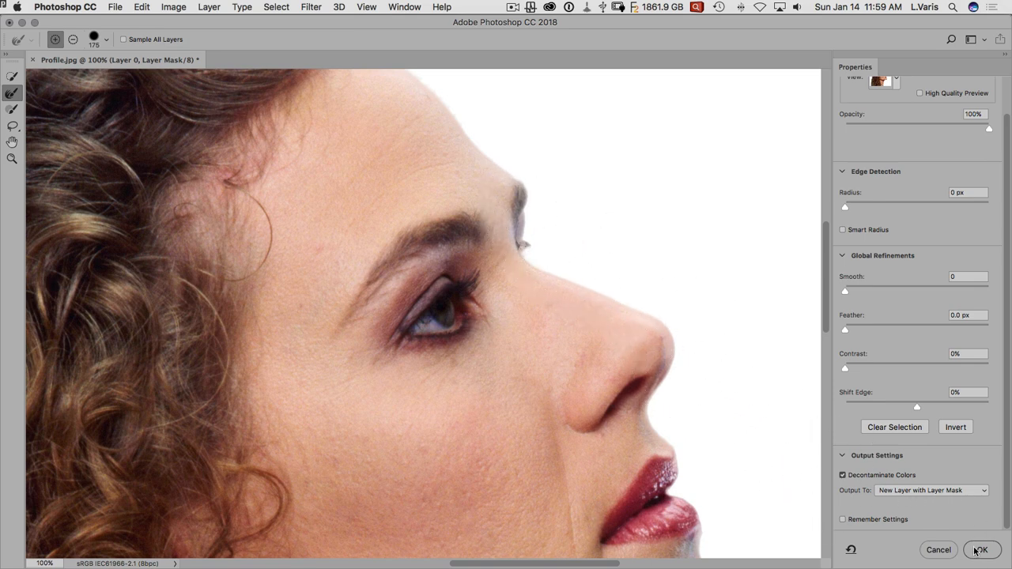
click(979, 550)
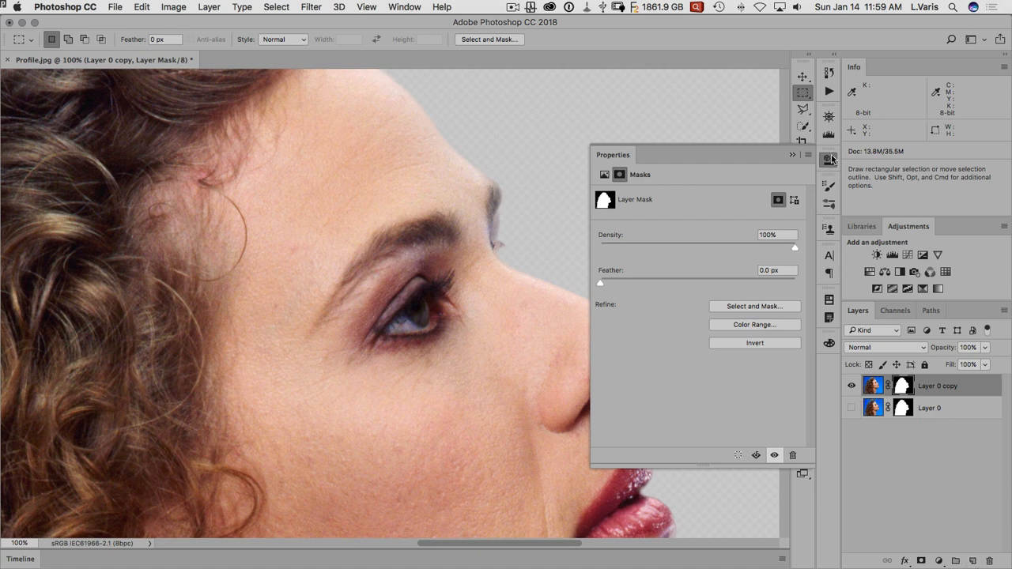
mouse_move(829, 165)
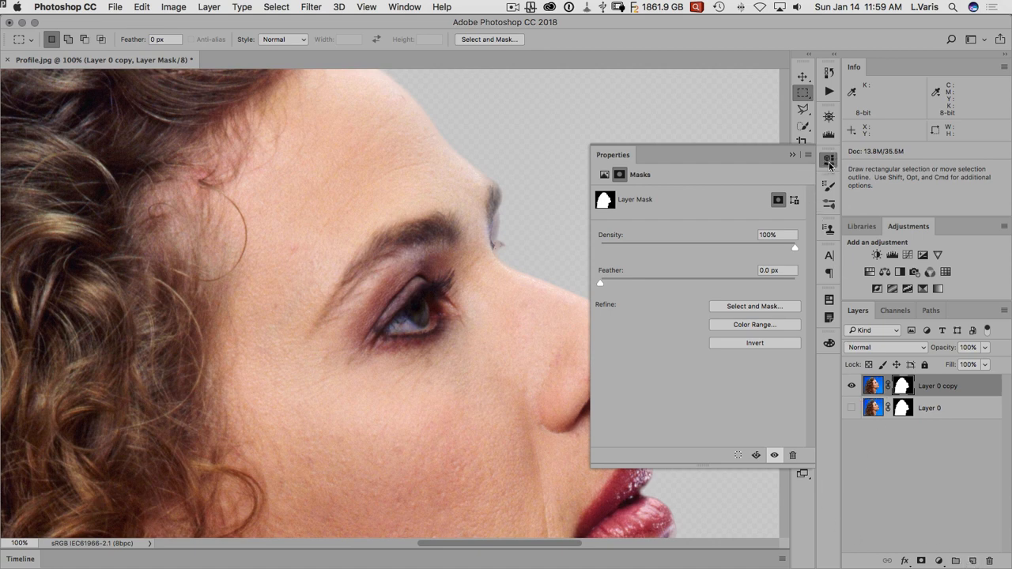
Close mask properties and toggle Layer 0 copy's visibility to compare with the original
click(829, 166)
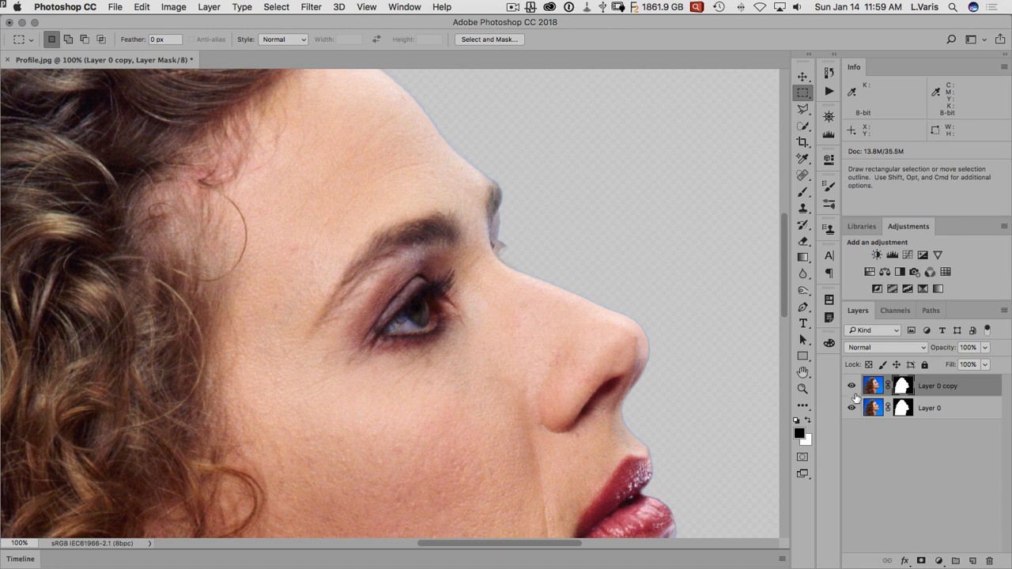
click(851, 387)
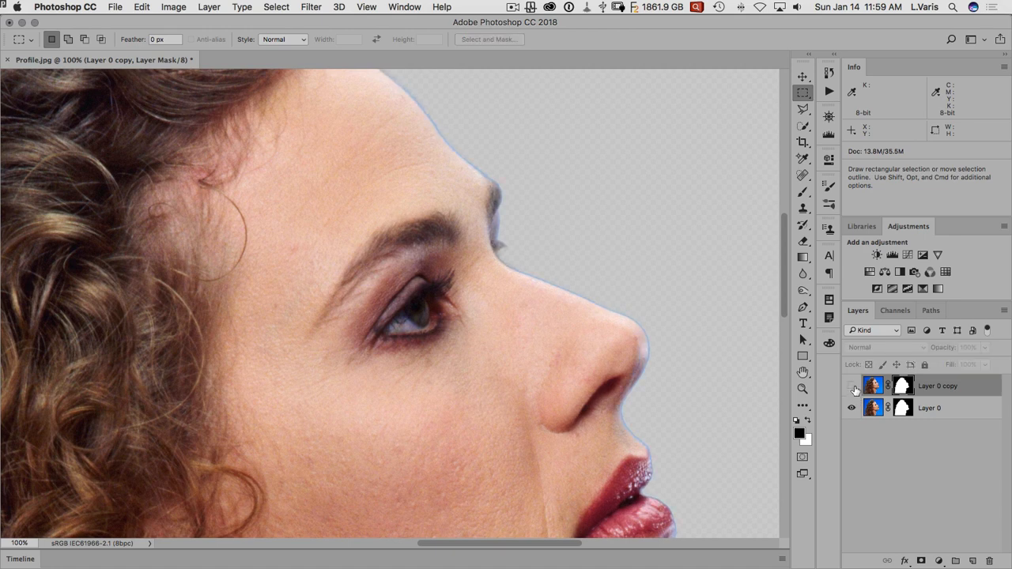
click(851, 408)
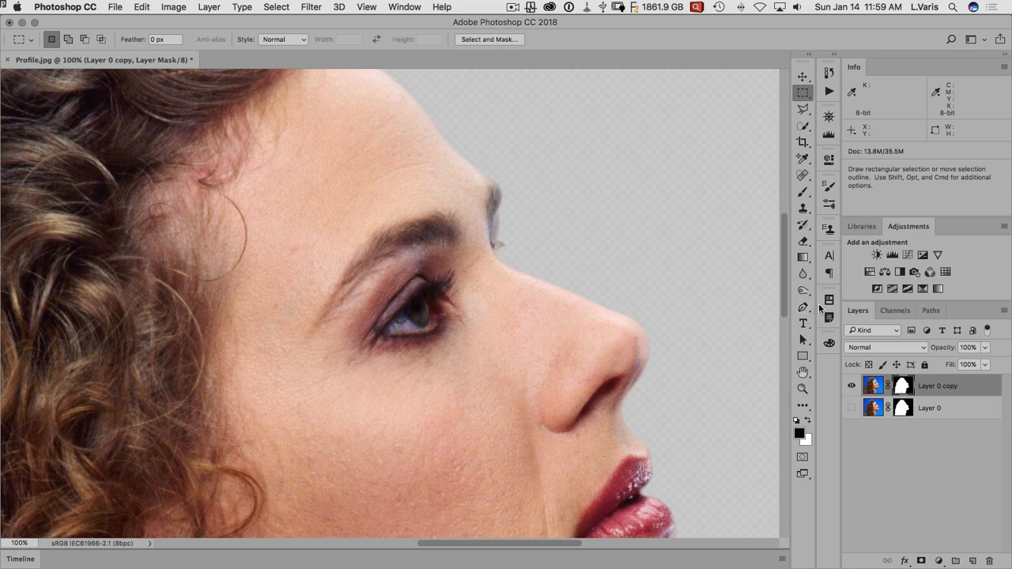
mouse_move(829, 296)
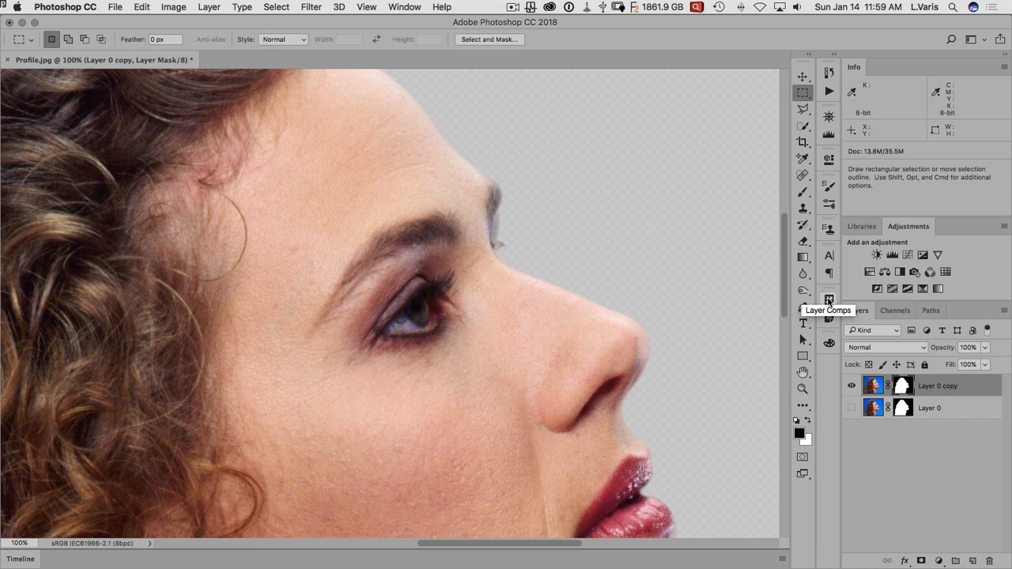
Create a layer comp named 'de-contaminate' with the decontaminated copy visible
click(827, 299)
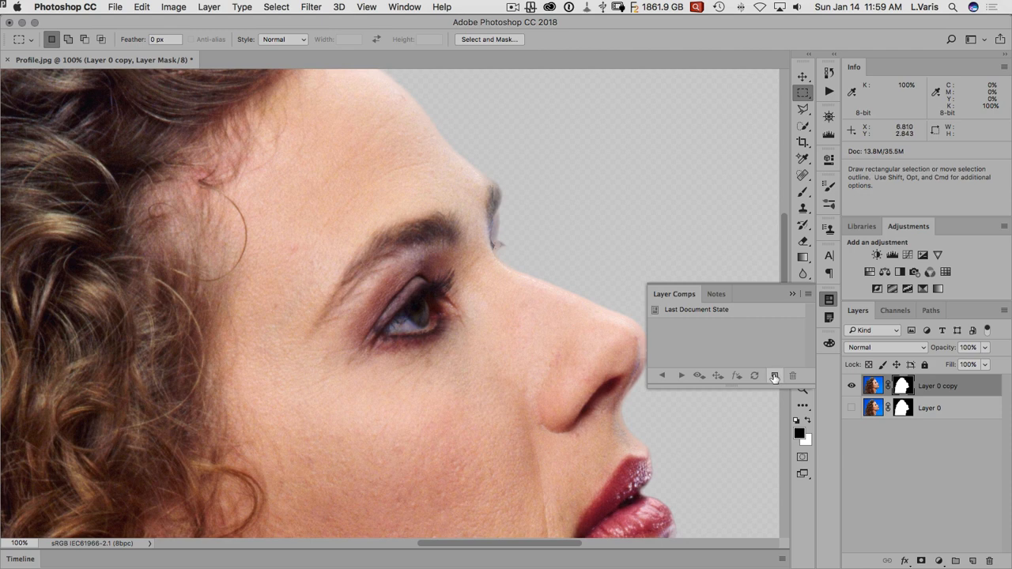
click(773, 375)
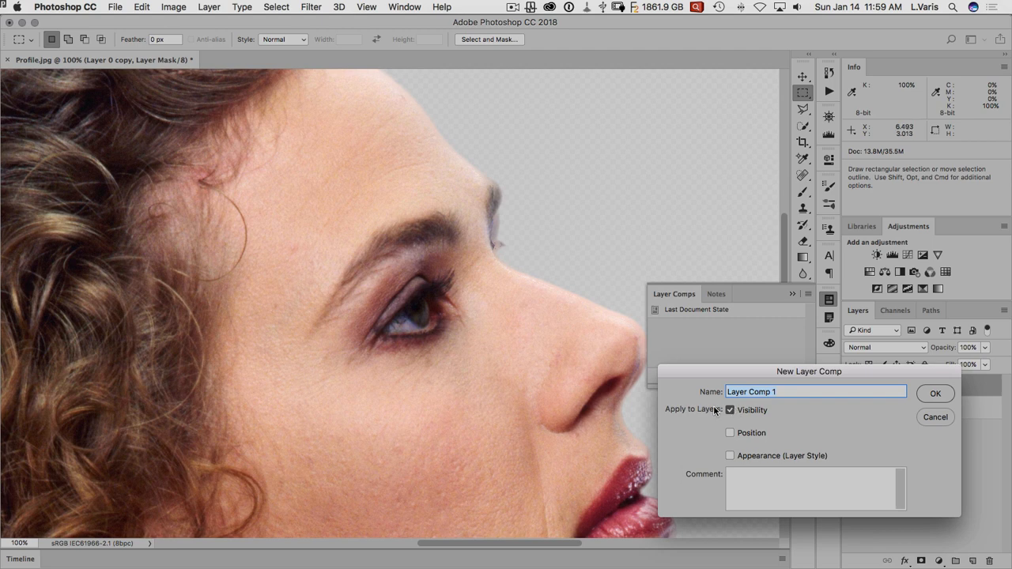
text(de-contaminate)
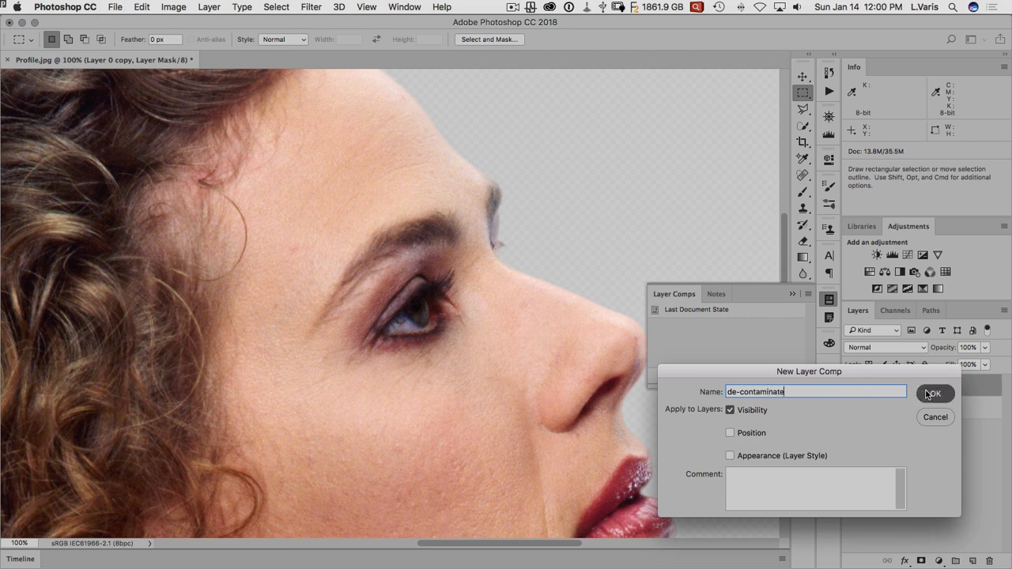
click(936, 393)
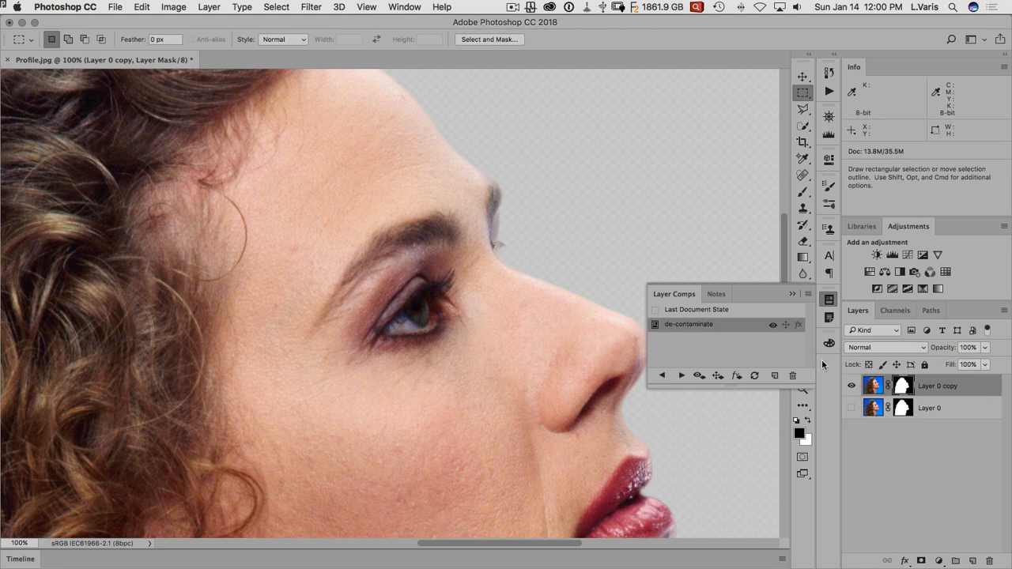
Show only the original Layer 0 and save it as layer comp 'original mask'
click(852, 385)
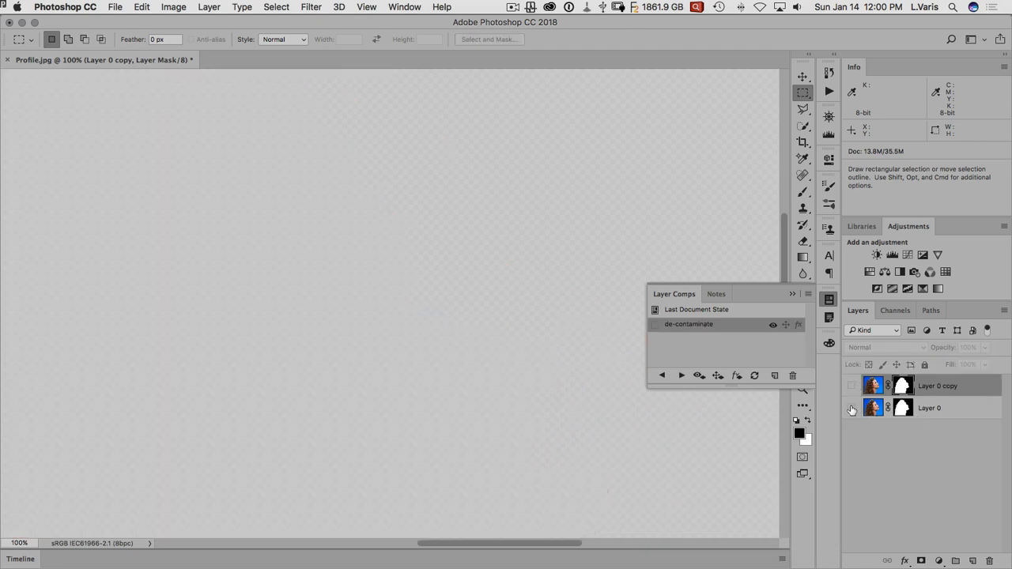
click(851, 408)
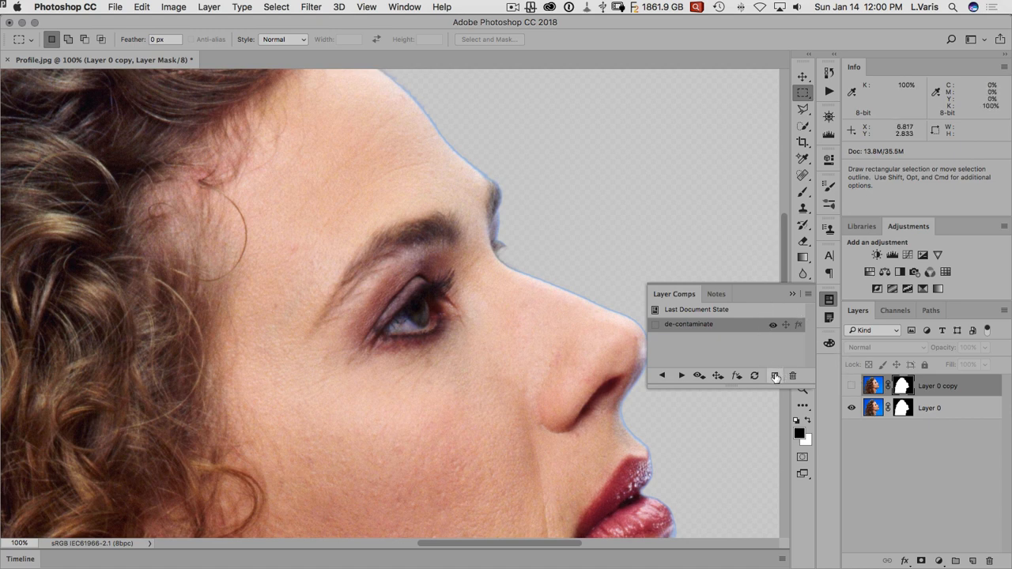
click(775, 376)
text(origi)
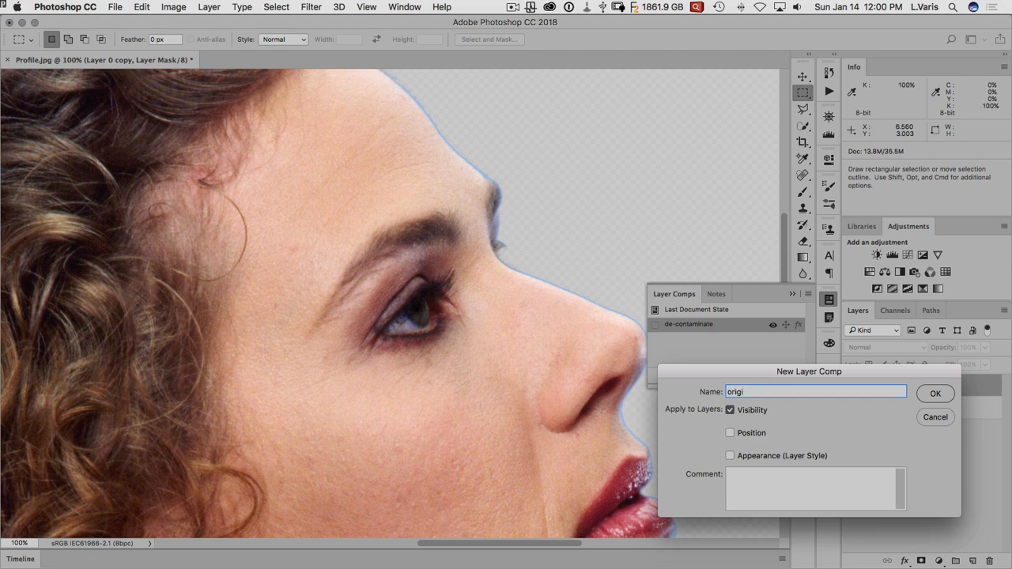
text(nal)
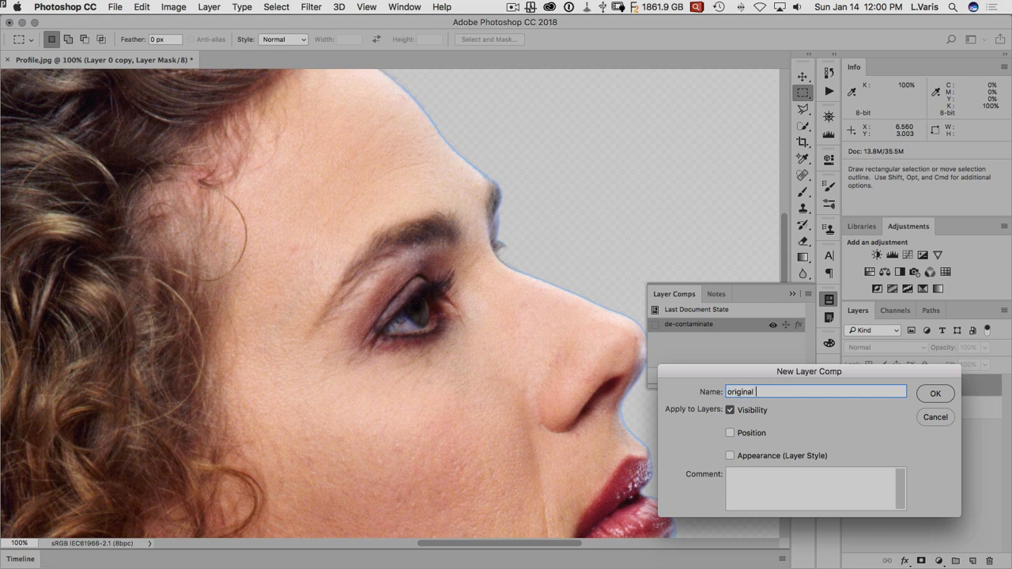
text(mask)
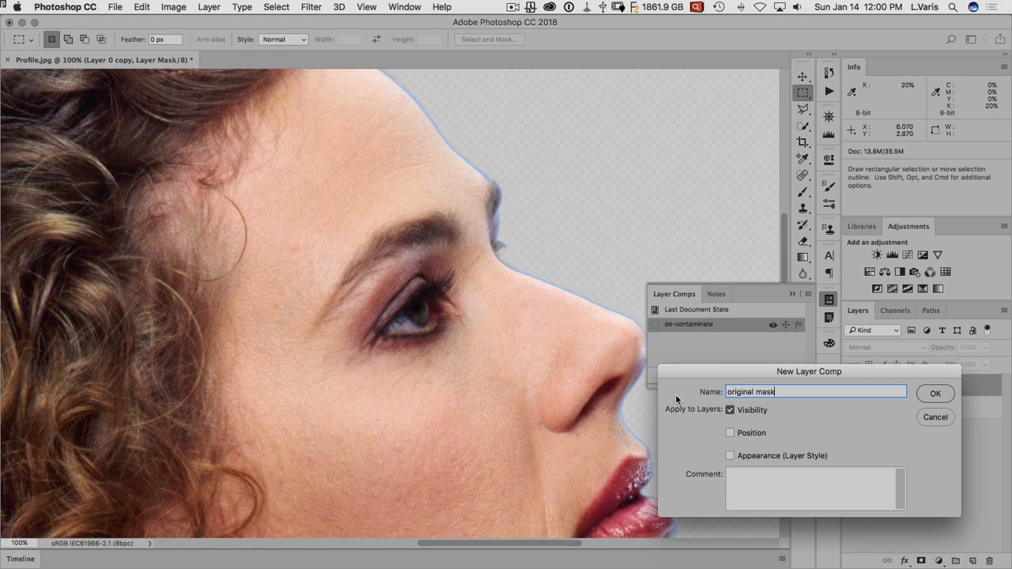
click(935, 394)
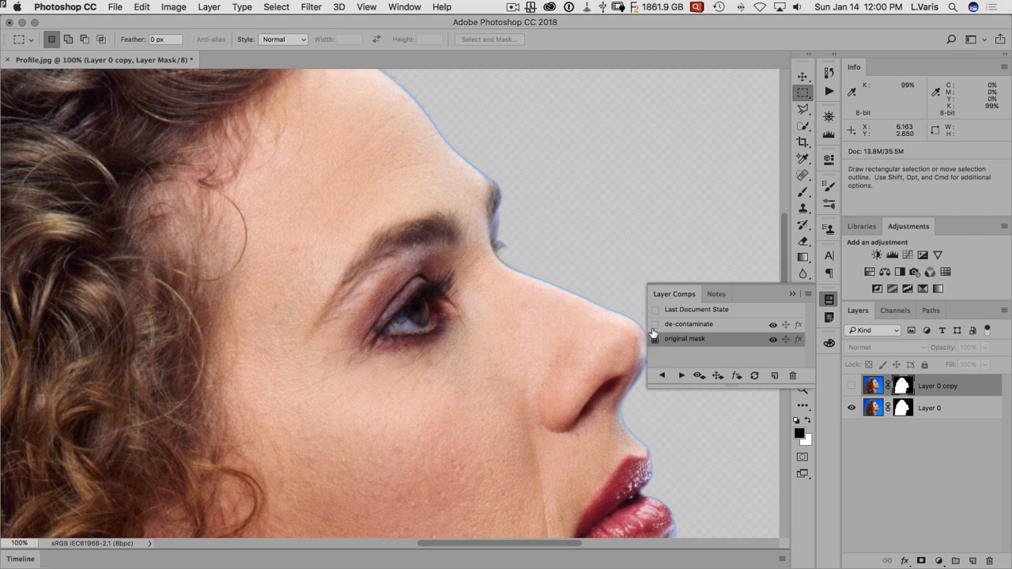
click(656, 338)
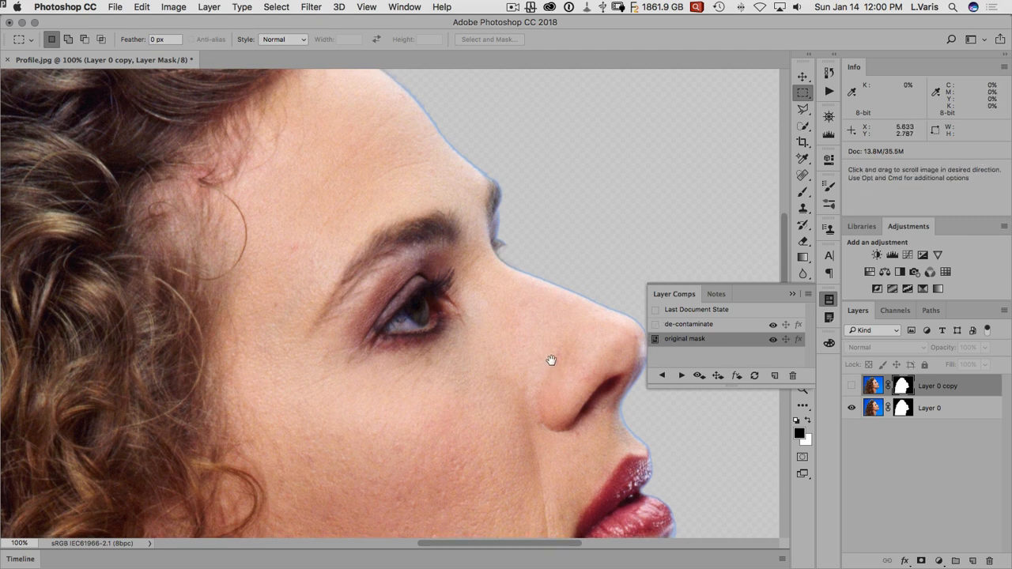
drag(551, 360, 562, 338)
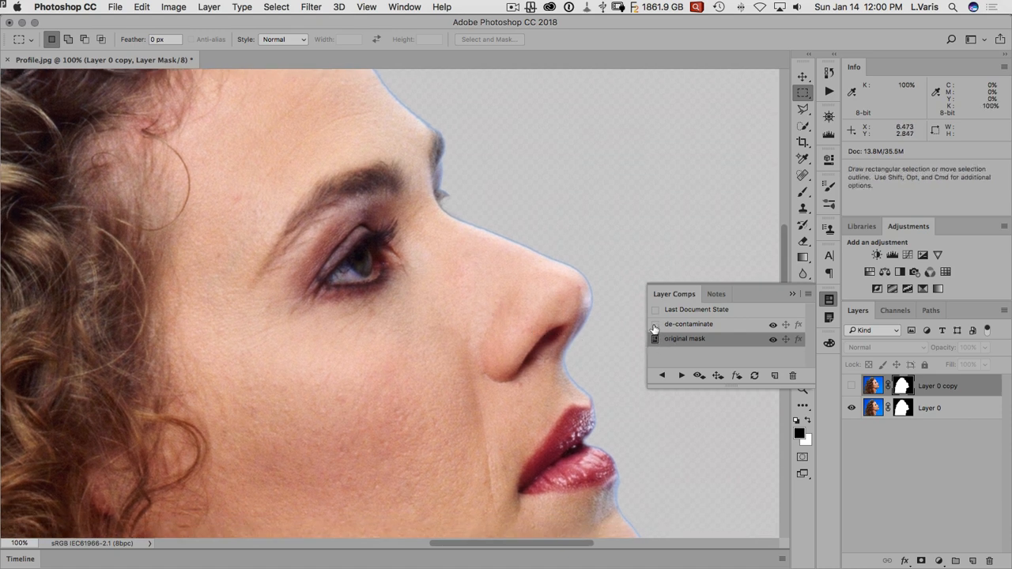
click(655, 324)
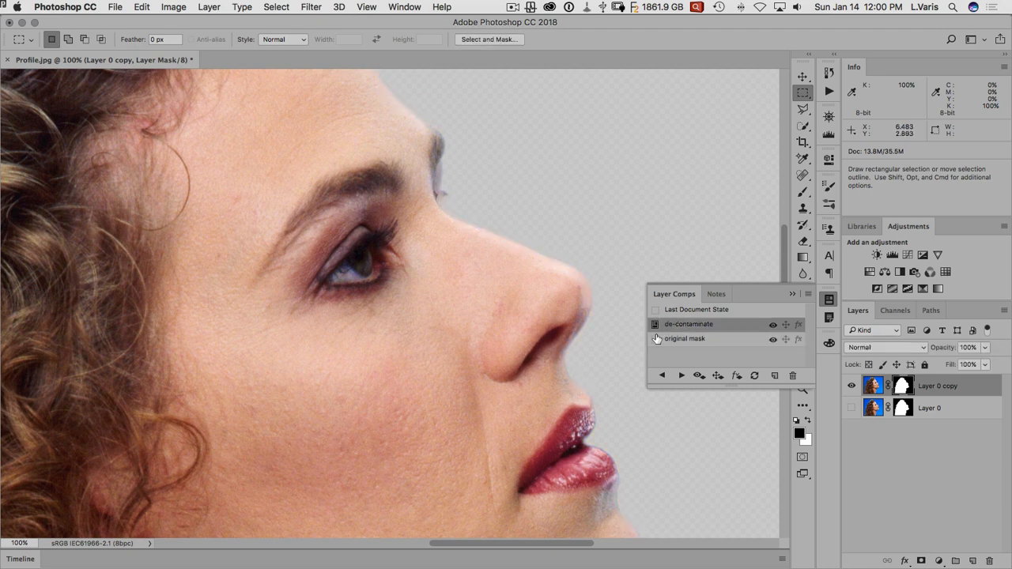
click(654, 324)
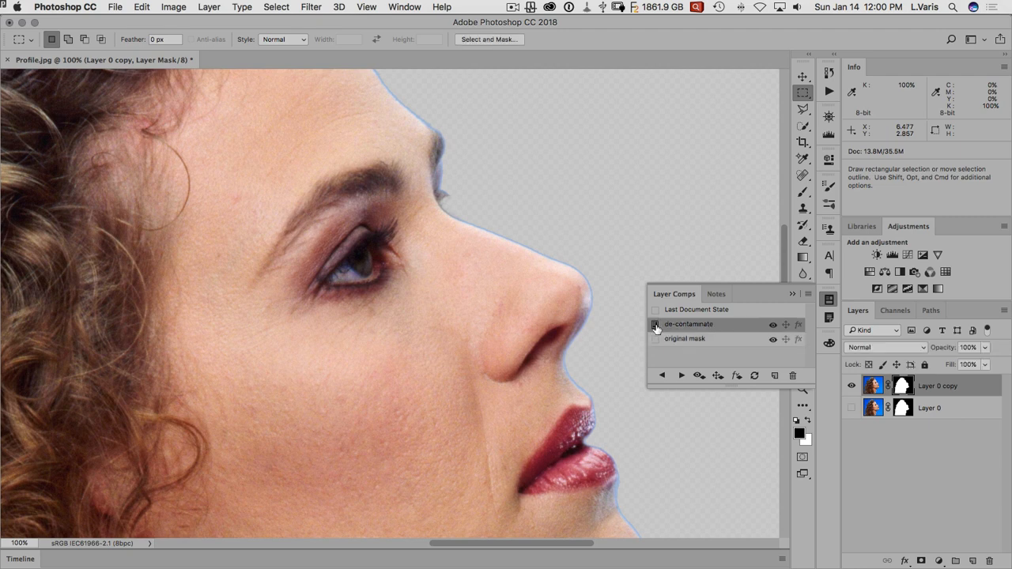
click(656, 324)
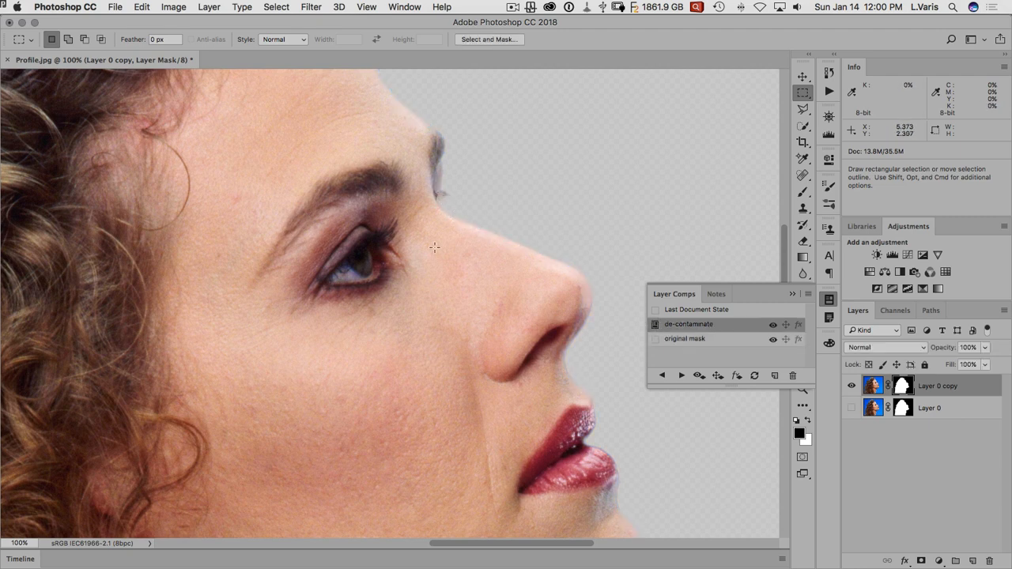
click(432, 248)
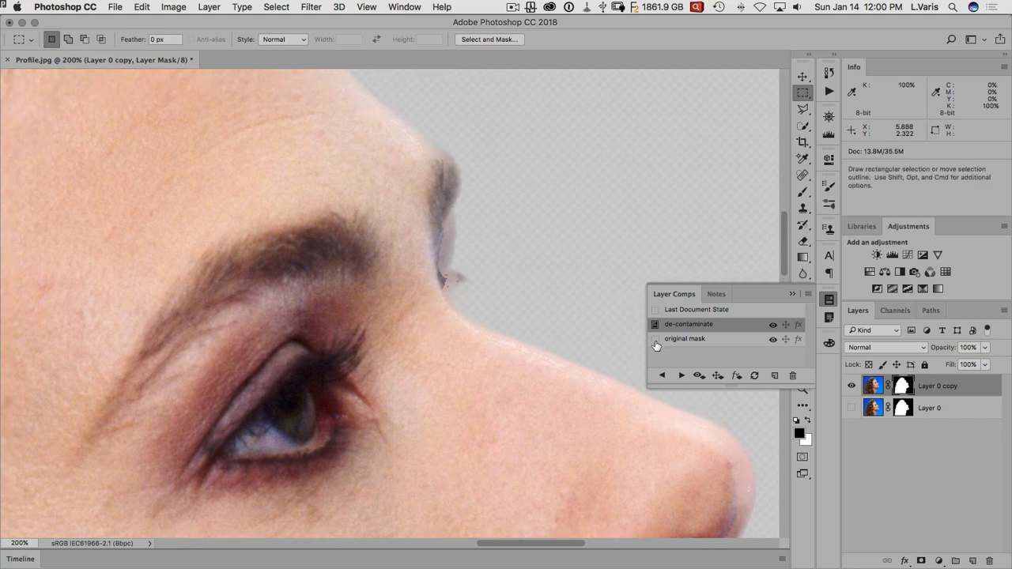
click(655, 339)
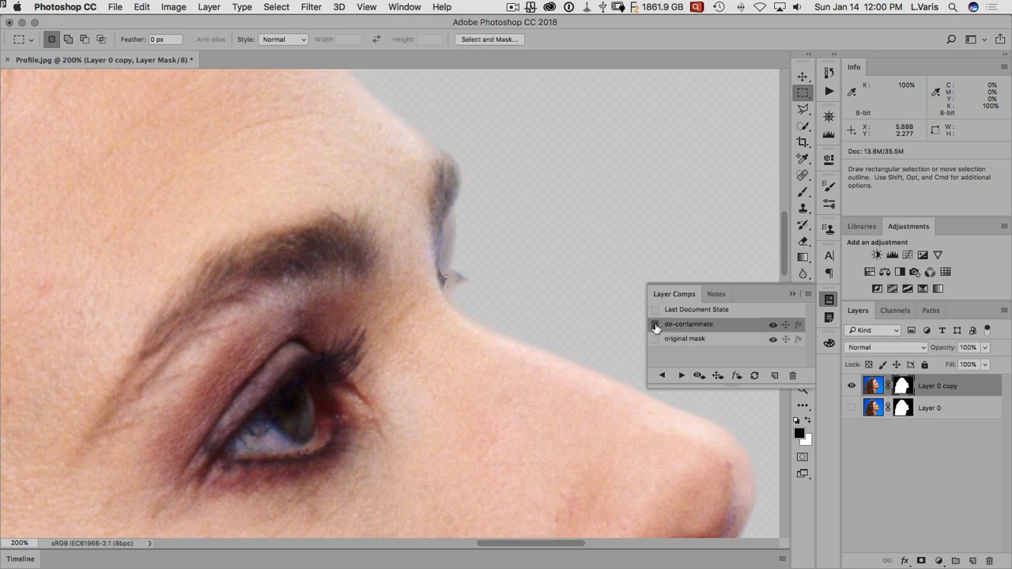
click(654, 343)
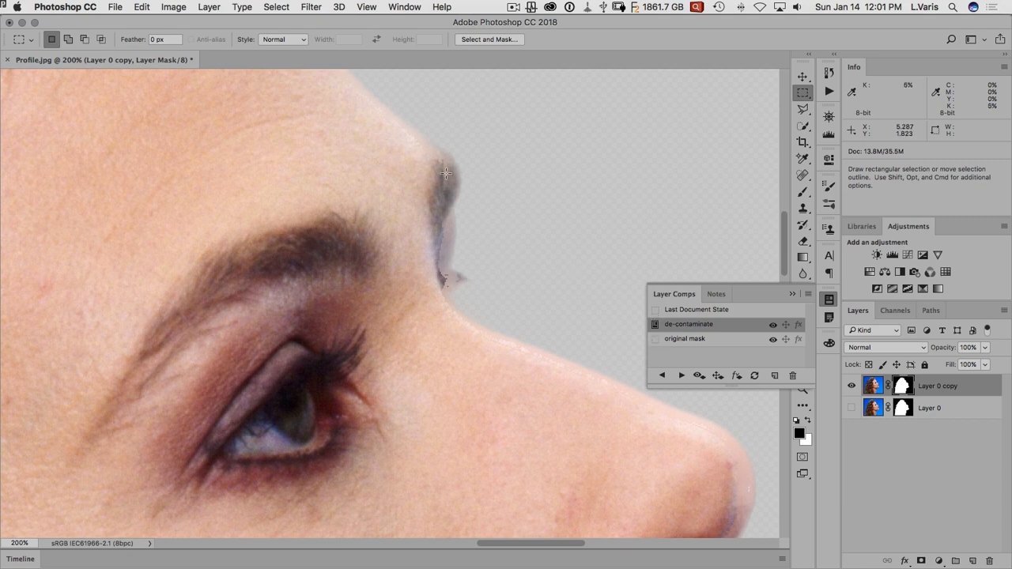
click(655, 338)
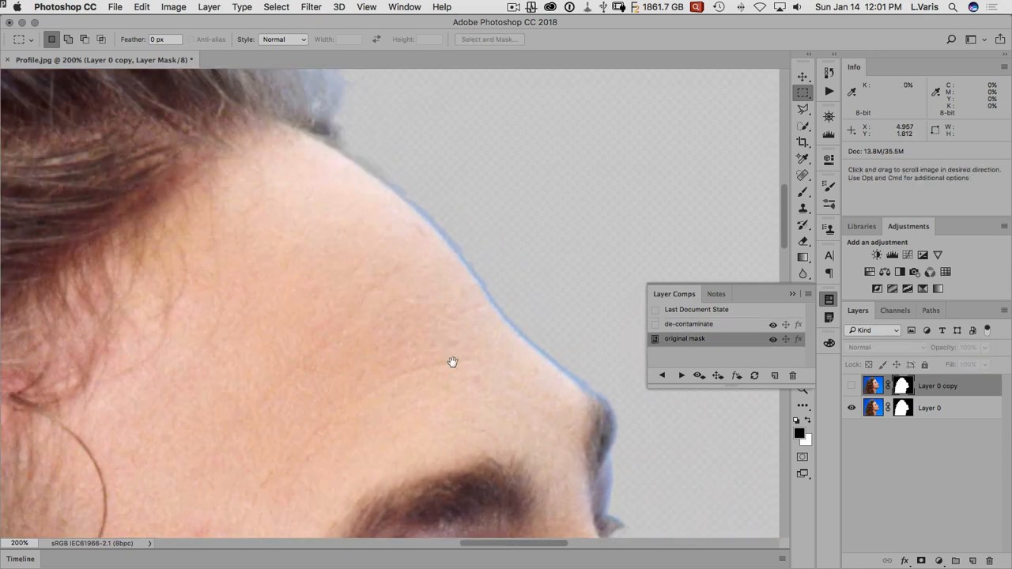
Pan along the hair edges while toggling comps, ending on 'original mask'
drag(452, 363, 452, 299)
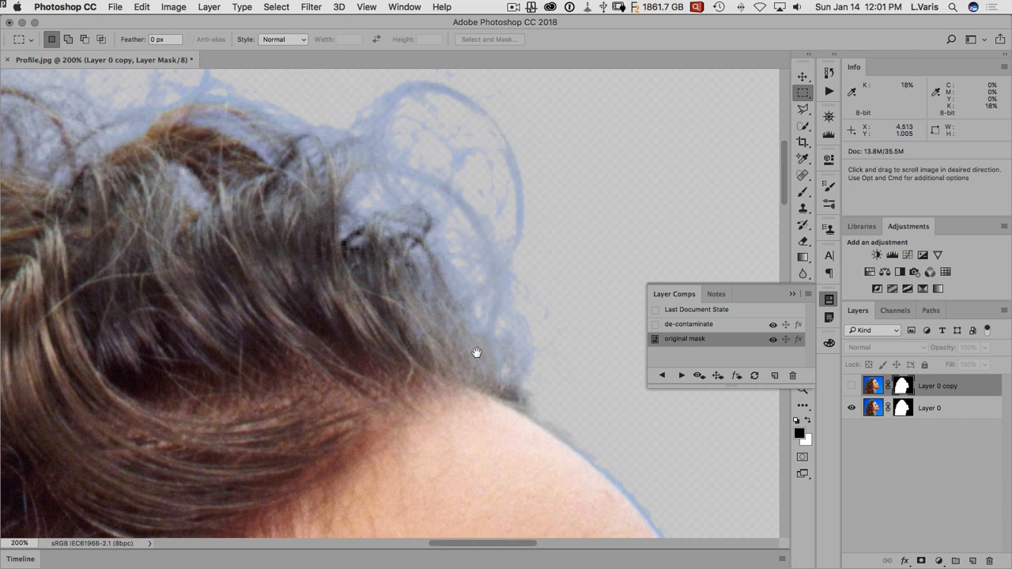
drag(477, 352, 489, 328)
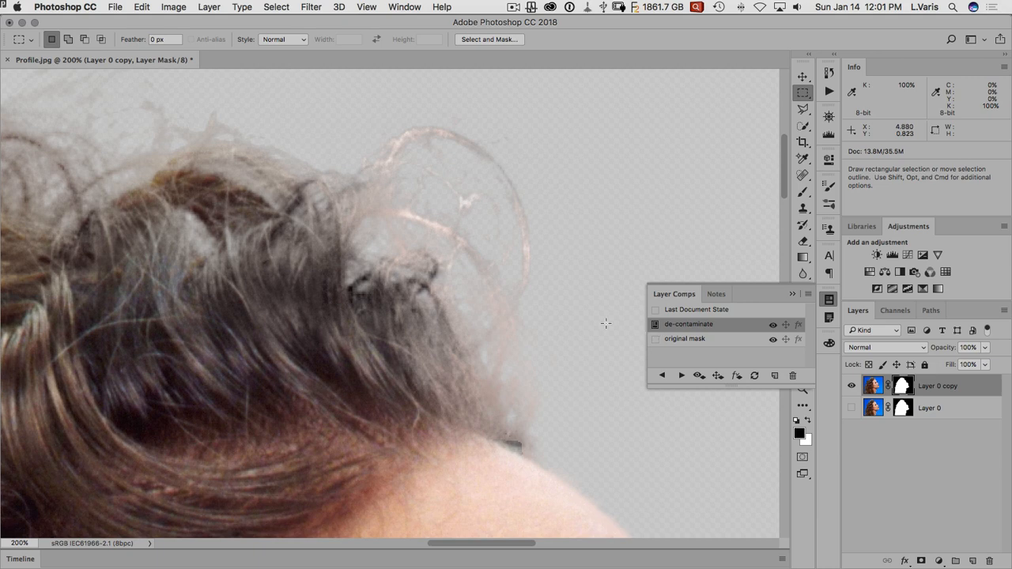
mouse_move(524, 225)
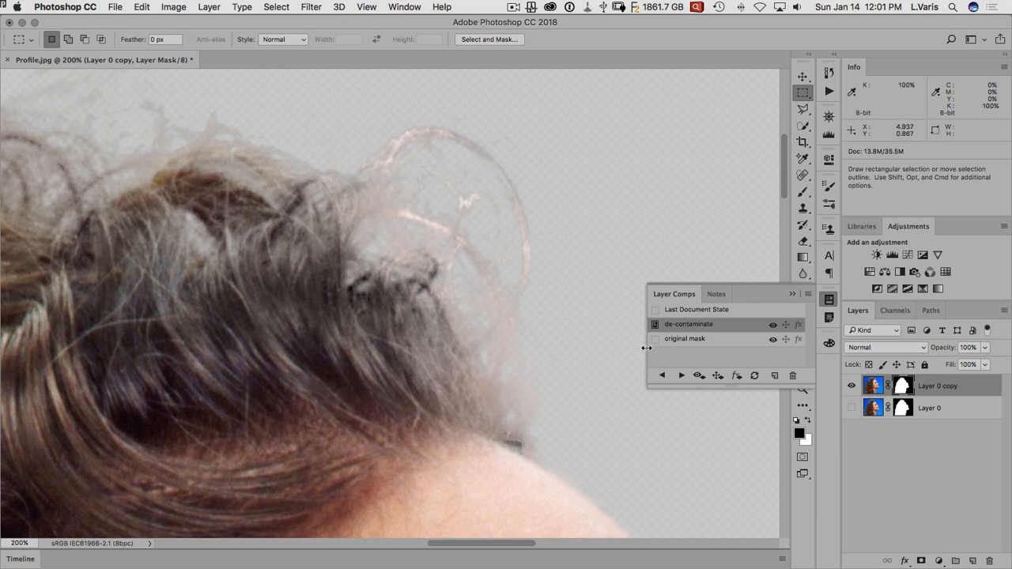
click(655, 338)
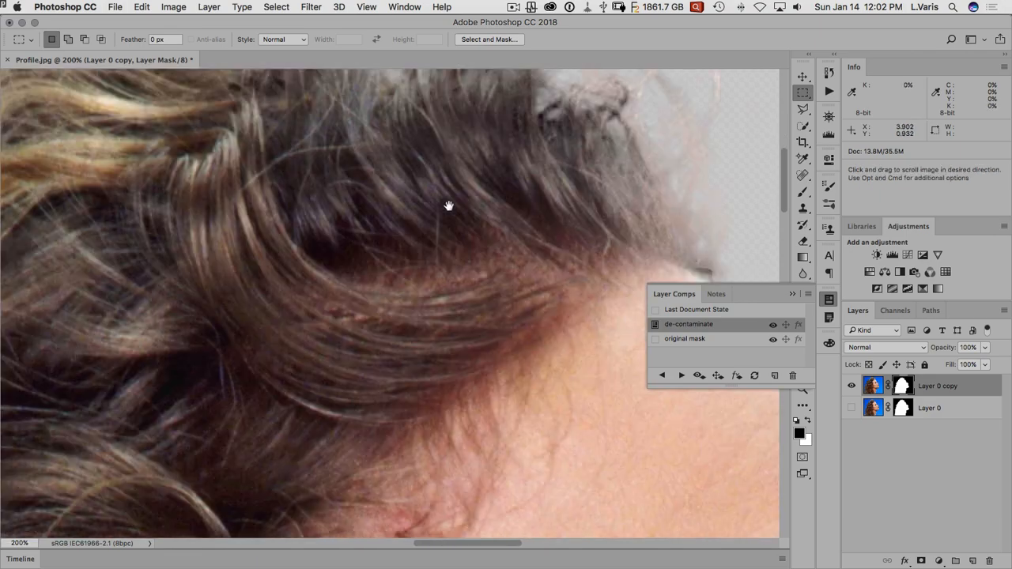
drag(448, 206, 198, 340)
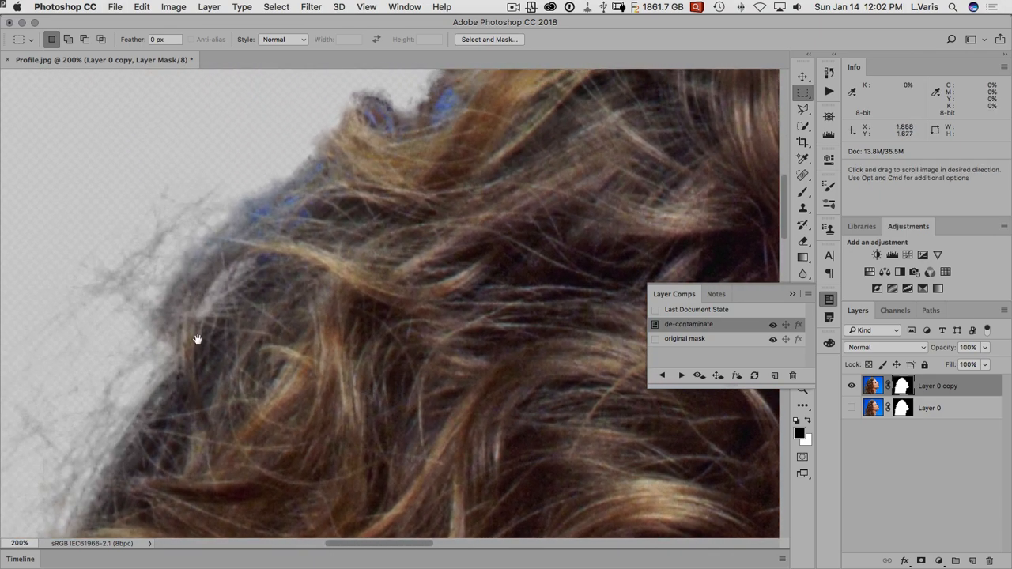
drag(198, 340, 129, 453)
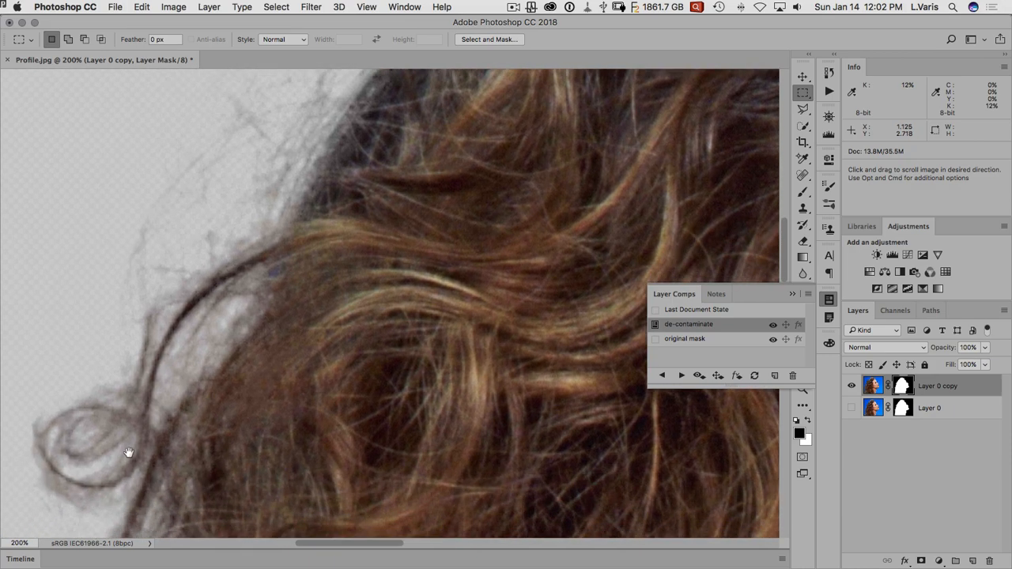
drag(128, 452, 411, 333)
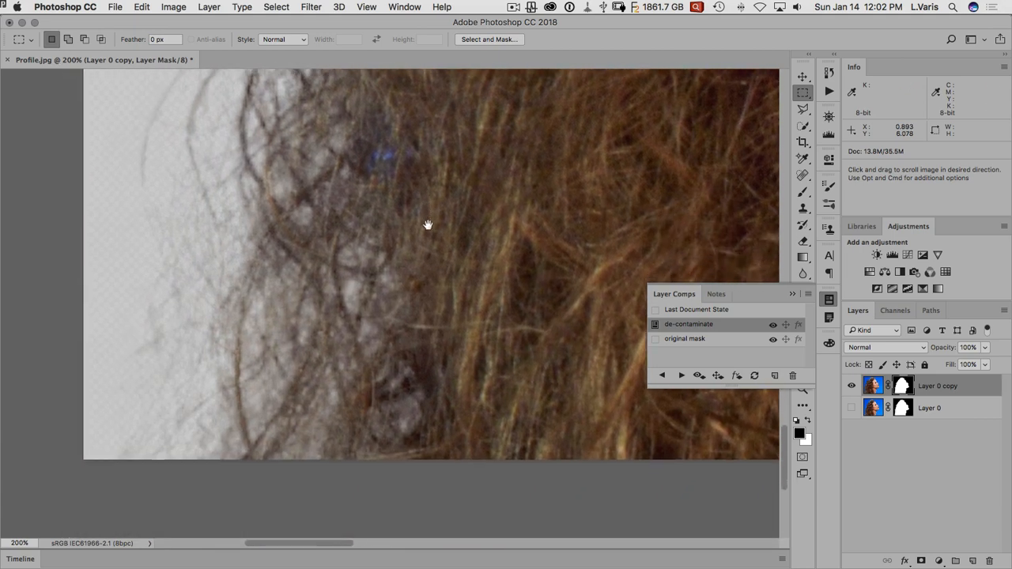
drag(427, 225, 221, 273)
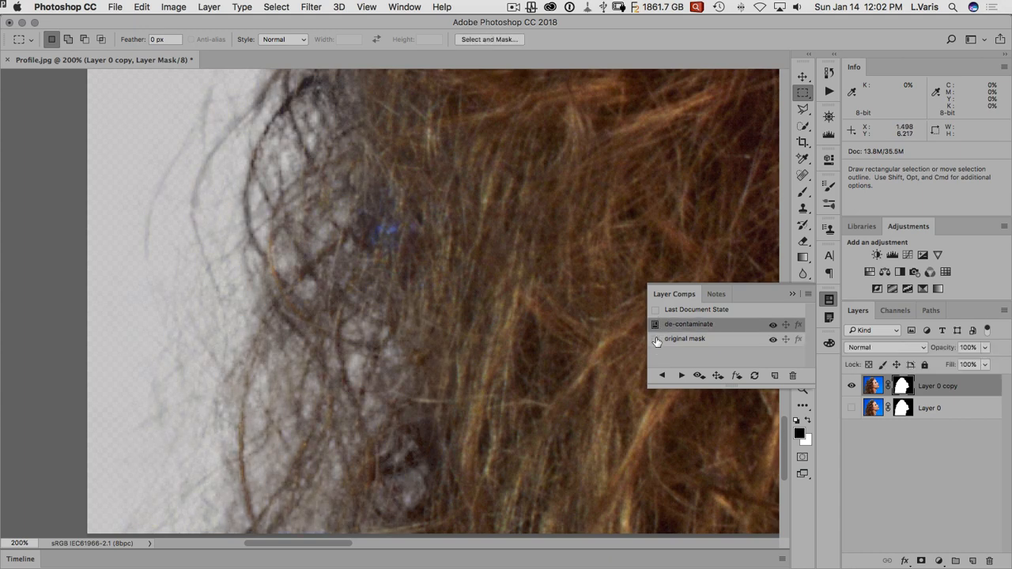
click(655, 339)
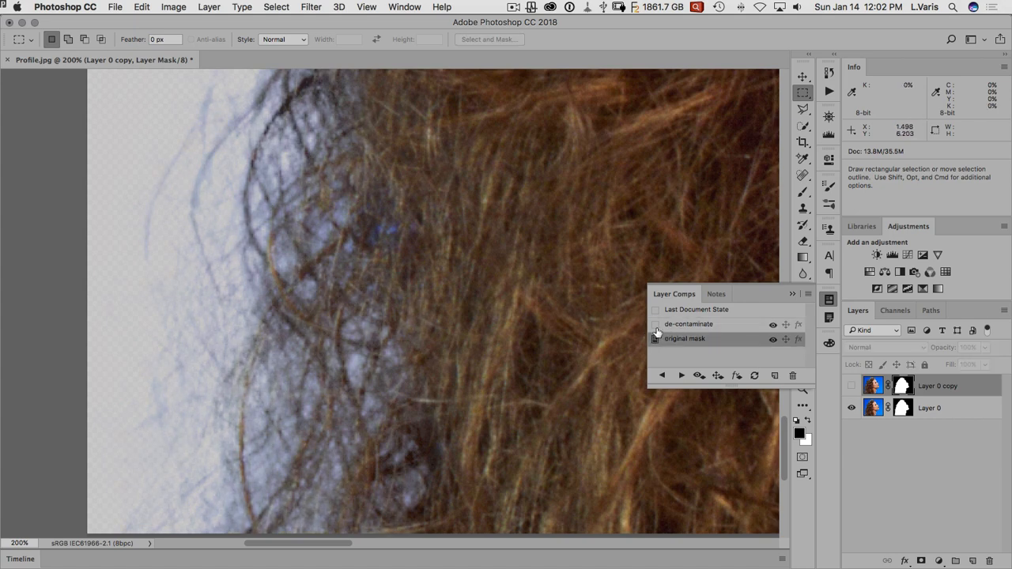
Switch to 'de-contaminate', inspect more curls, and leave that comp applied
click(656, 324)
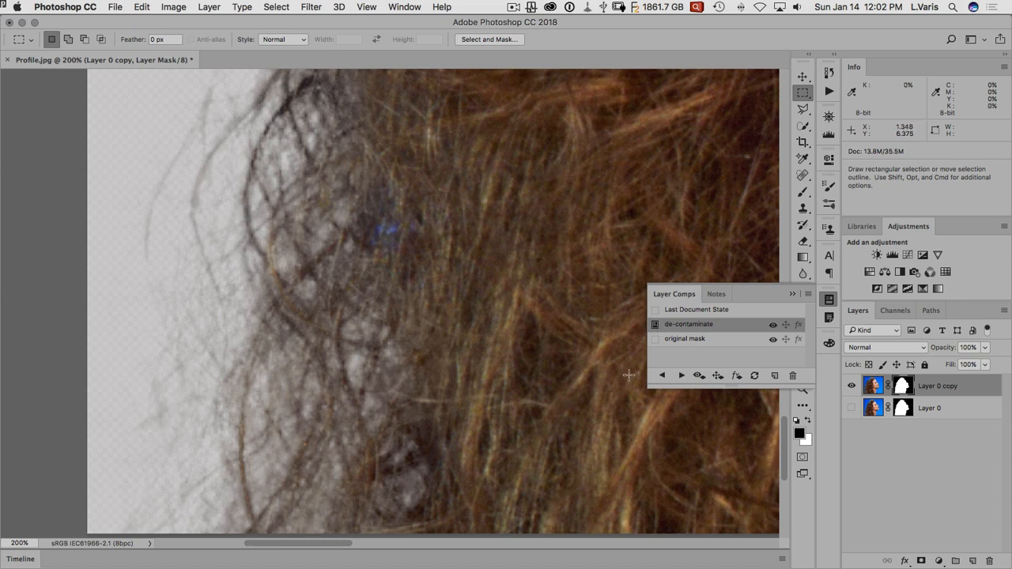
drag(630, 376, 392, 322)
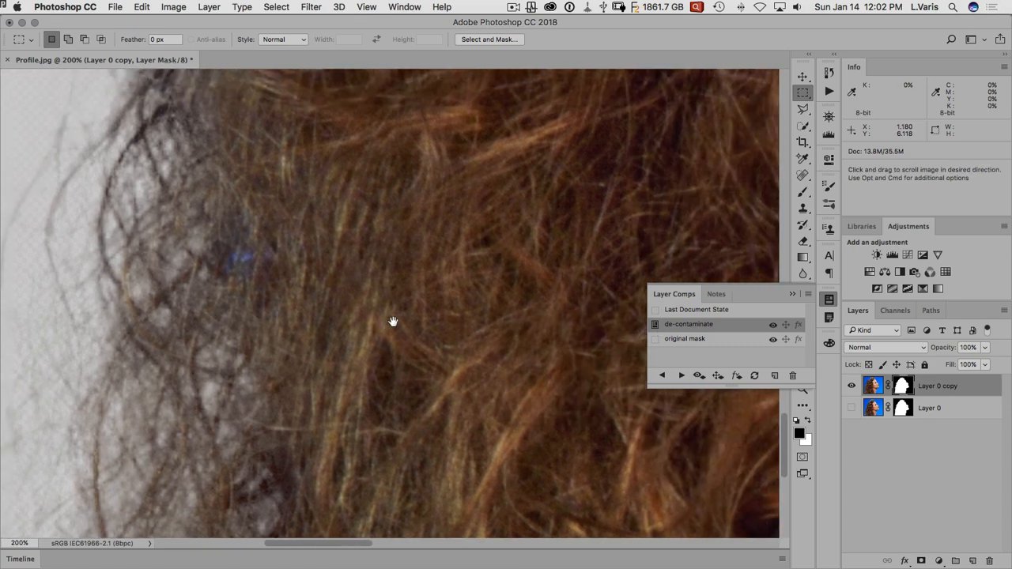
drag(393, 322, 252, 332)
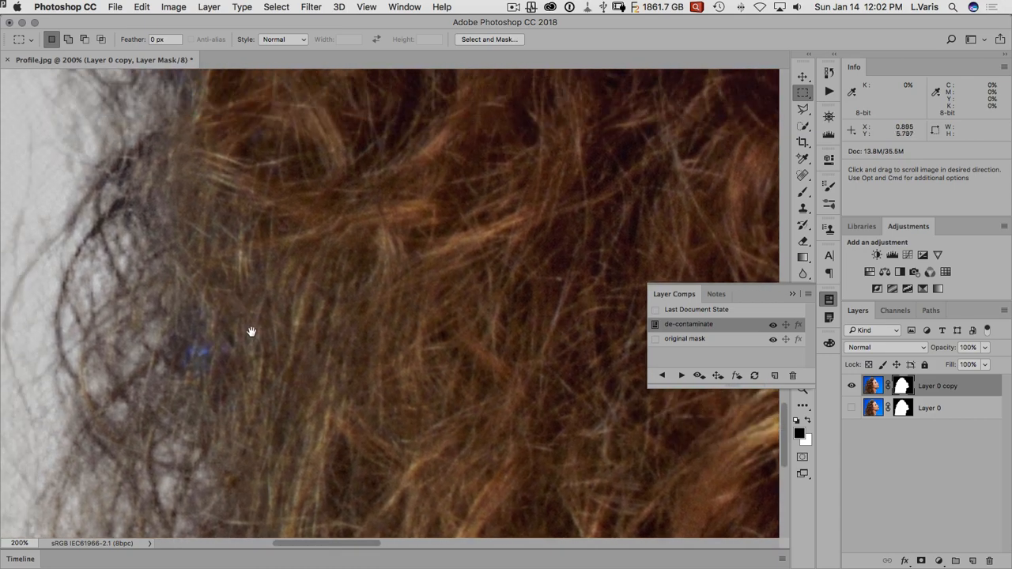
drag(251, 331, 285, 419)
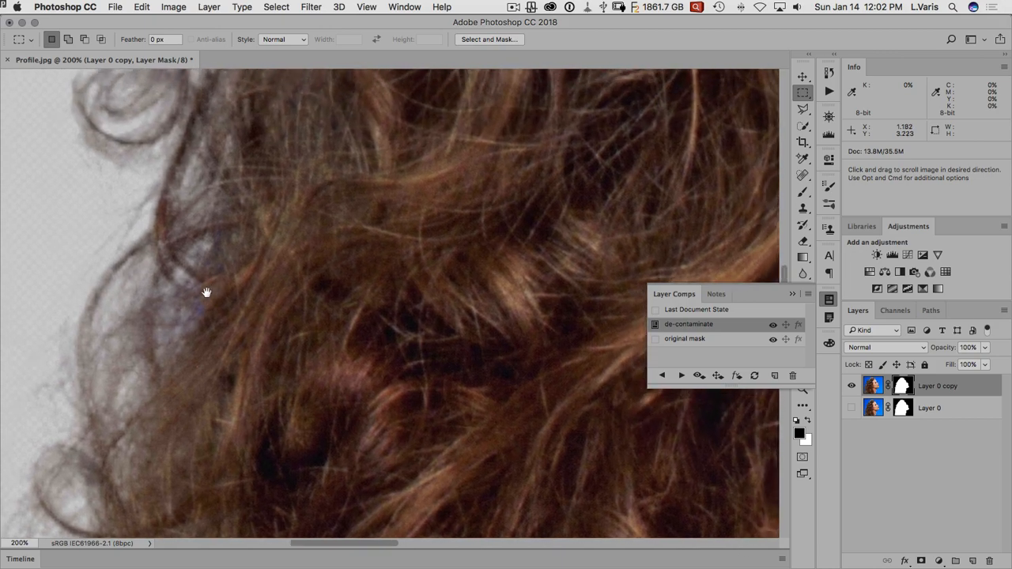
drag(207, 292, 260, 222)
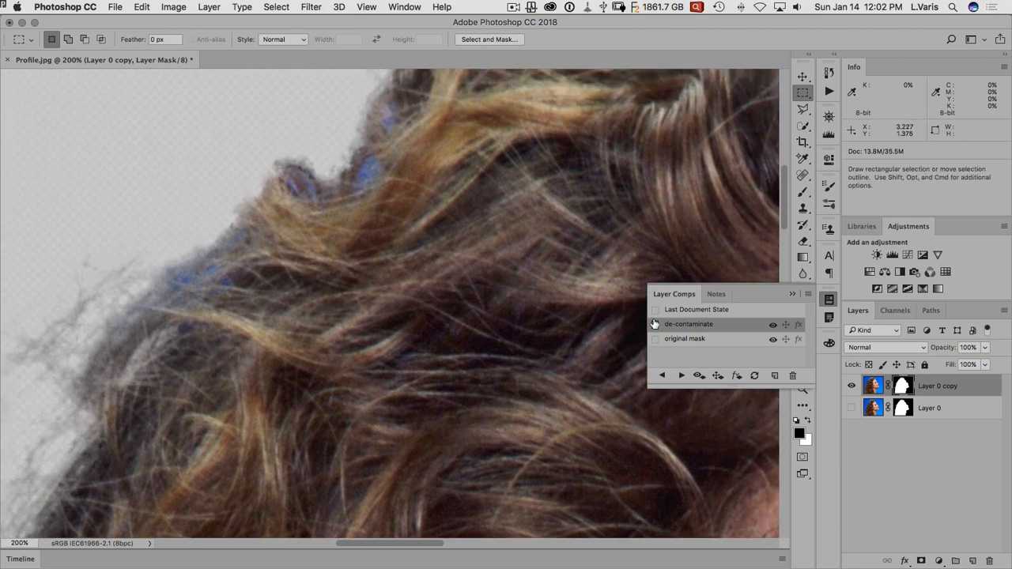
click(655, 338)
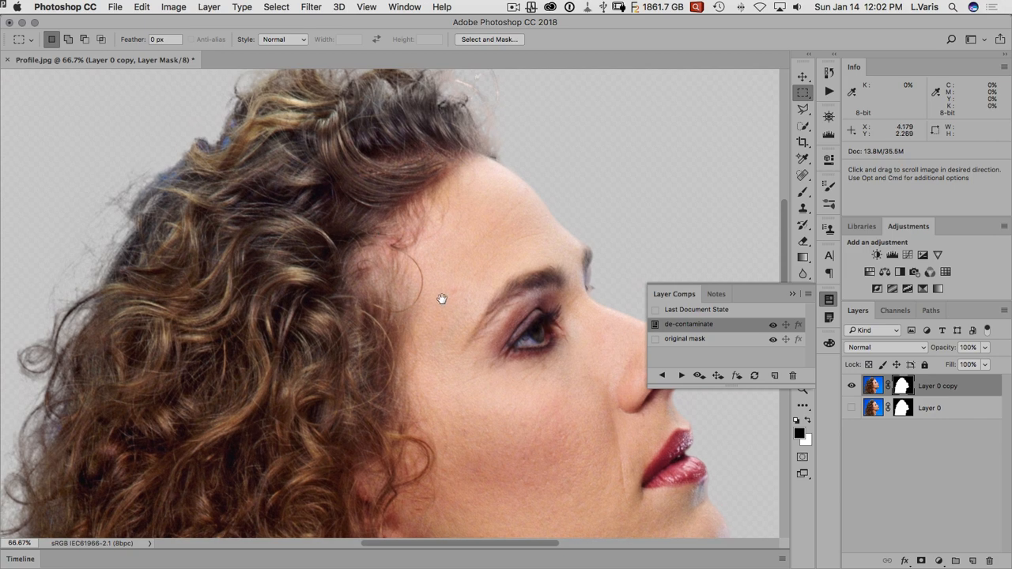
mouse_move(423, 300)
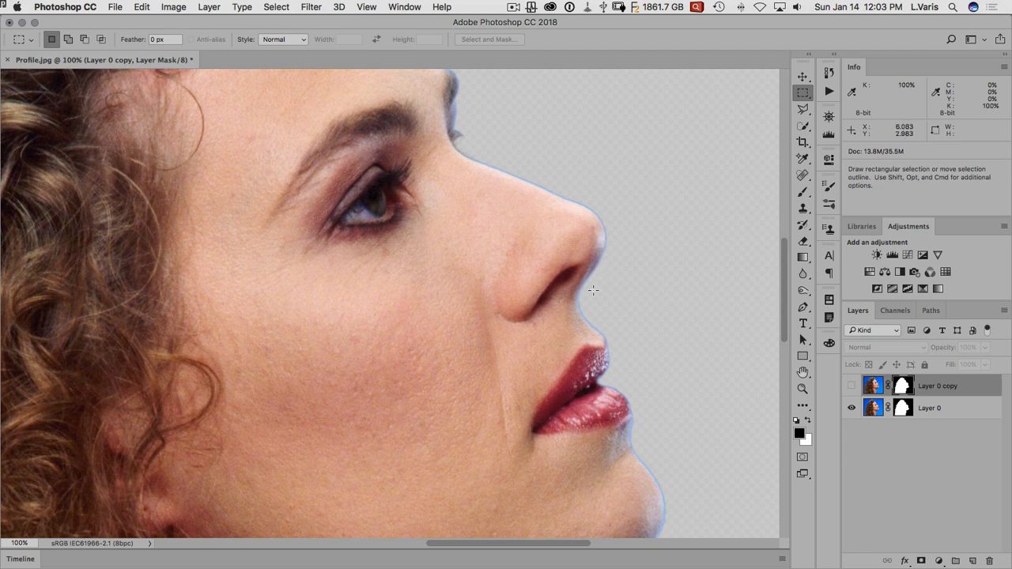
mouse_move(608, 372)
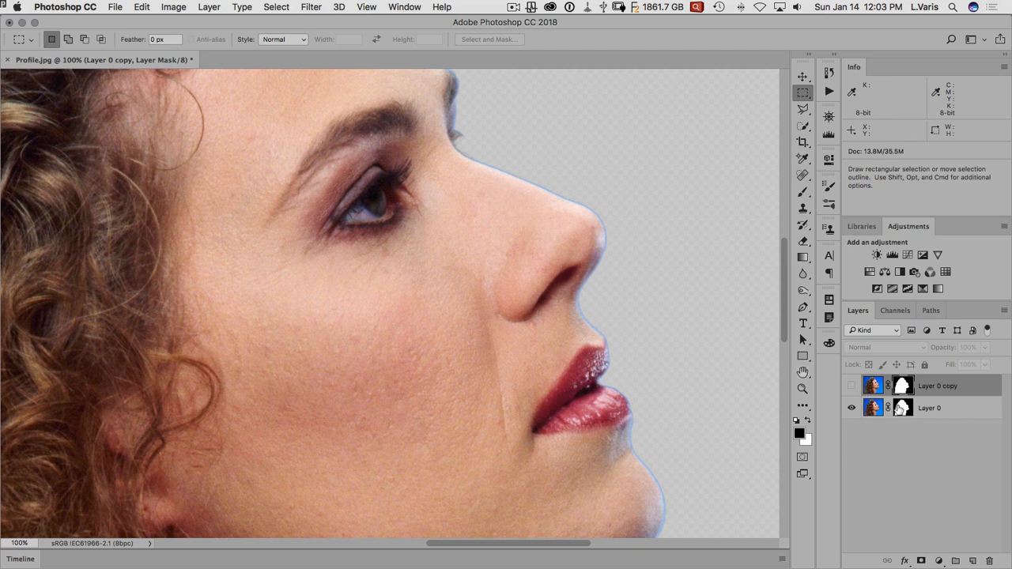
click(873, 408)
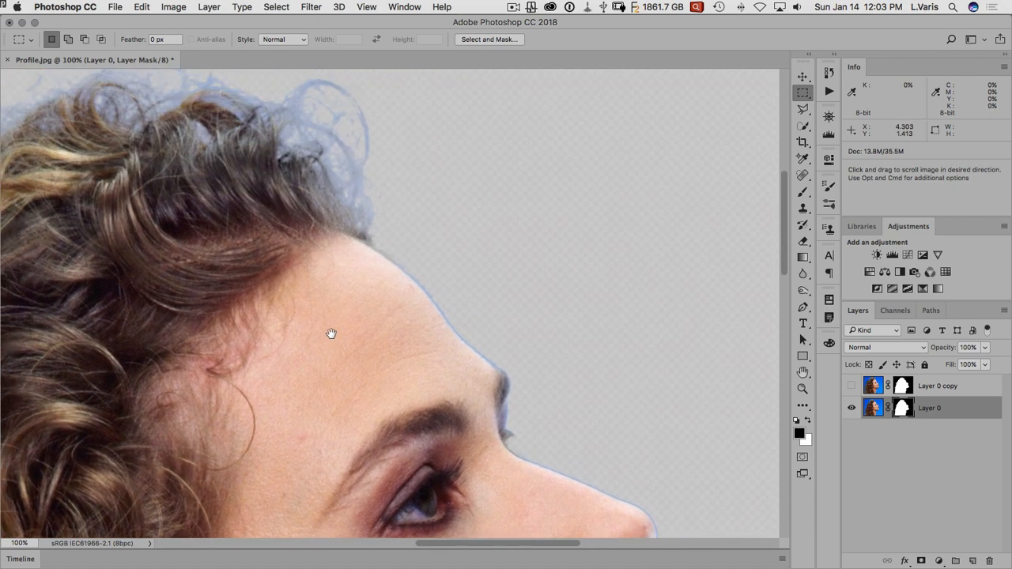
Inspect the top of the curly hair and forehead edge, then select the Blur tool
drag(331, 333, 297, 129)
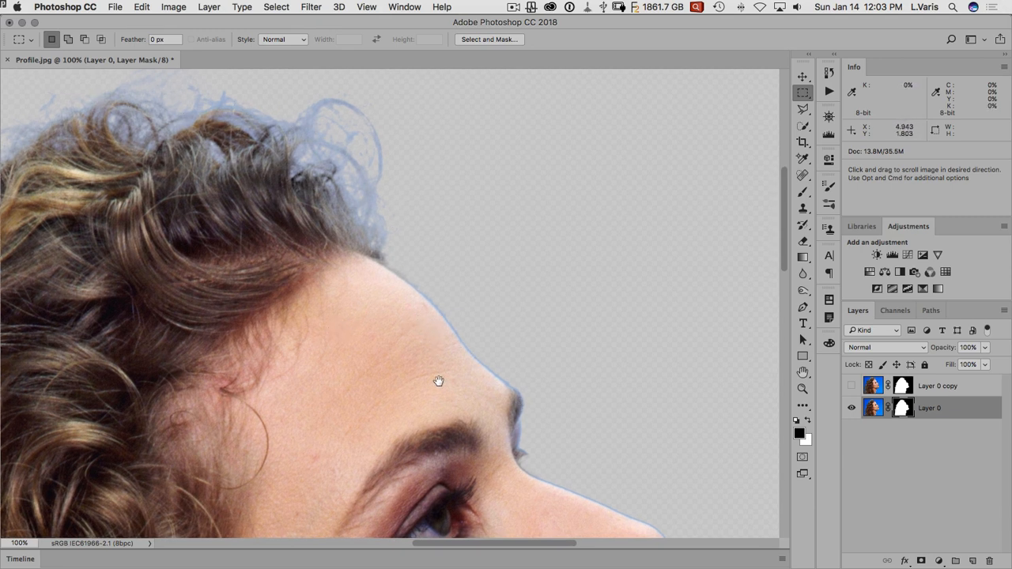
drag(438, 380, 427, 307)
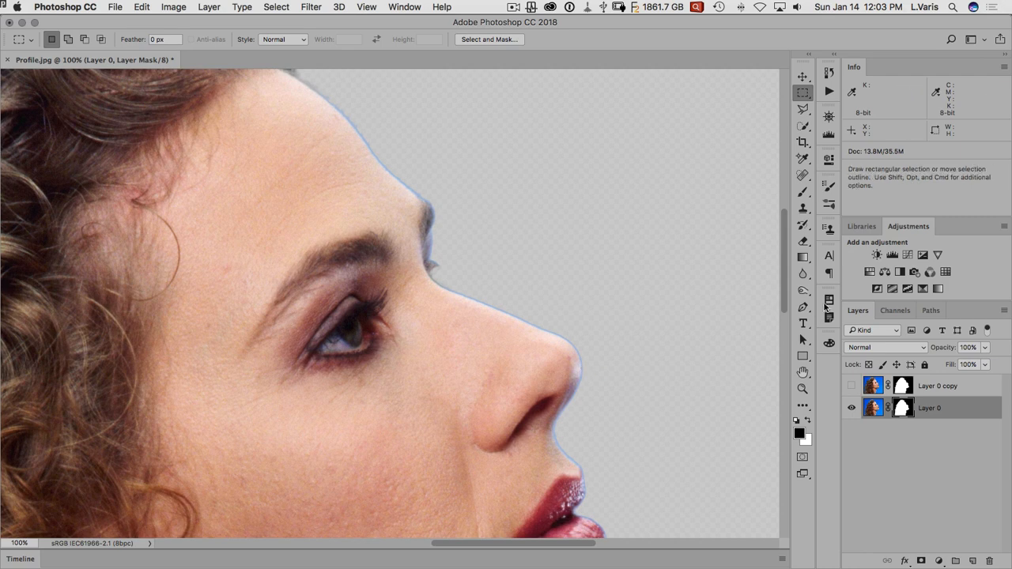
mouse_move(803, 274)
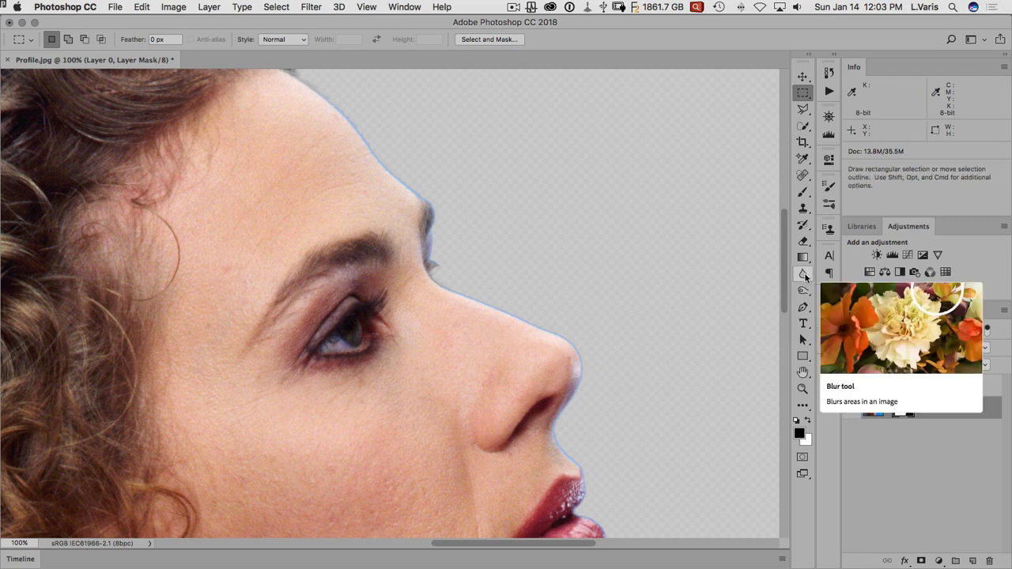
click(803, 275)
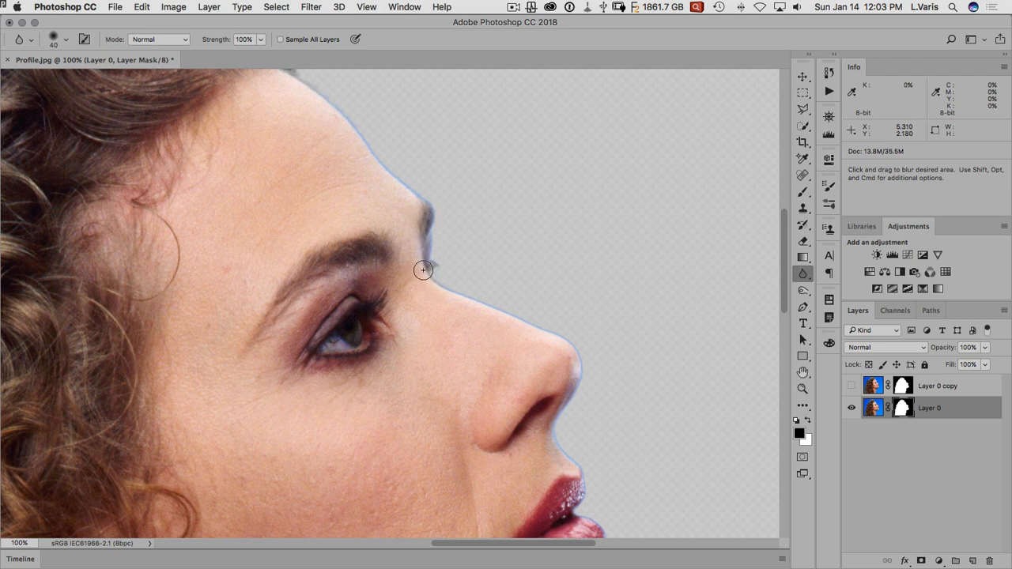
mouse_move(434, 249)
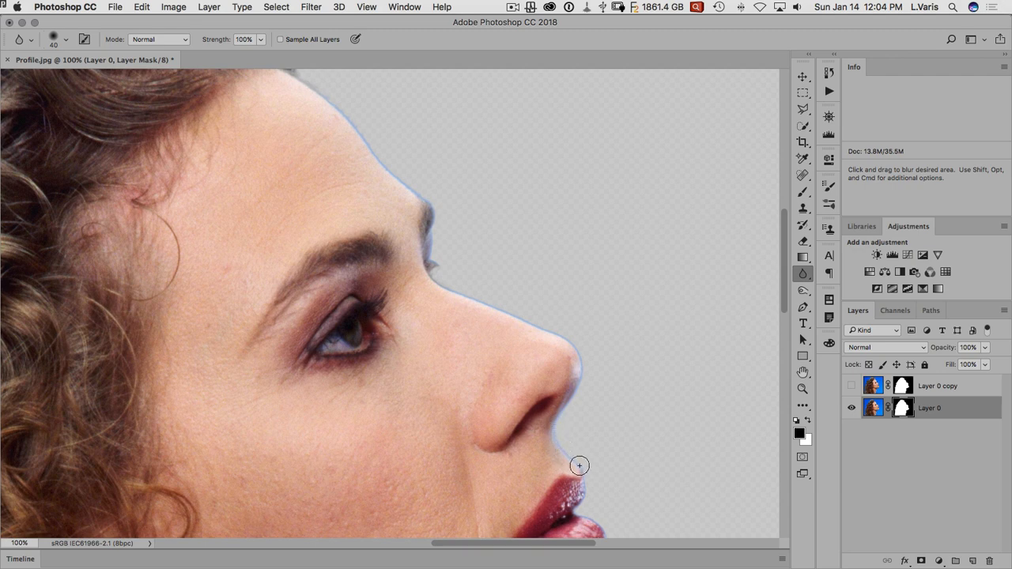
mouse_move(530, 344)
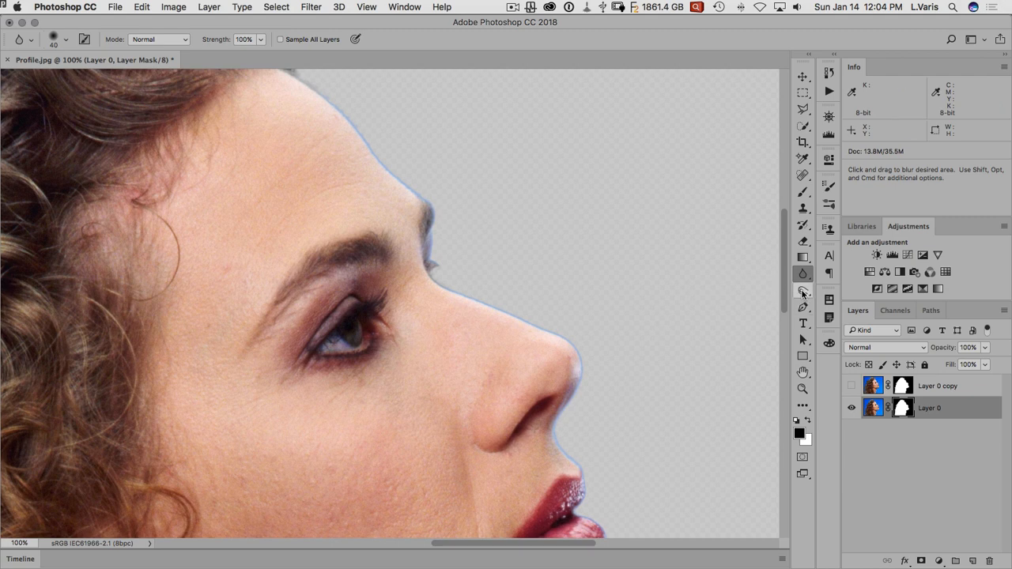
Select the Burn tool to darken the mask edge
click(803, 290)
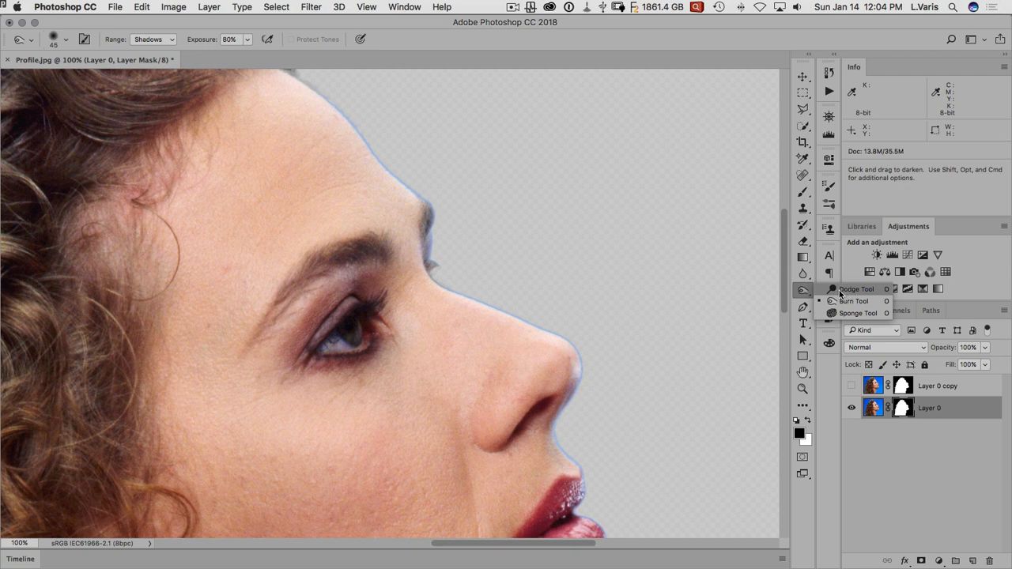
mouse_move(834, 301)
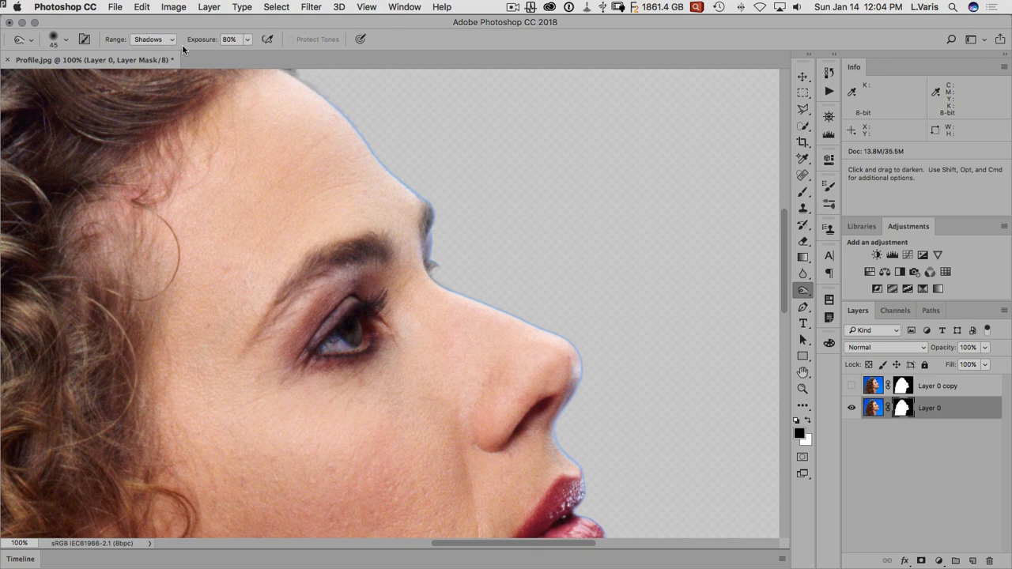
mouse_move(490, 243)
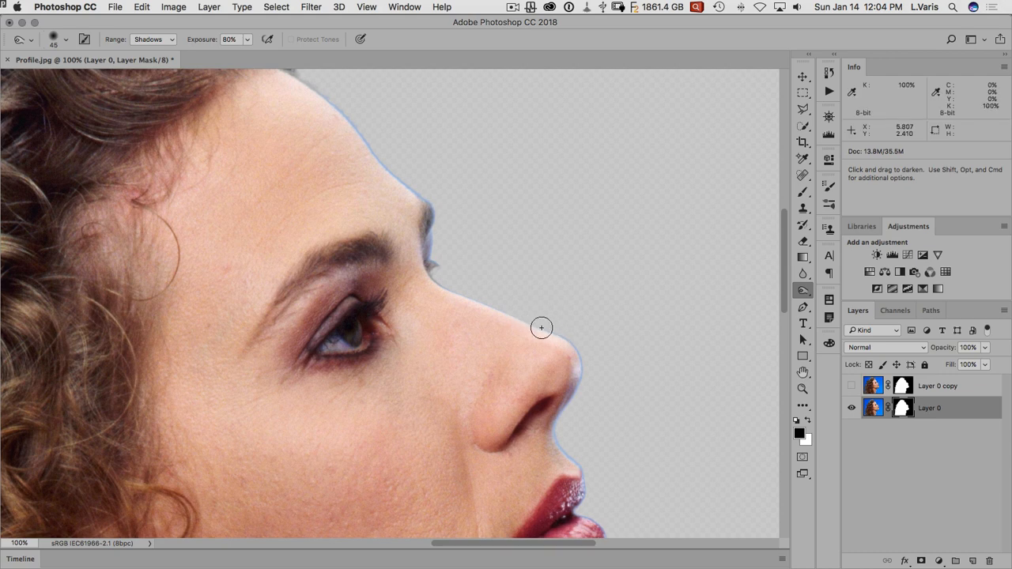
mouse_move(576, 383)
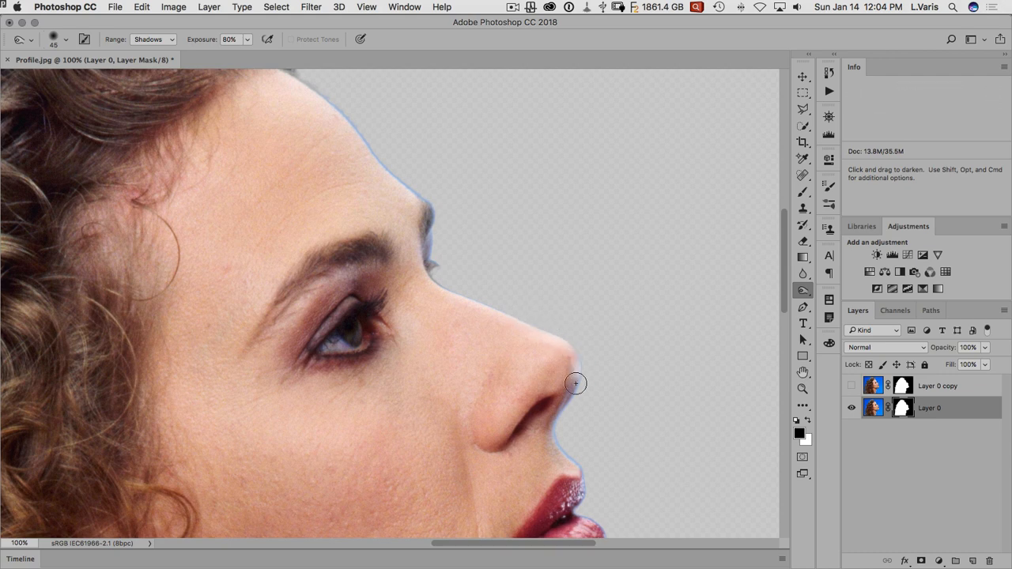
mouse_move(569, 342)
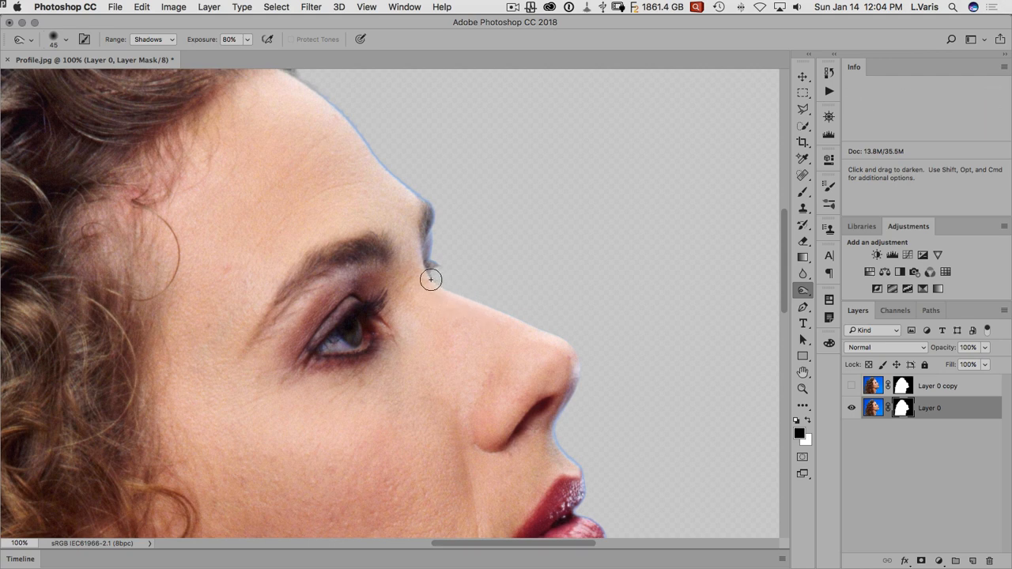
mouse_move(448, 292)
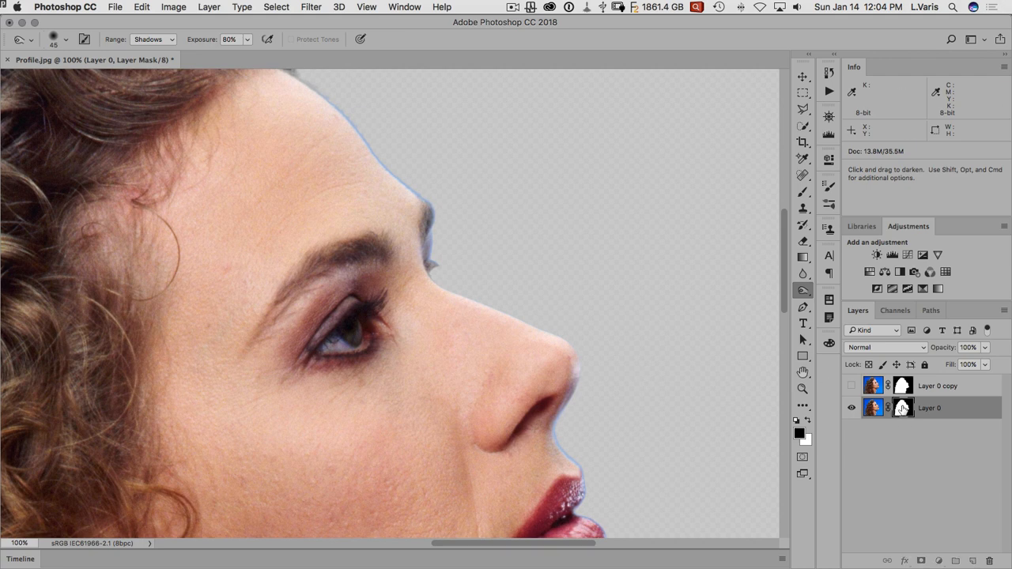
Target Layer 0's mask for burning and move the view down to the neck edge
click(902, 407)
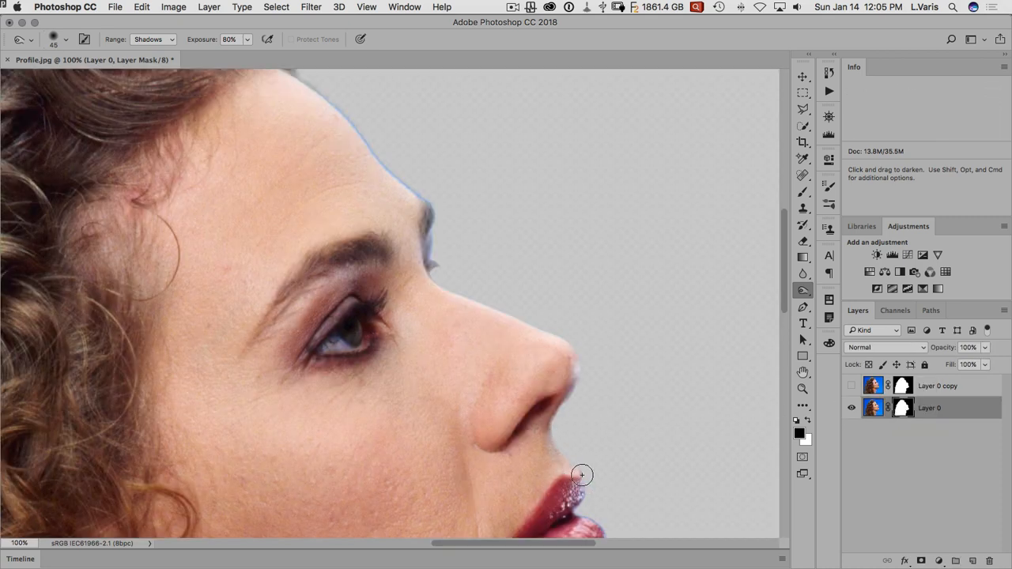
mouse_move(596, 474)
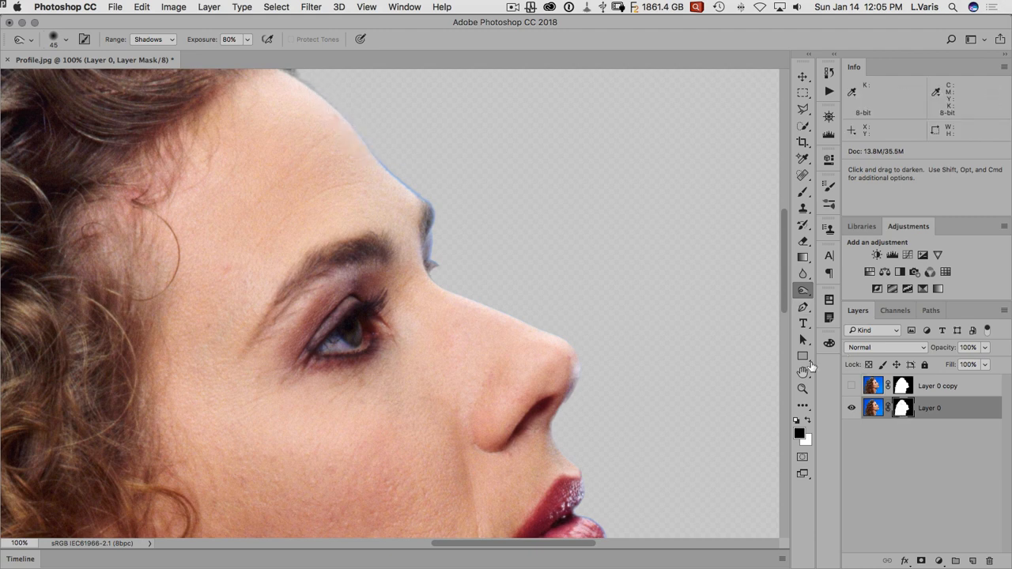
mouse_move(366, 150)
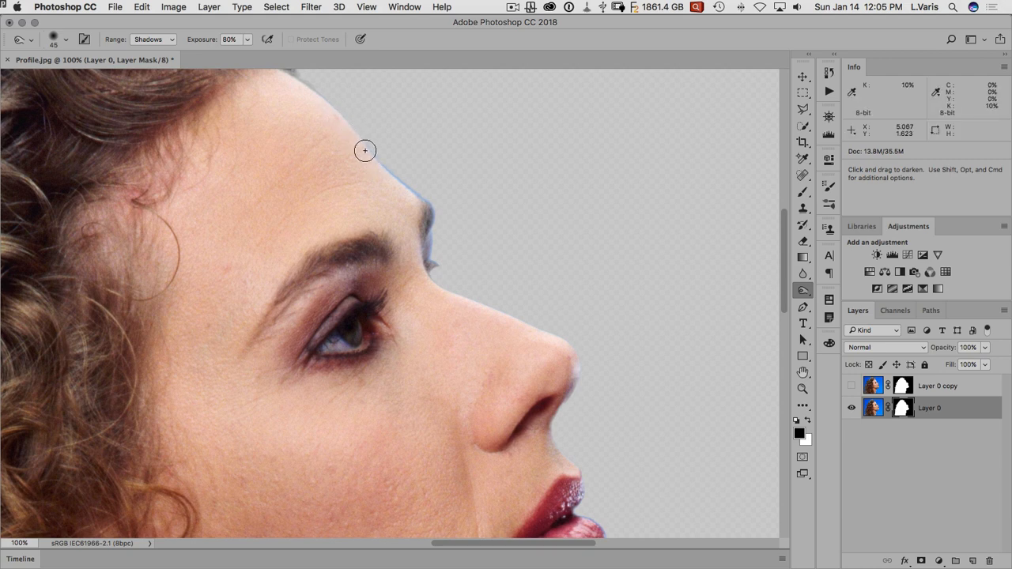
mouse_move(362, 141)
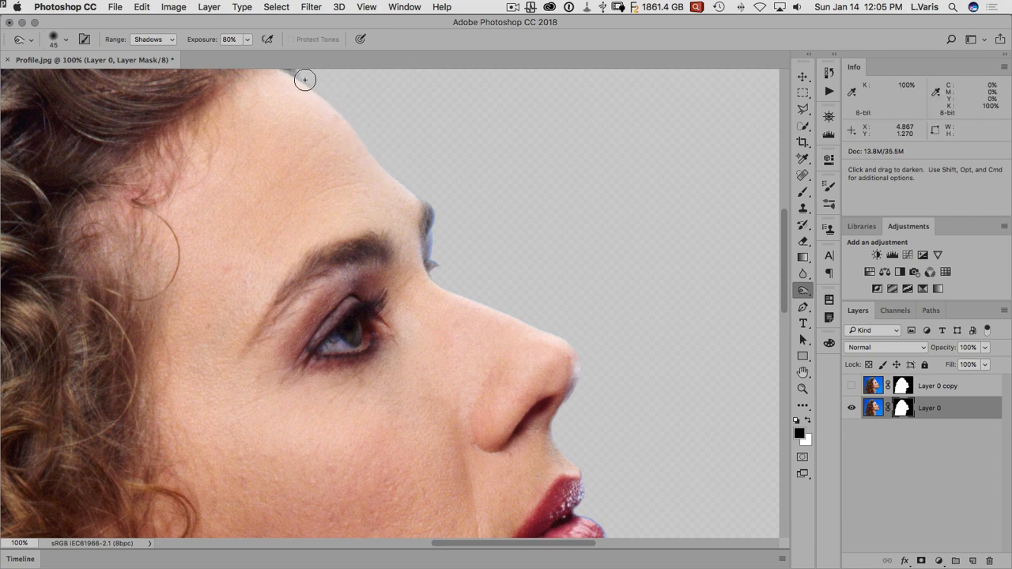
mouse_move(560, 373)
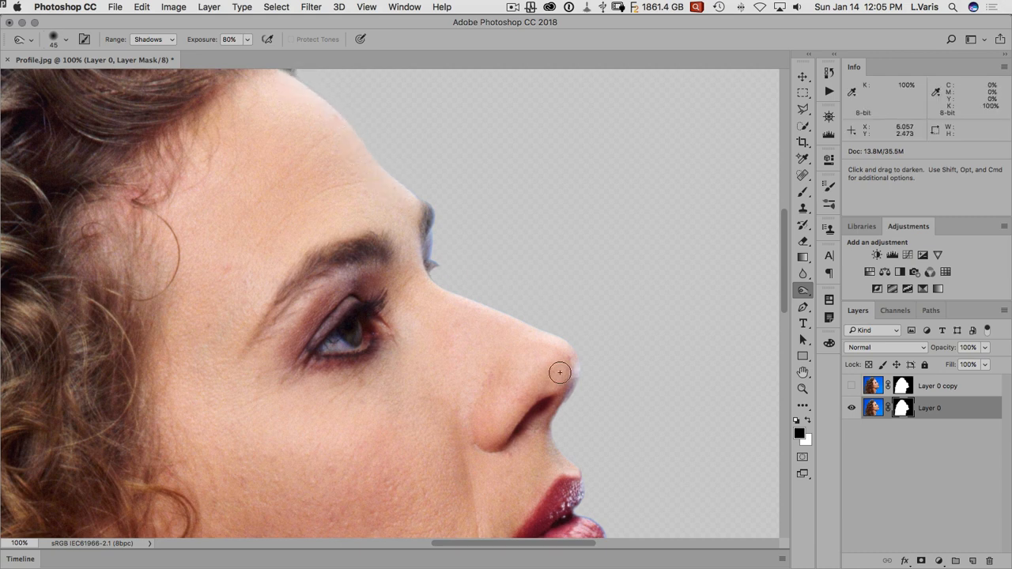
scroll(down, 3)
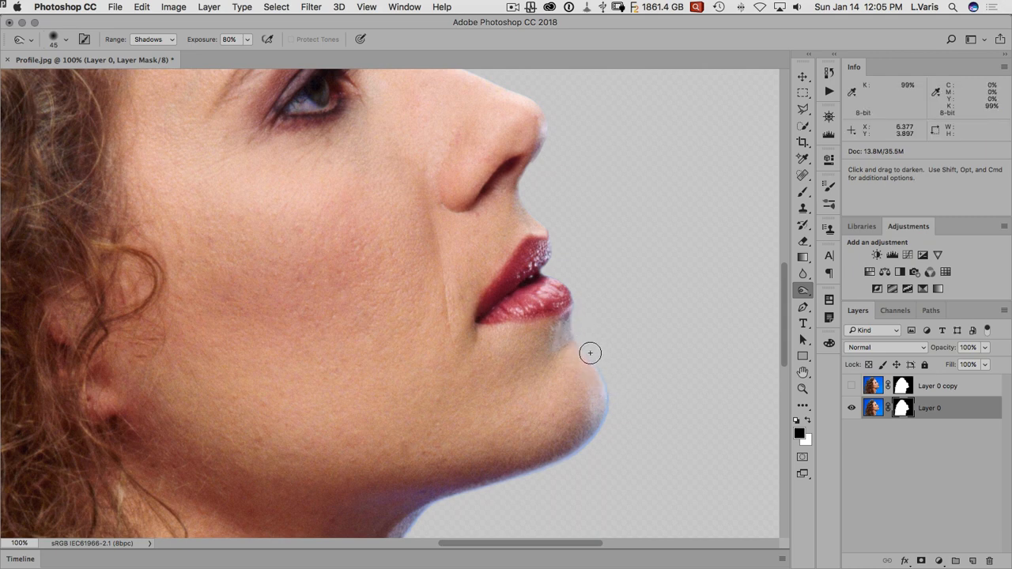
mouse_move(606, 395)
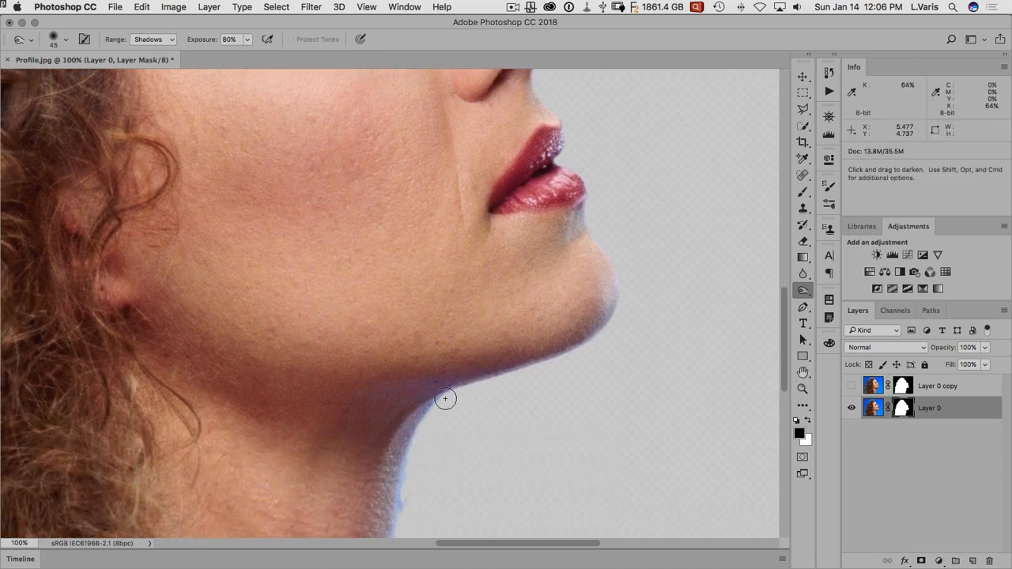
drag(445, 398, 397, 485)
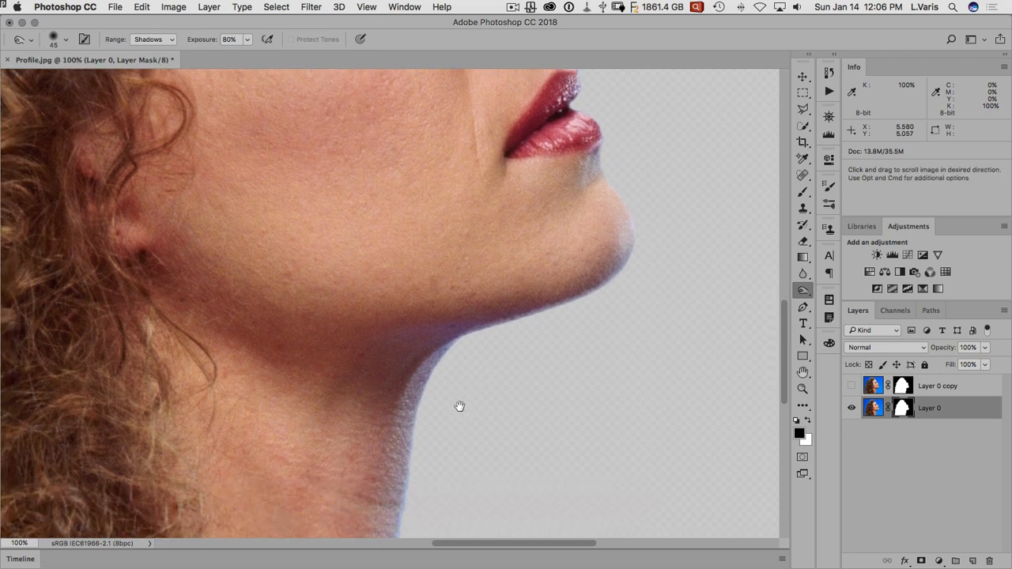
mouse_move(401, 346)
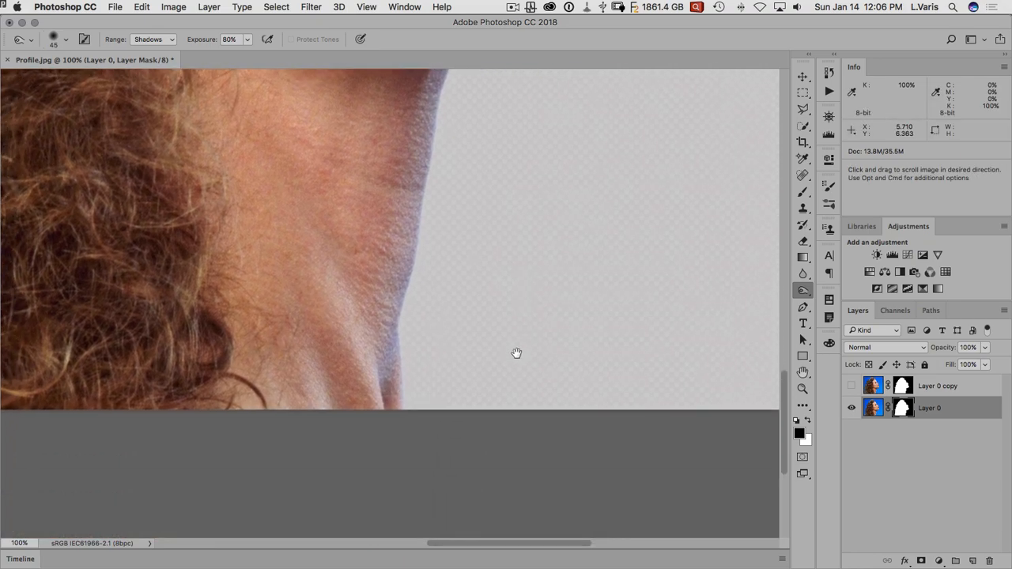
Pan to view the bottom of the neck and the curly hair on top
drag(516, 353, 387, 197)
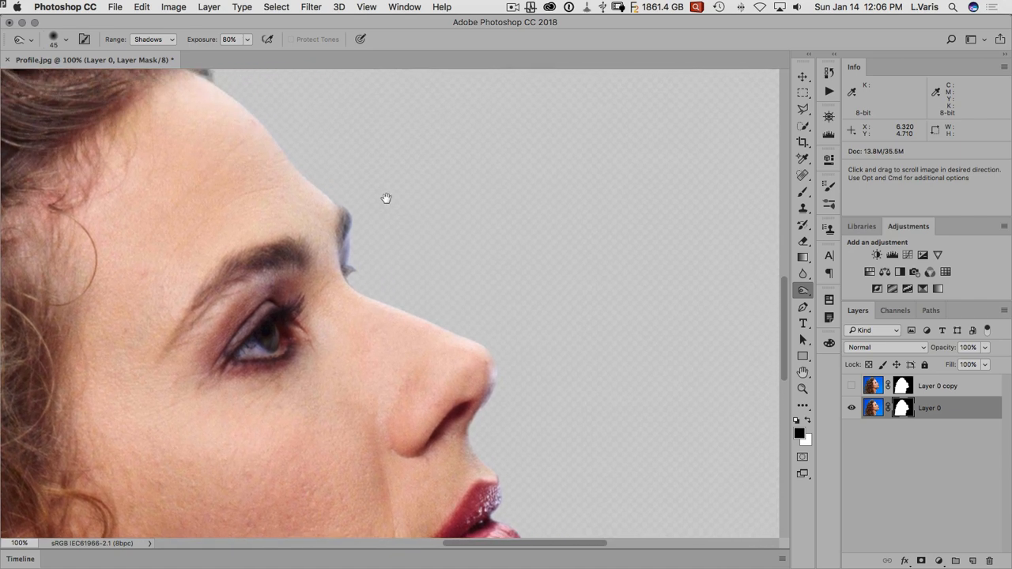
drag(385, 197, 273, 199)
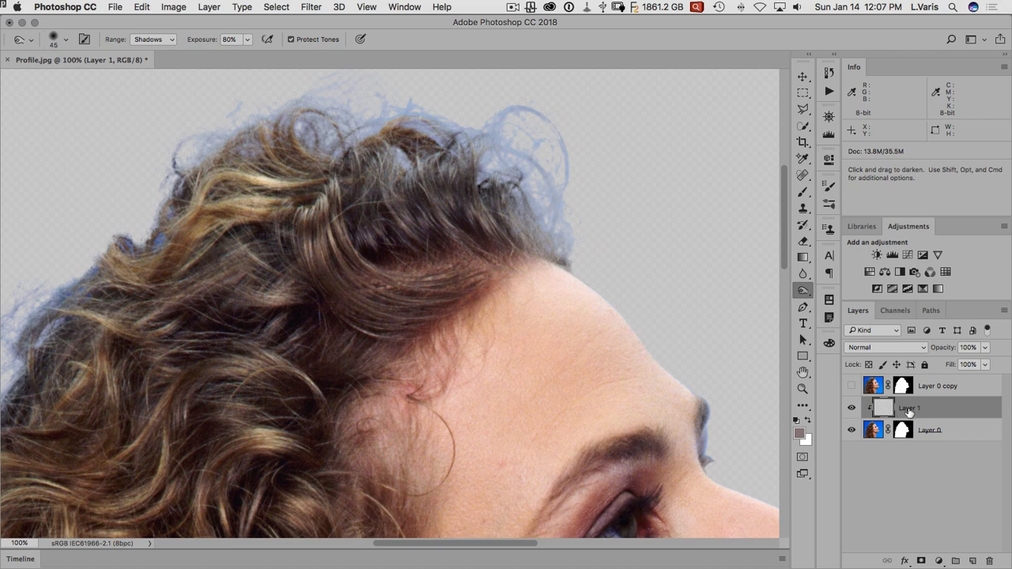
Rename the clipped layer 'color hair' and set its blend mode to Color
double_click(910, 408)
text(color hair)
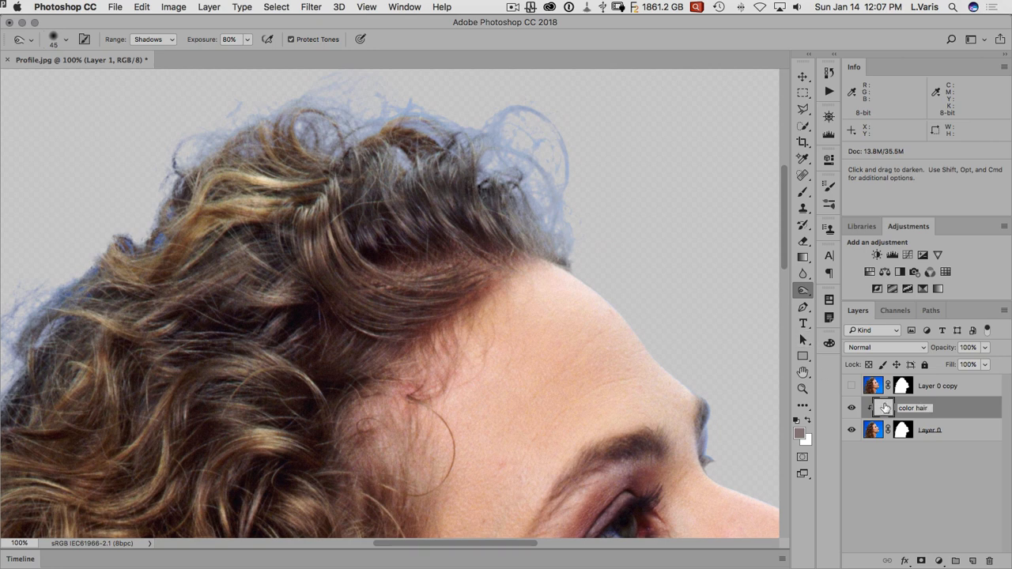
click(888, 407)
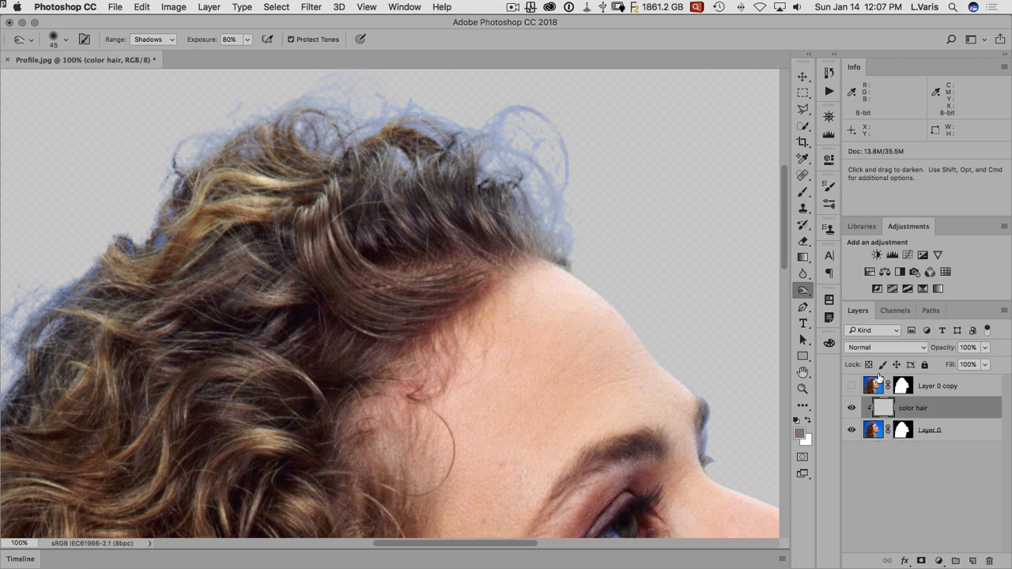
click(886, 347)
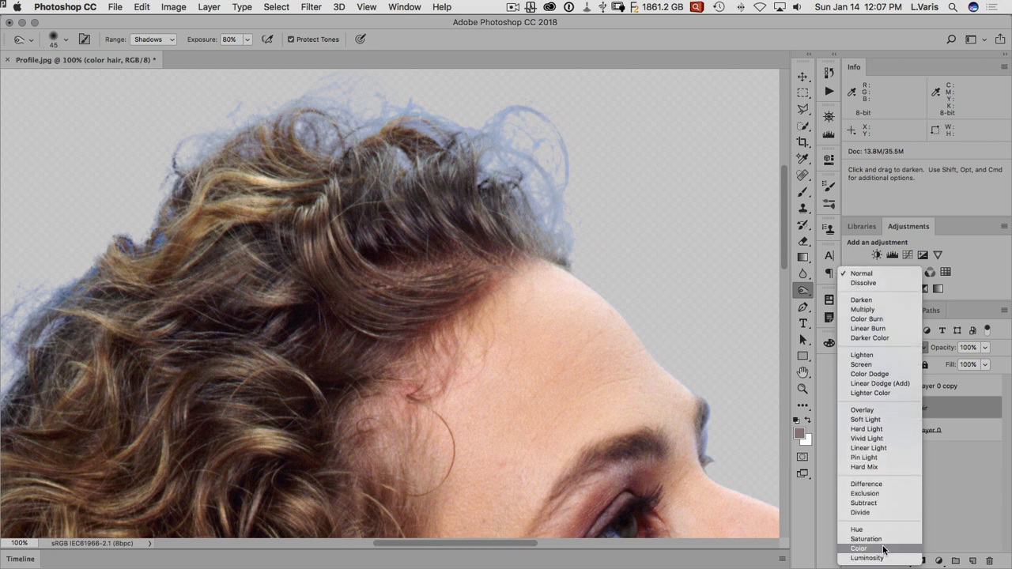
click(862, 562)
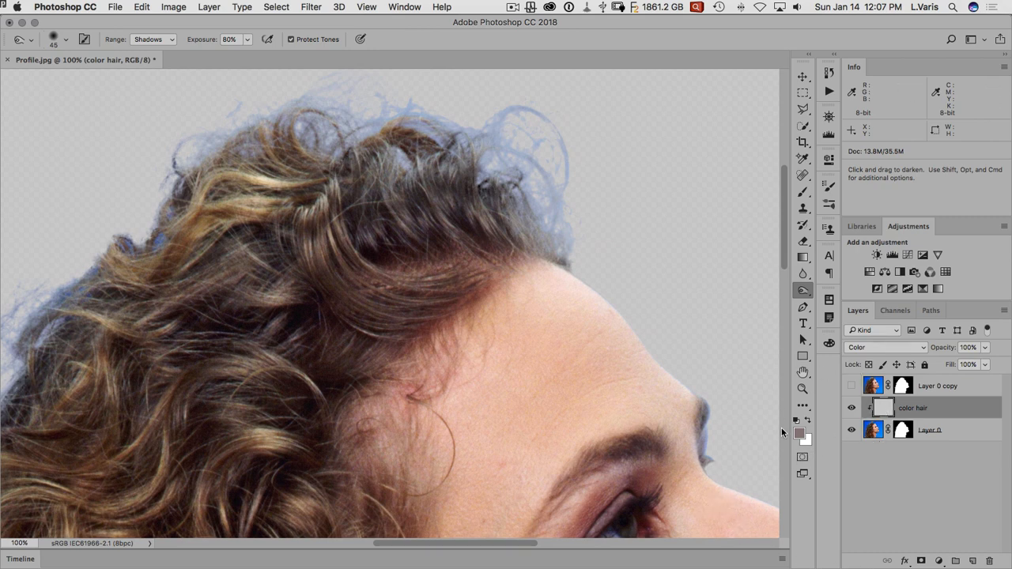
mouse_move(493, 230)
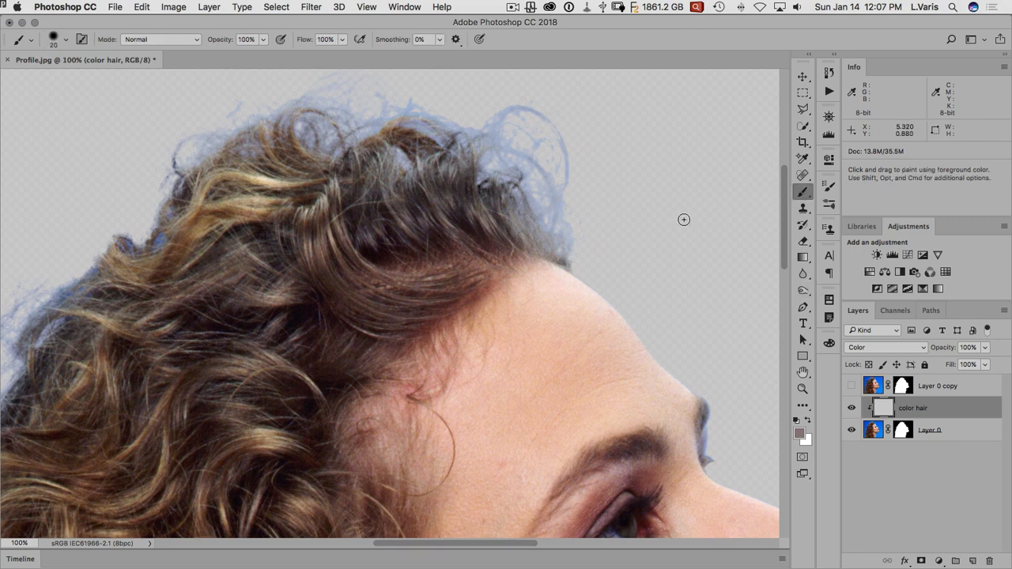
mouse_move(615, 201)
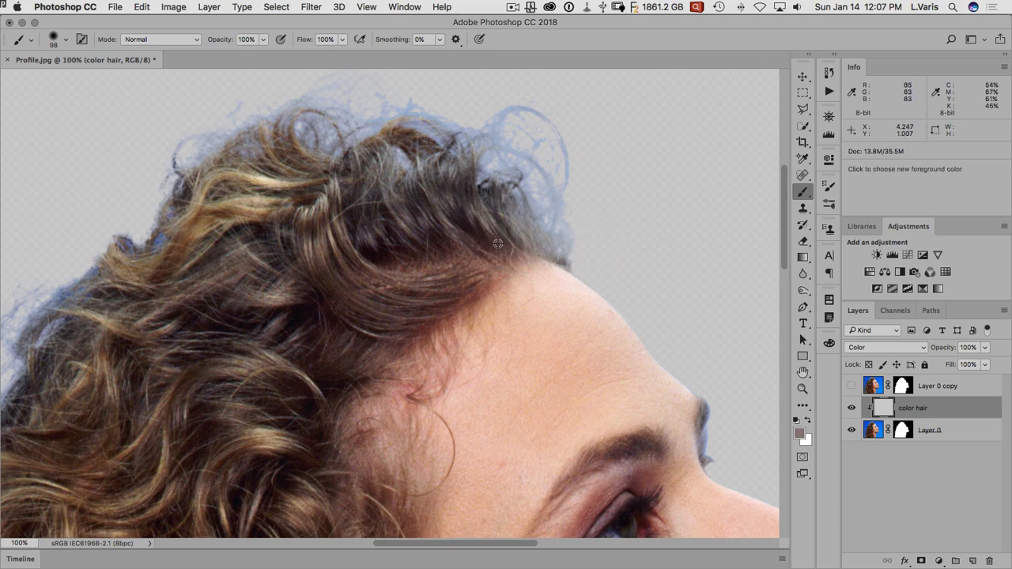
mouse_move(493, 218)
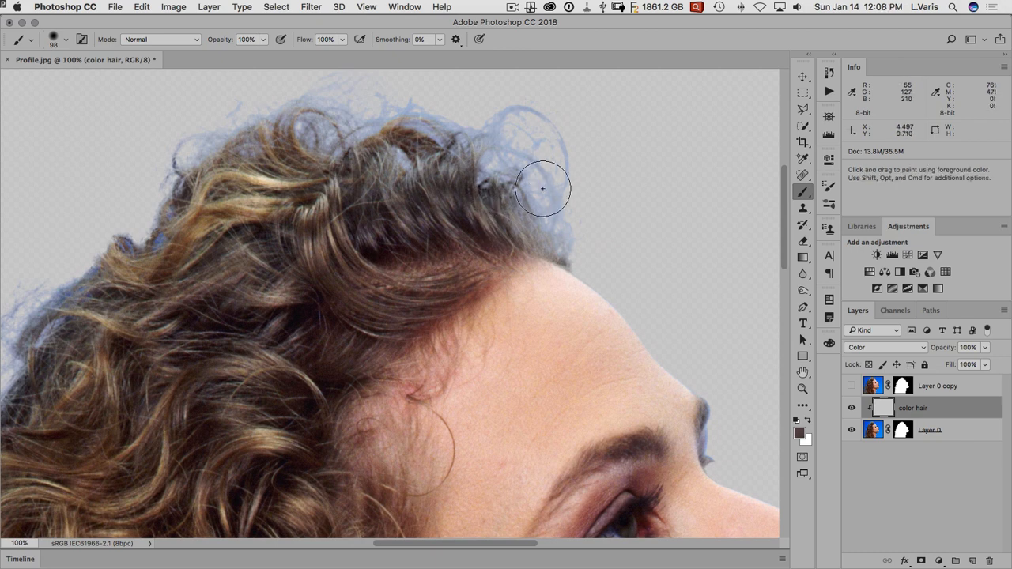
Paint hair colour over blue fringe on the top, left, lower and back curls
drag(543, 188, 507, 116)
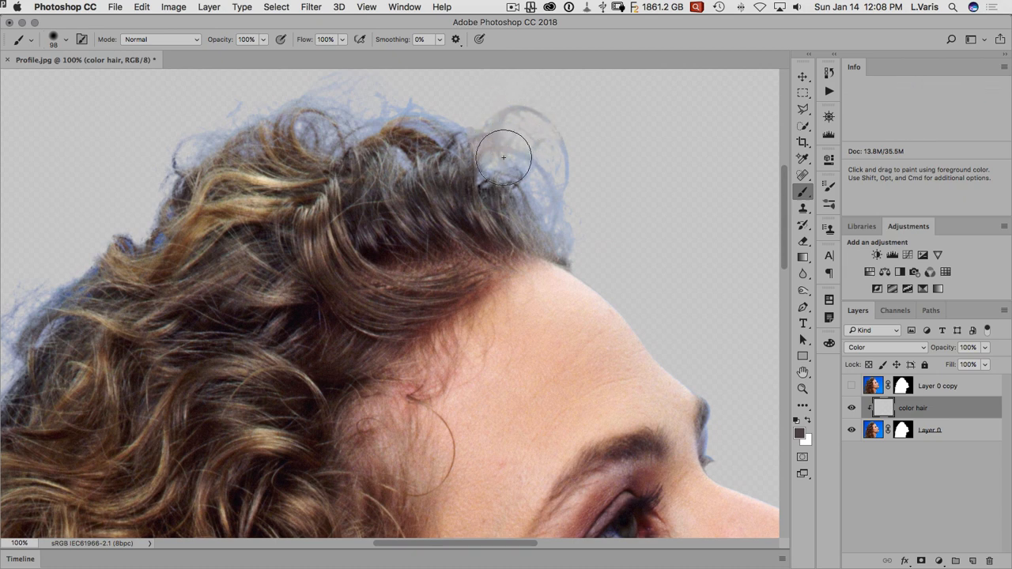
drag(504, 157, 560, 233)
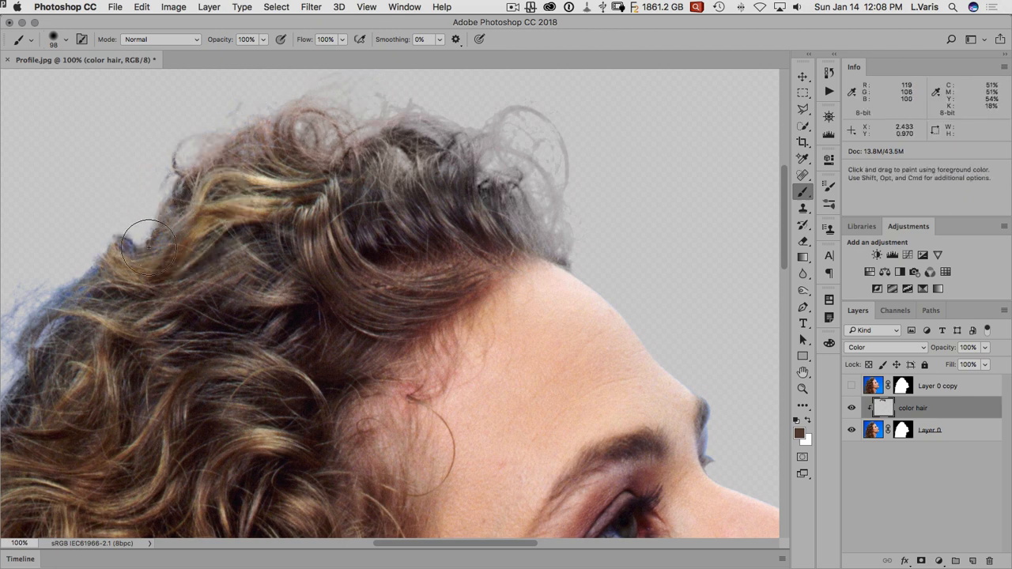
drag(150, 245, 118, 283)
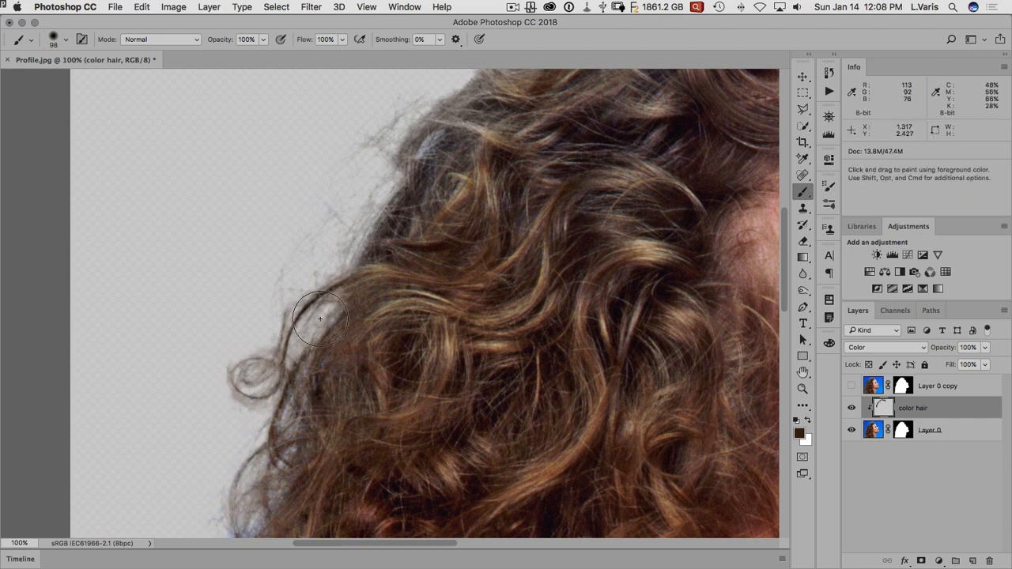
drag(321, 319, 355, 299)
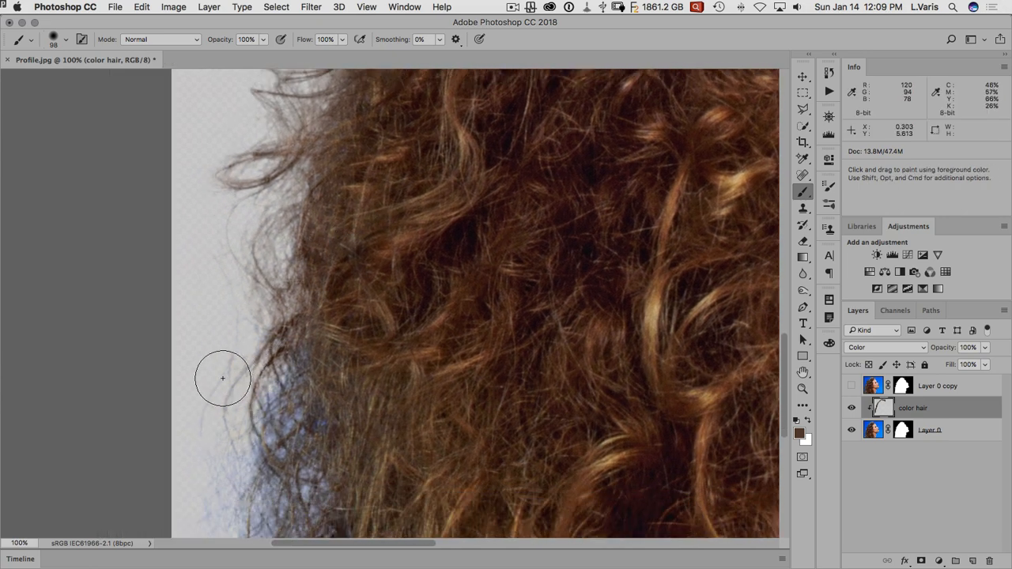
drag(222, 378, 314, 415)
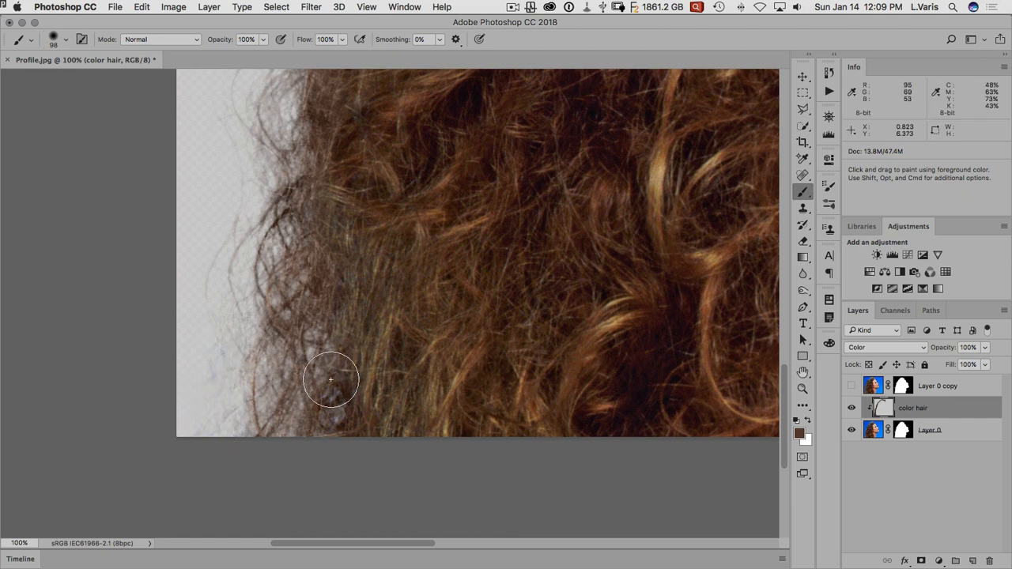
mouse_move(328, 277)
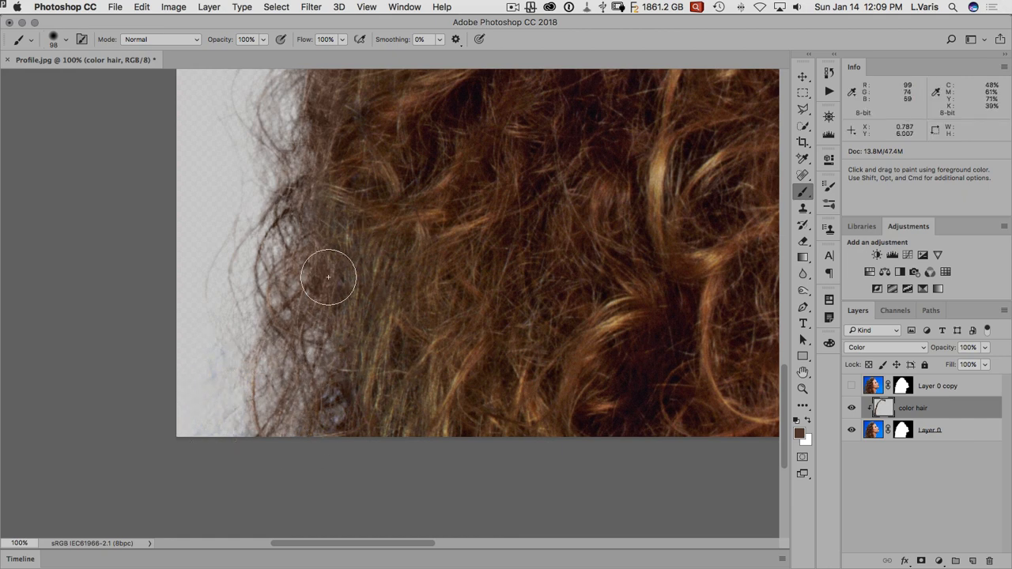
drag(328, 277, 340, 403)
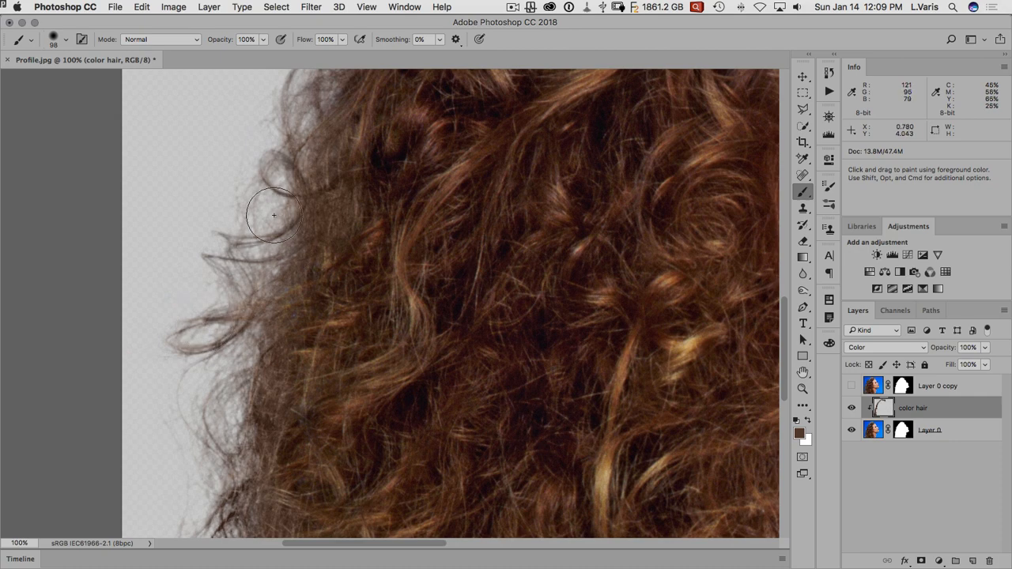
drag(274, 215, 335, 307)
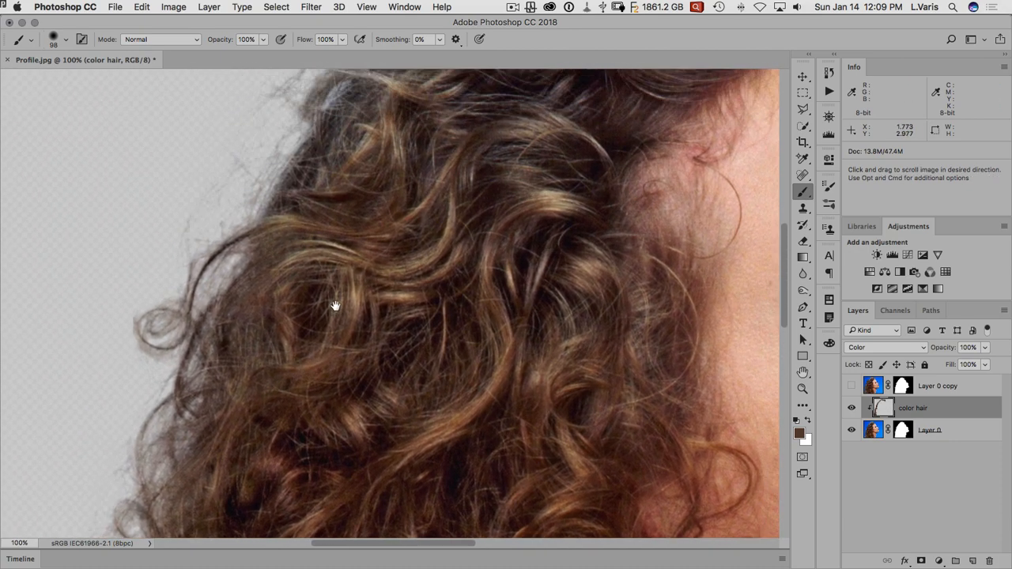
Move to the face, zoom in on the eyebrow edge, and pan to the neck
drag(334, 306, 406, 309)
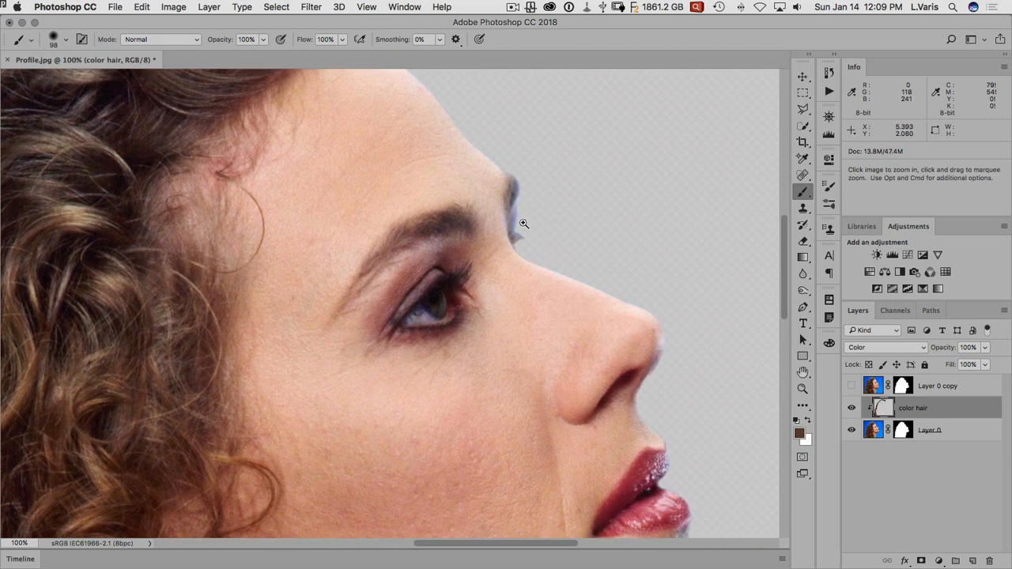
click(522, 223)
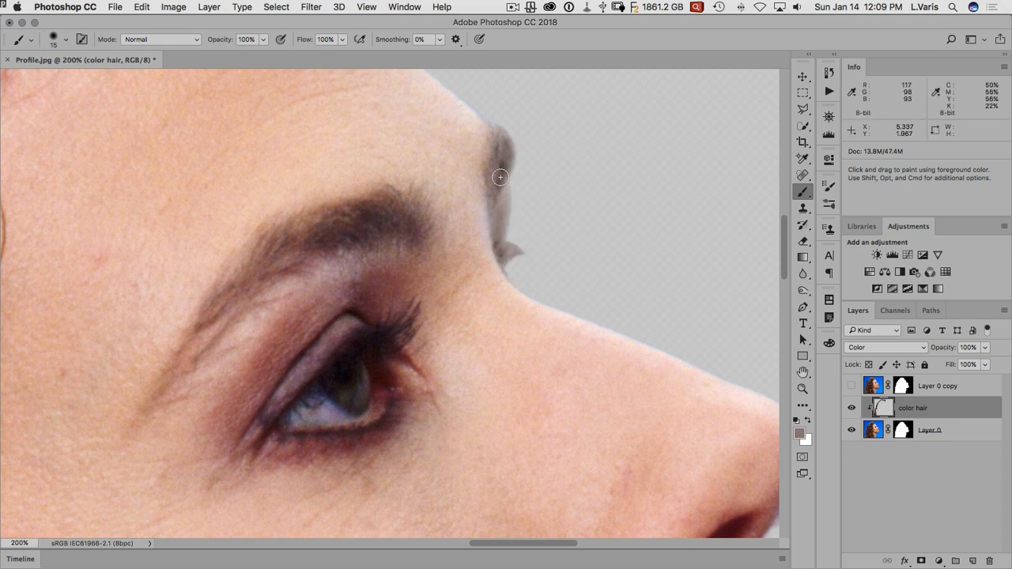
mouse_move(458, 120)
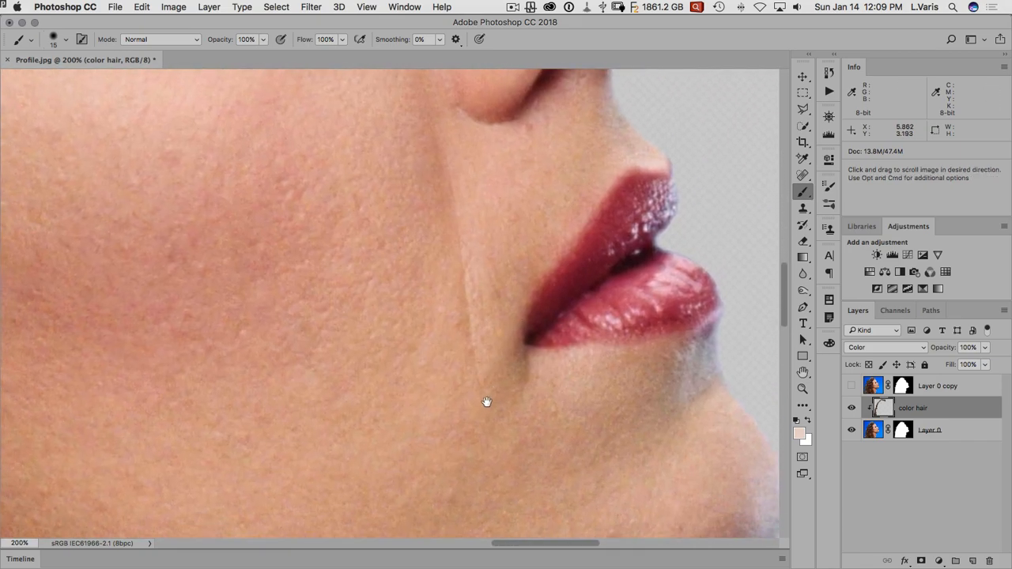
drag(486, 402, 387, 385)
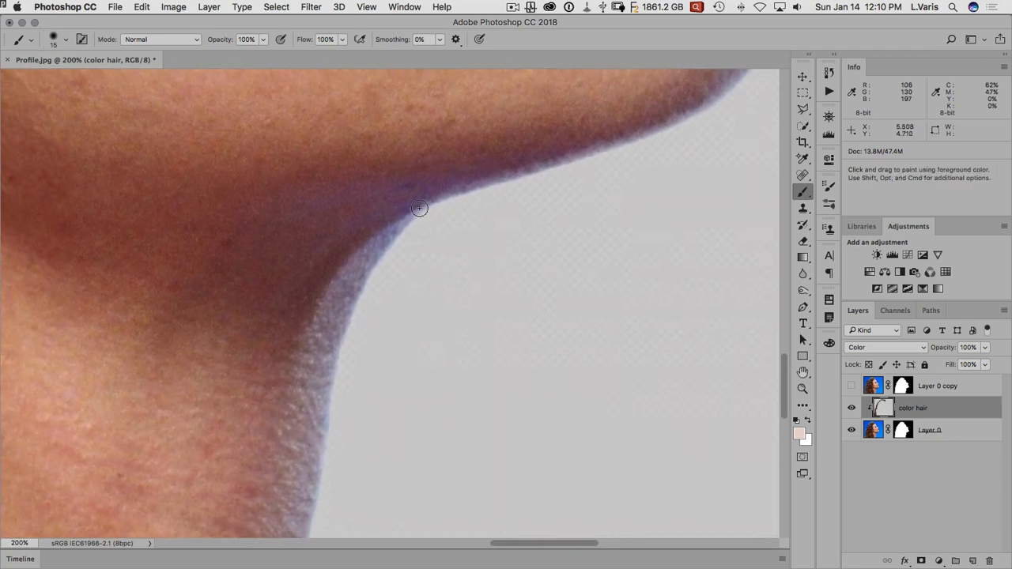
mouse_move(459, 154)
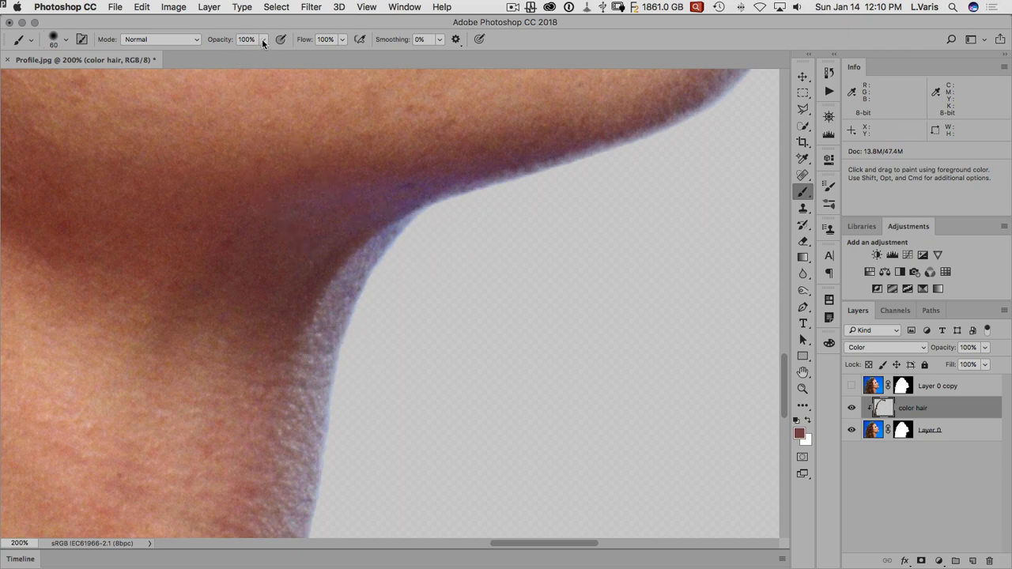
Lower brush opacity to 25% and paint skin colour over the blue under-chin edge
drag(263, 40, 220, 57)
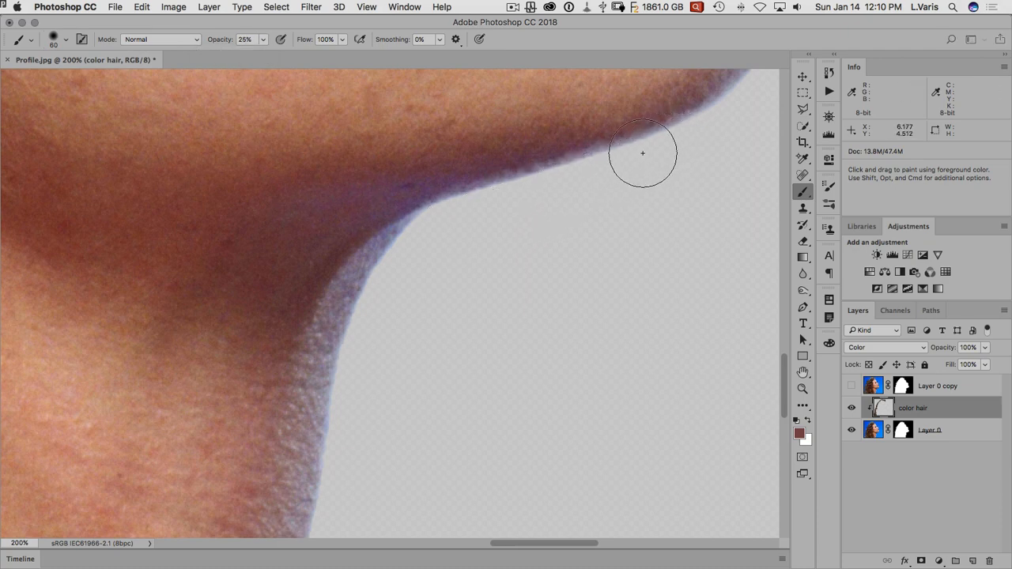
drag(642, 152, 324, 200)
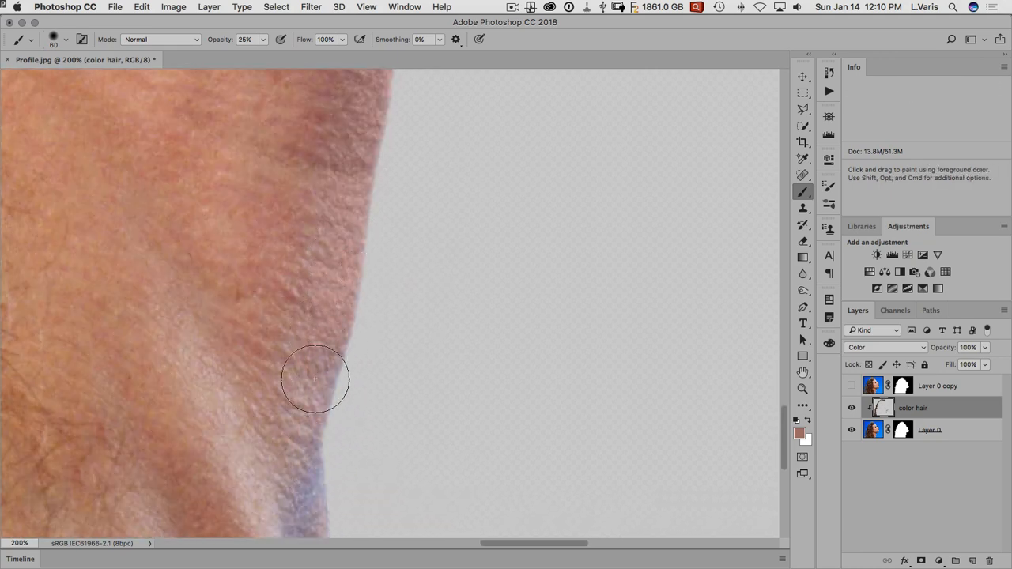
mouse_move(360, 194)
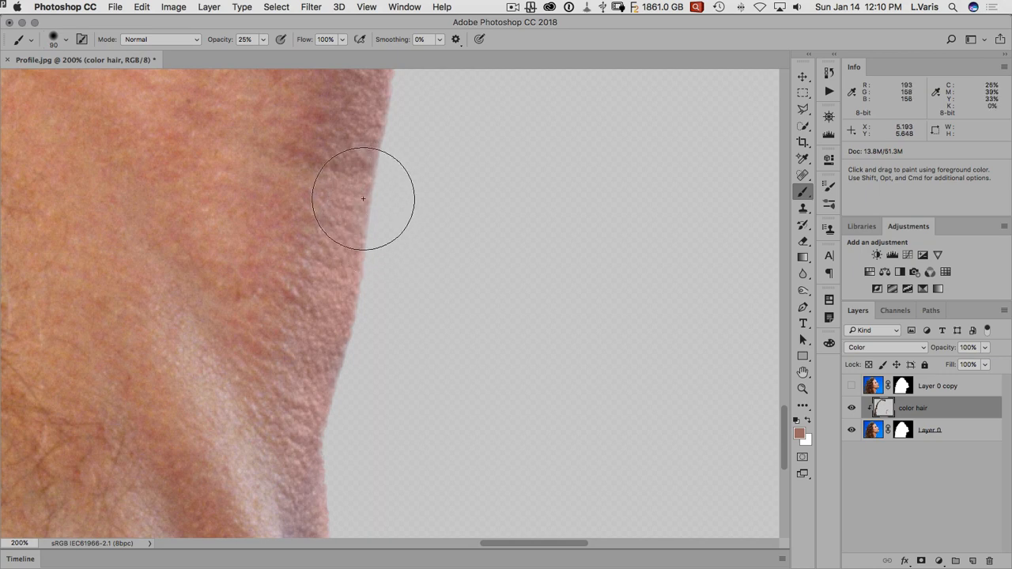
mouse_move(437, 207)
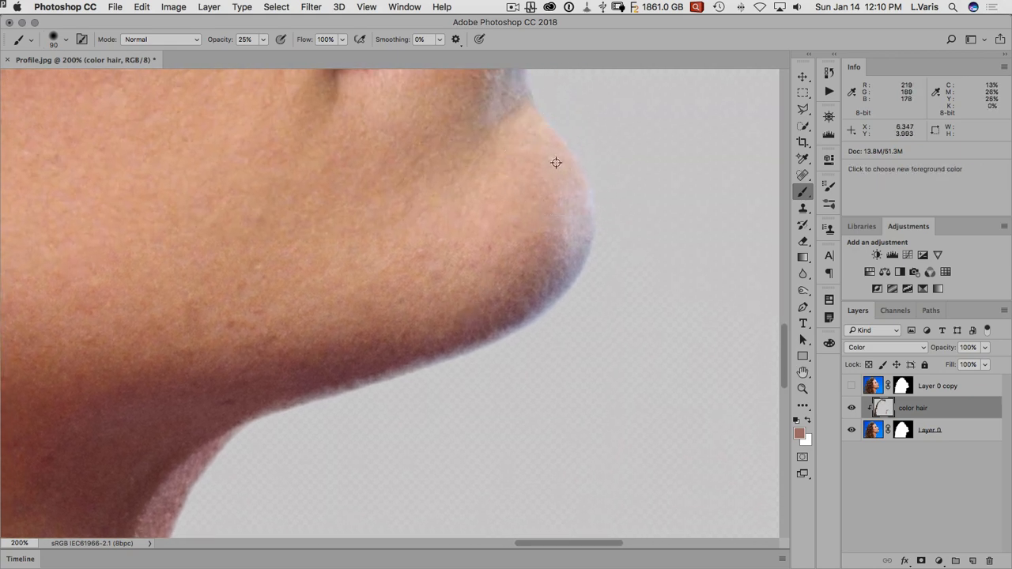
mouse_move(611, 230)
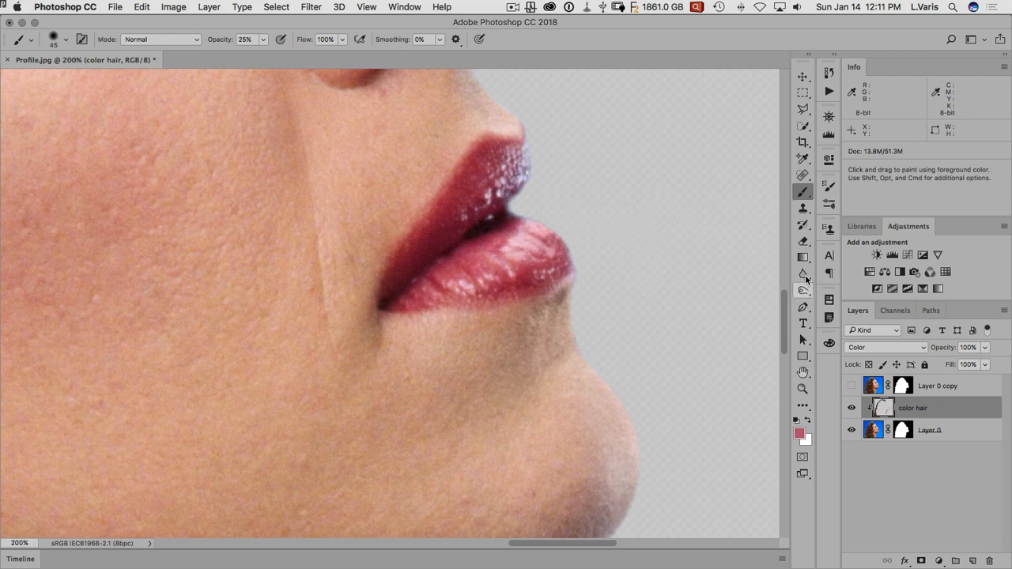
Switch to the Smudge tool and smudge the mask along the lip edge
click(802, 273)
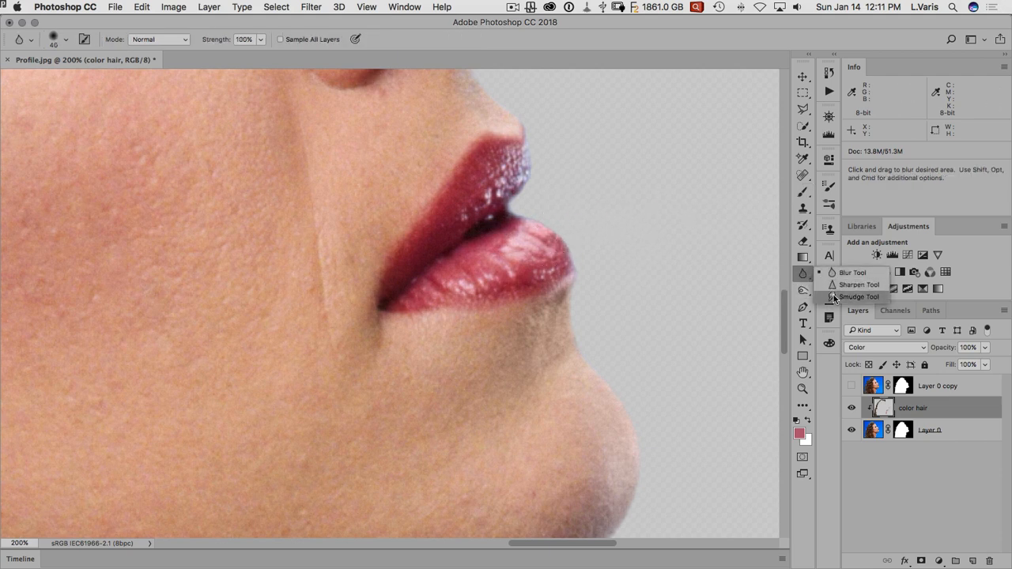
click(867, 297)
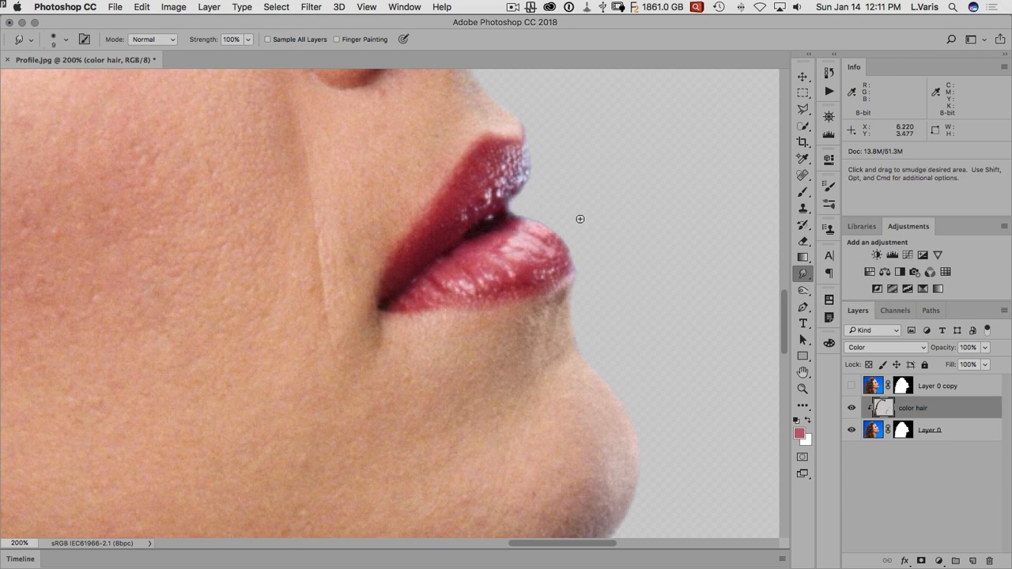
mouse_move(575, 256)
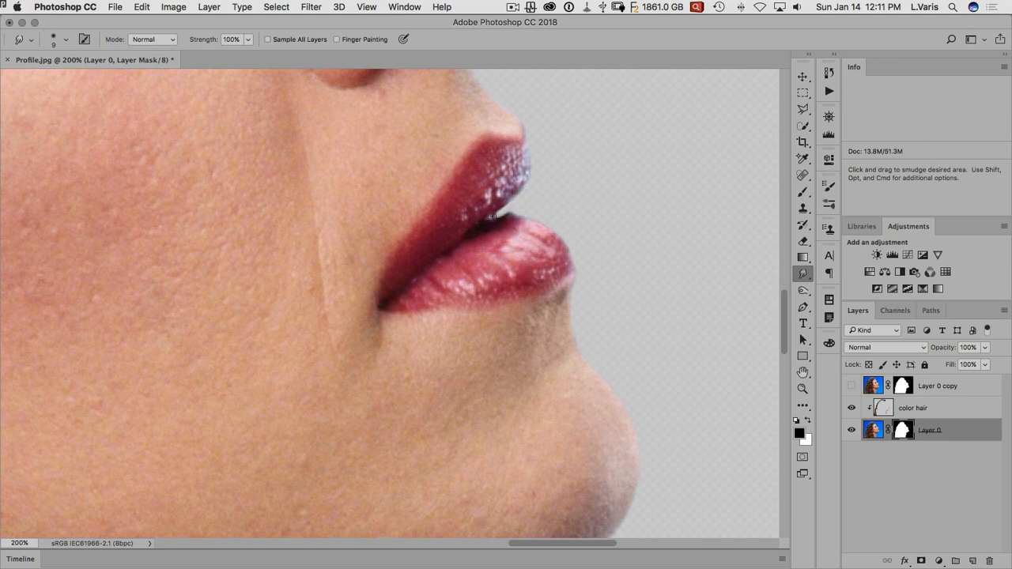
mouse_move(511, 211)
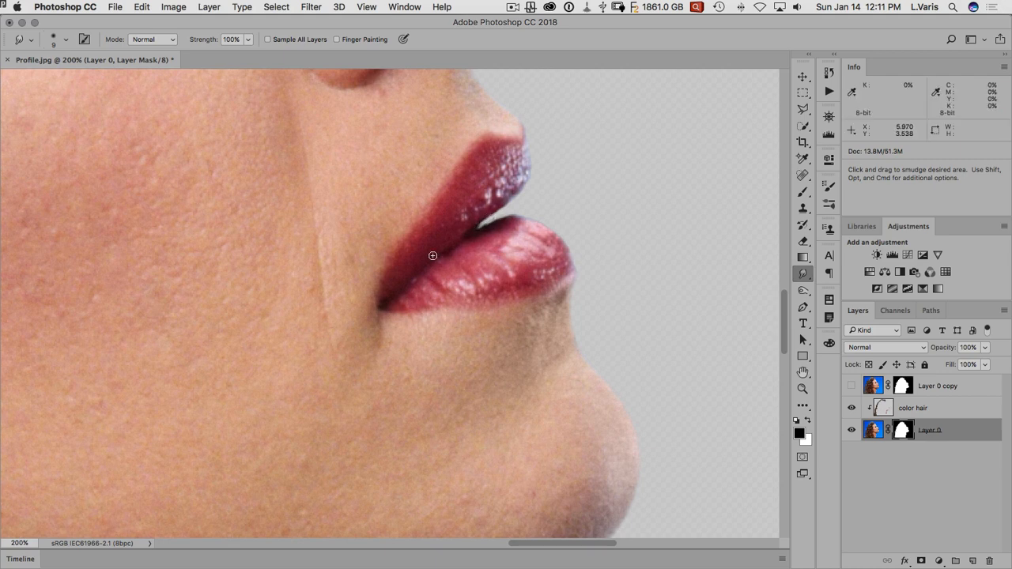
drag(433, 256, 534, 306)
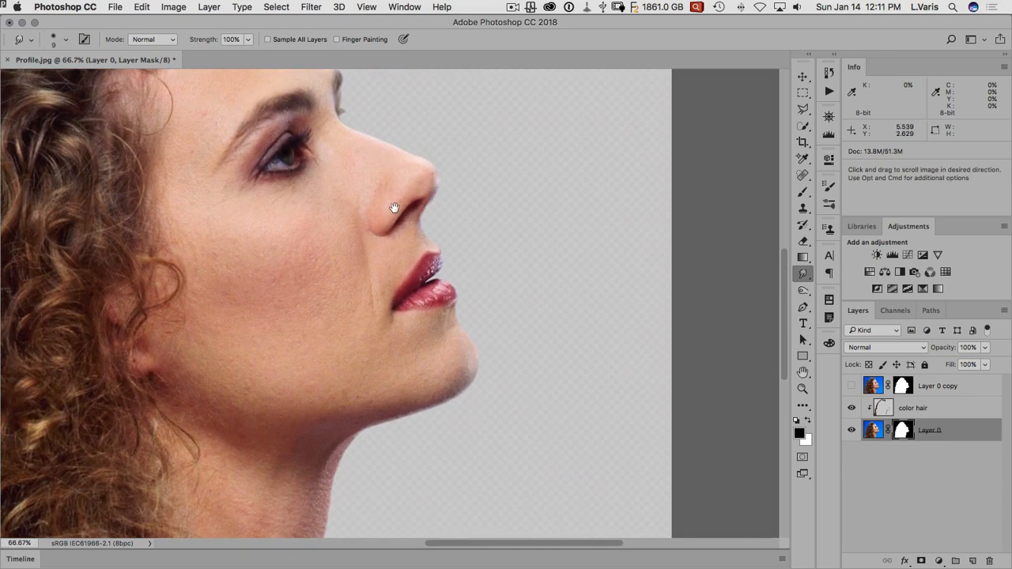
View the nose and alternate de-contaminate and original mask comps, ending on original mask
drag(395, 208, 416, 116)
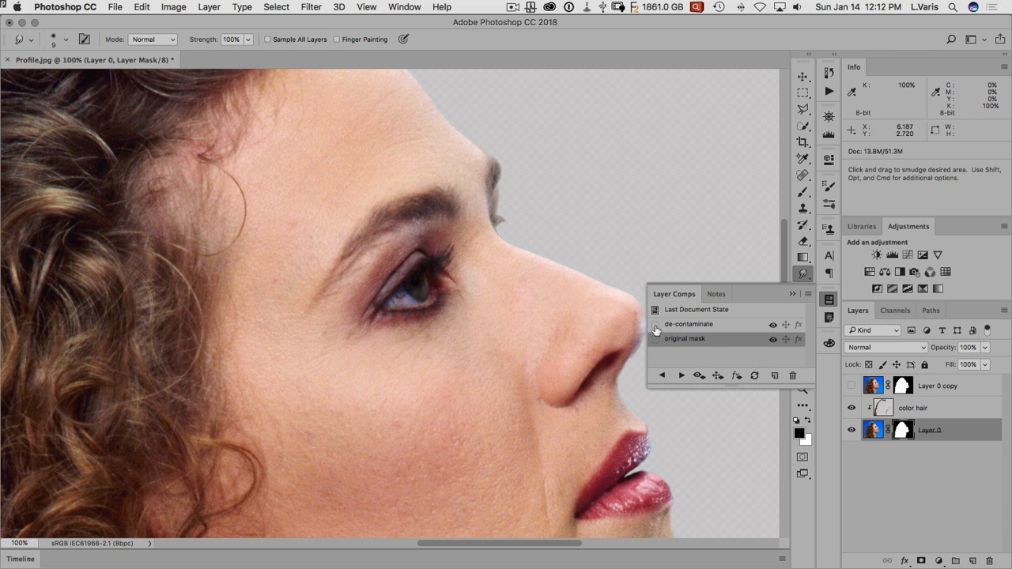
click(654, 324)
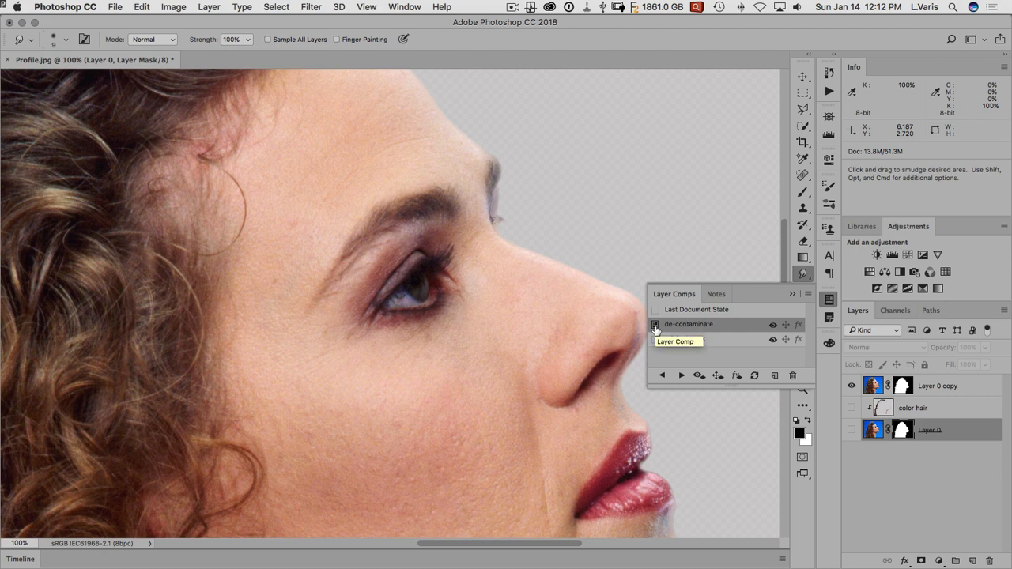
click(653, 339)
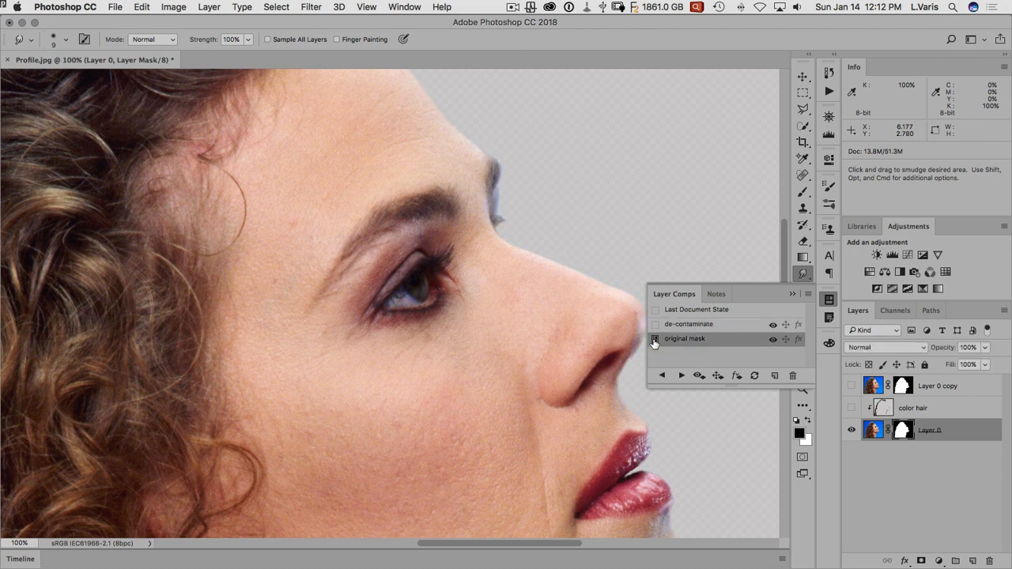
click(655, 324)
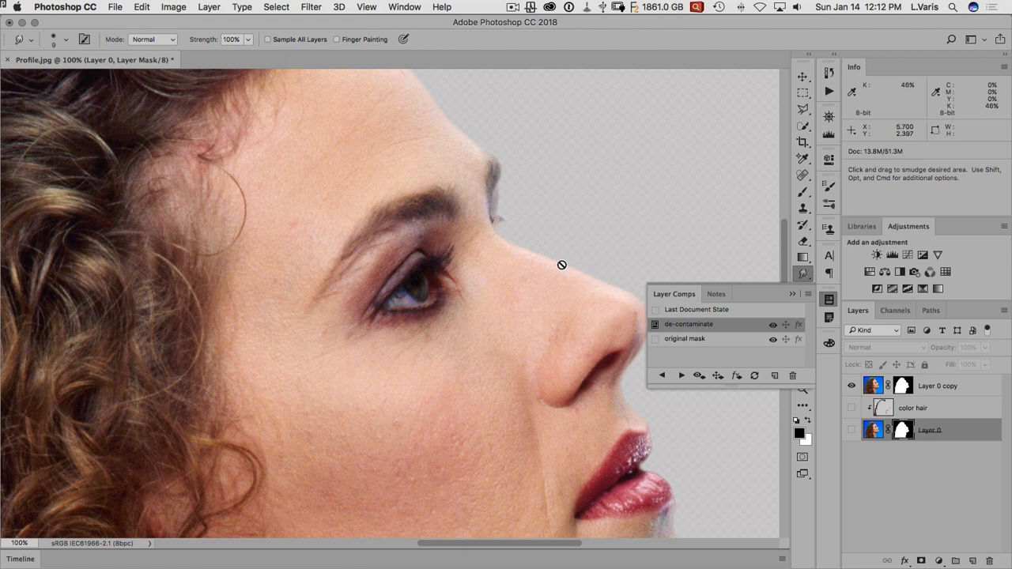
mouse_move(493, 261)
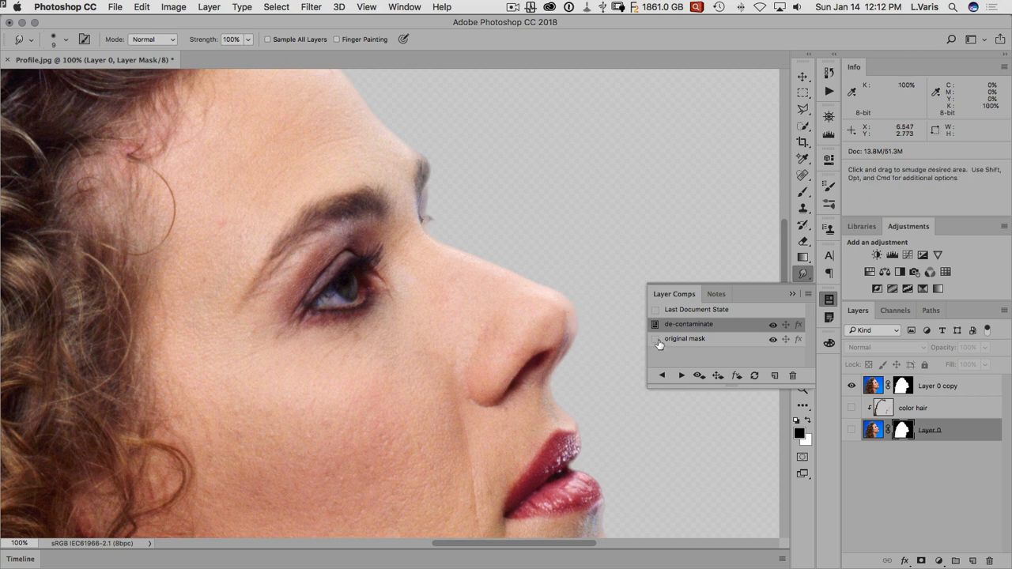
click(655, 339)
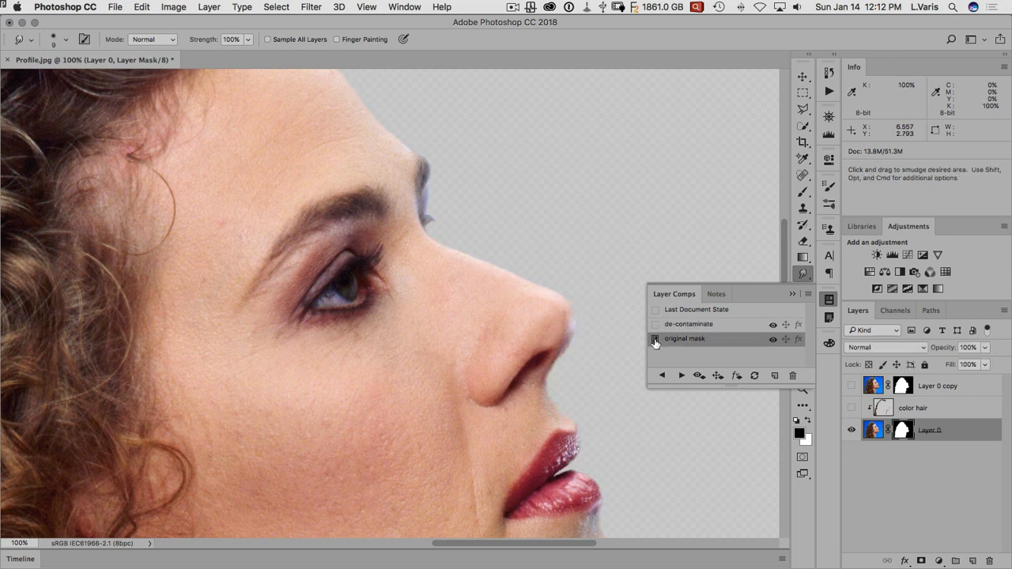
click(655, 323)
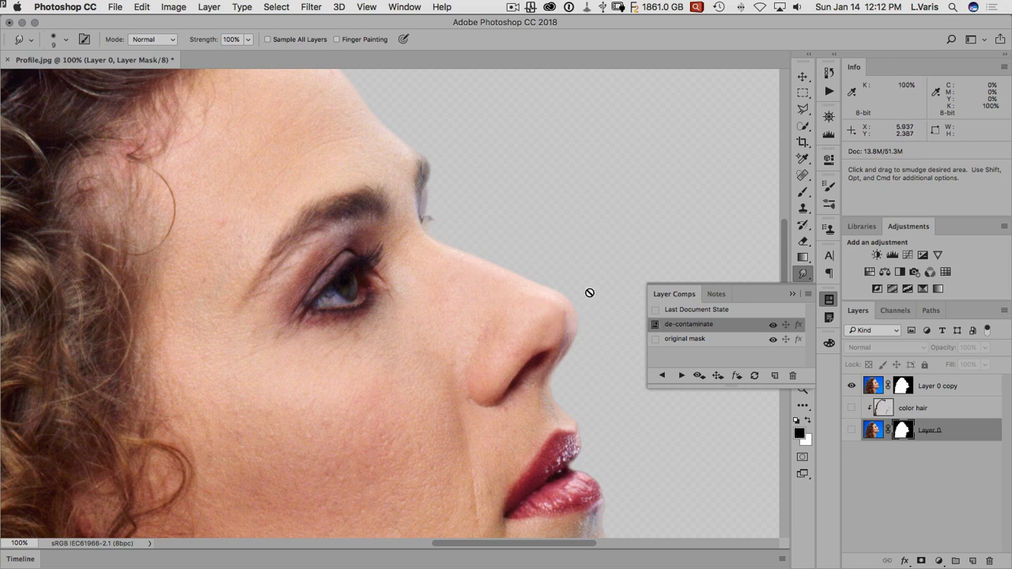
click(655, 339)
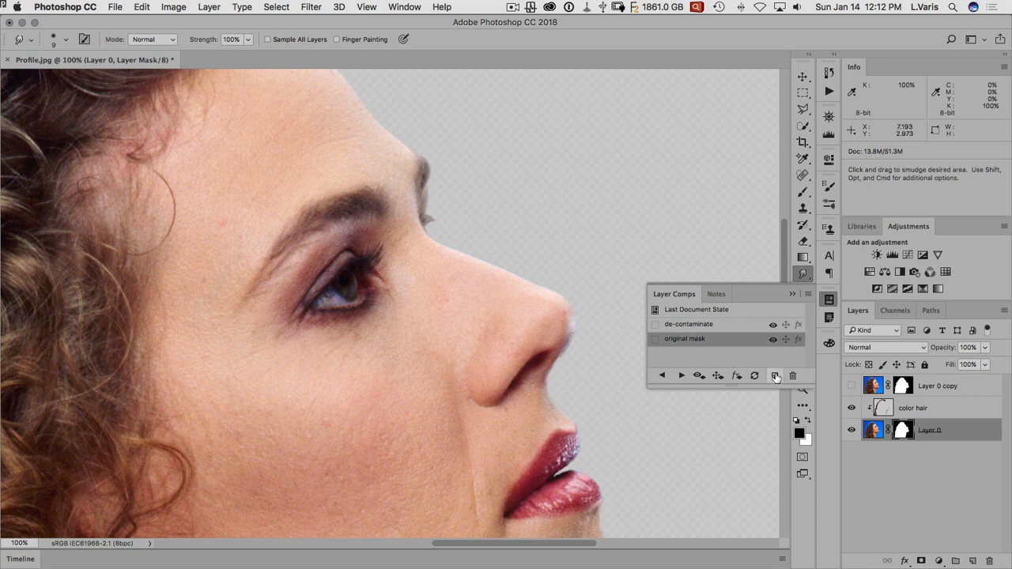
Create a new layer comp named 'new'
click(775, 375)
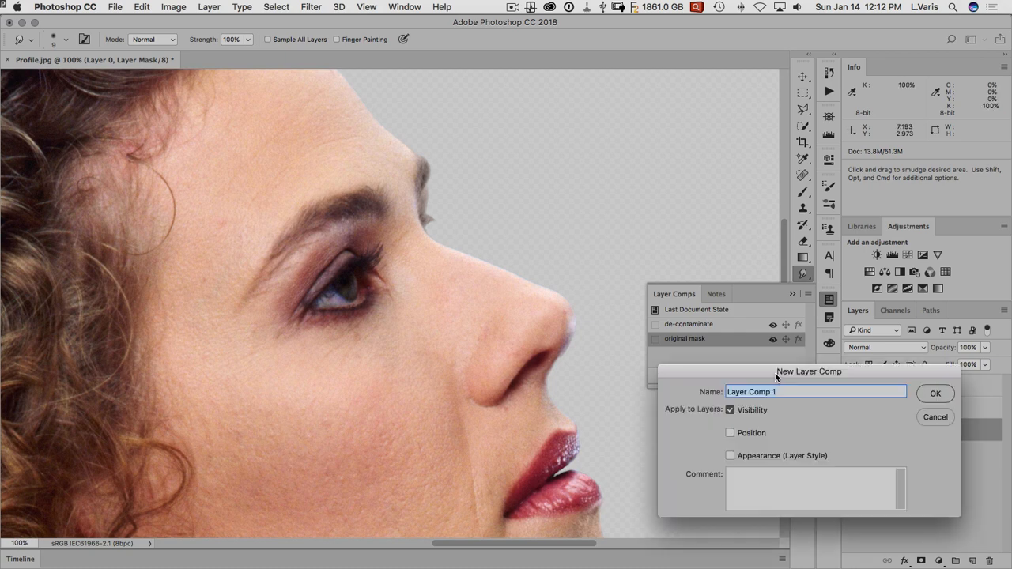
text(new)
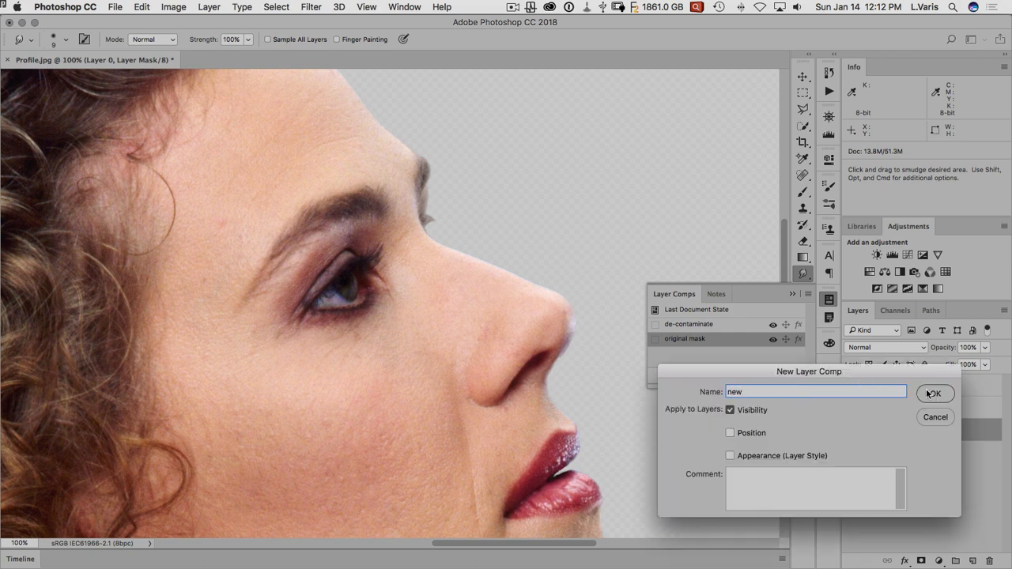
click(935, 393)
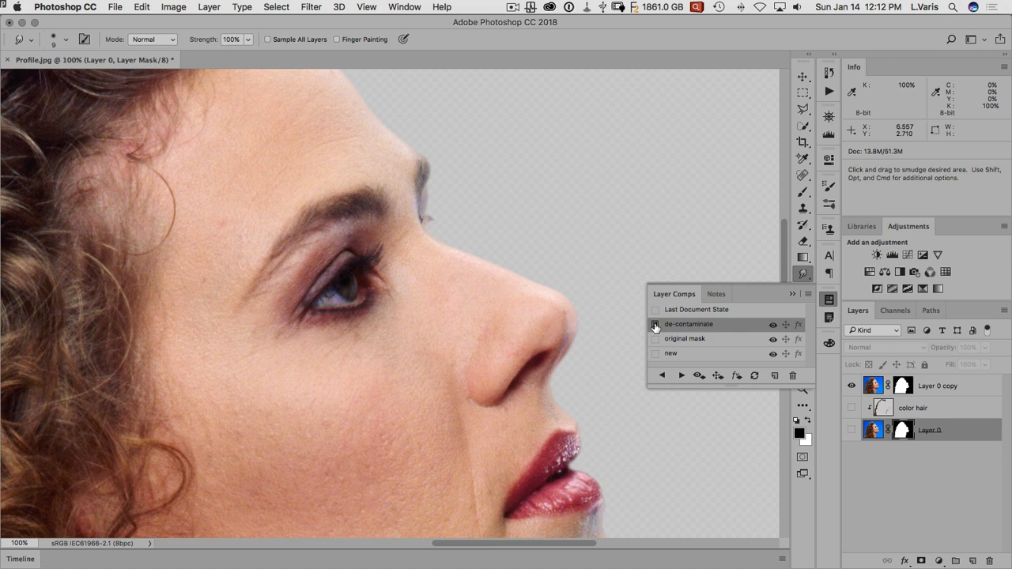
Toggle between the new, original mask and de-contaminate comps to compare them
click(655, 353)
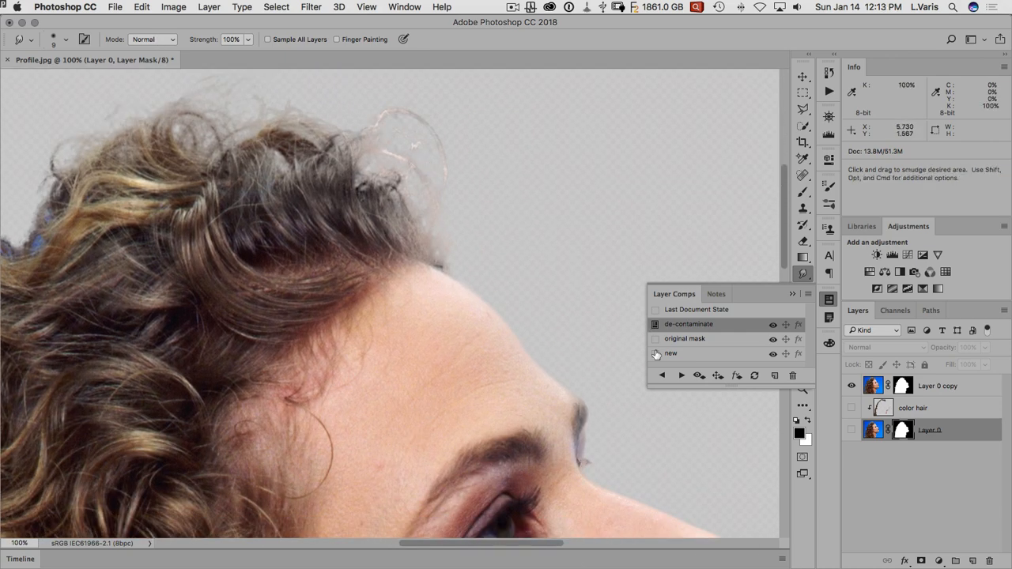
click(656, 354)
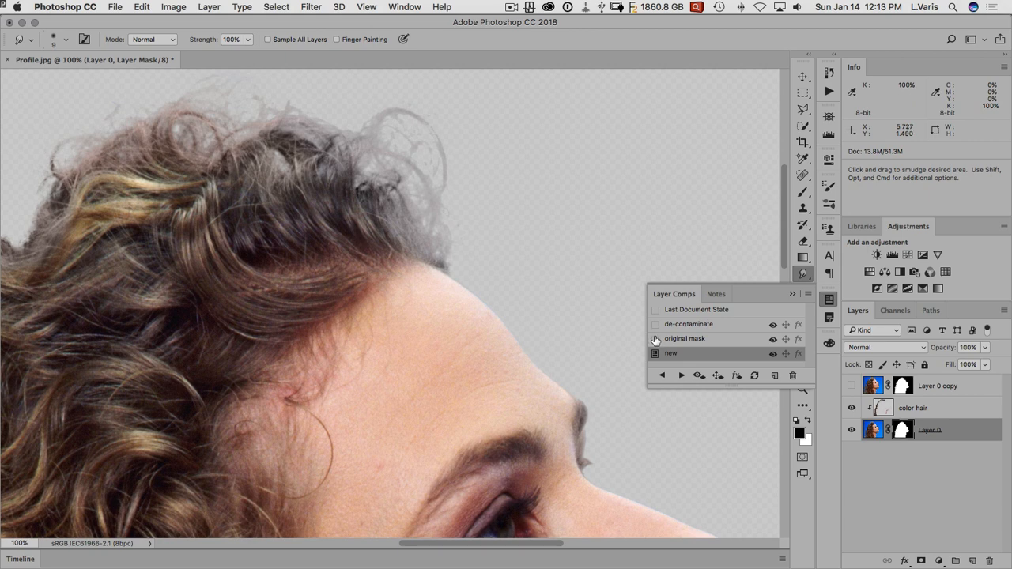
click(655, 338)
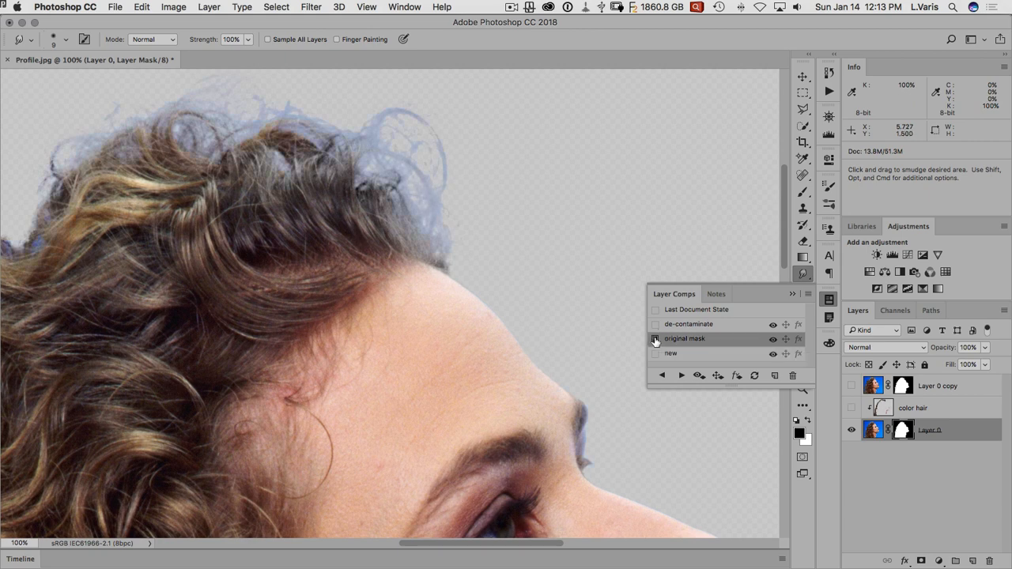
click(655, 352)
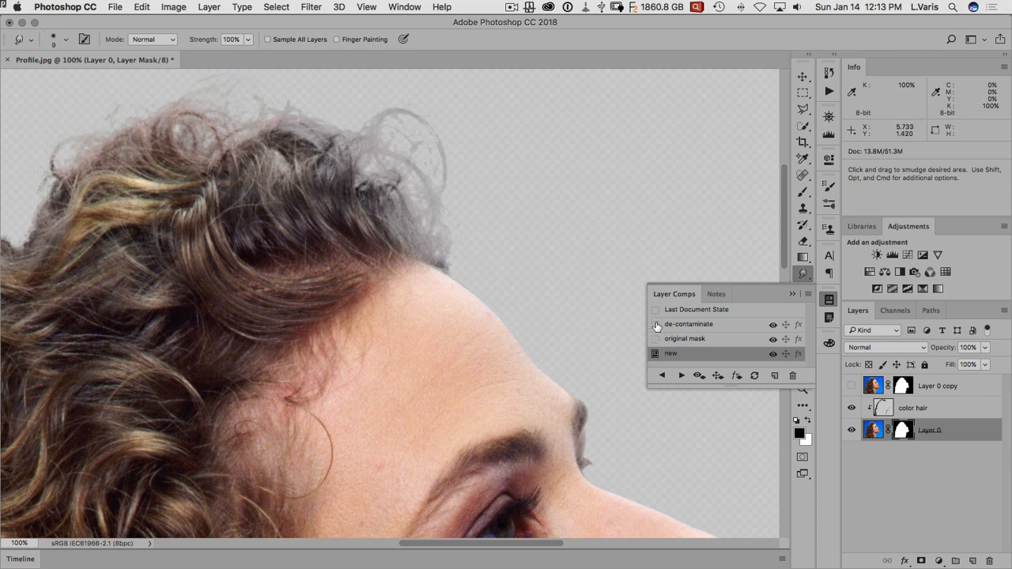
click(655, 324)
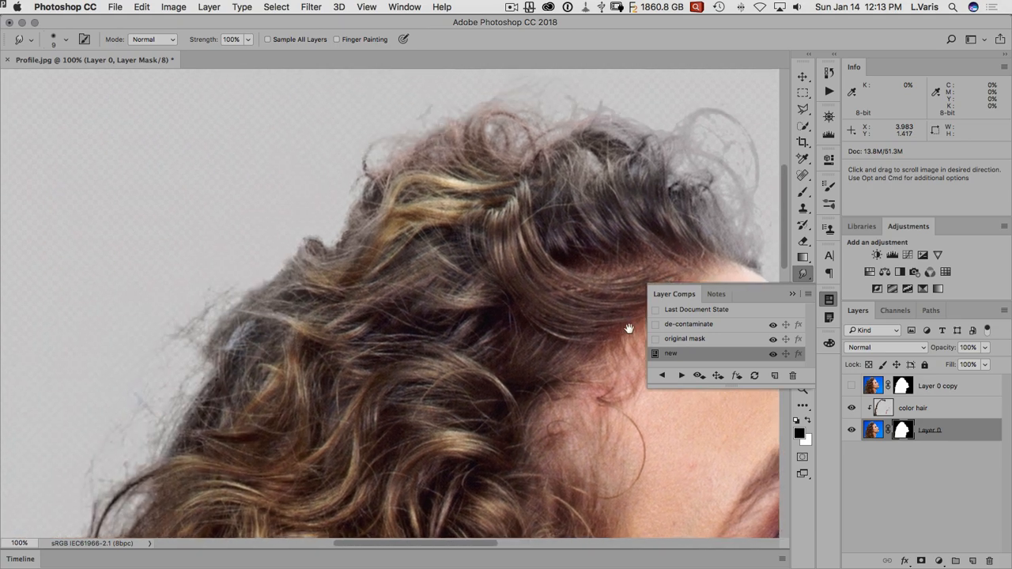
Pan along the outer curls and alternate between the de-contaminate and new comps
drag(628, 328, 566, 216)
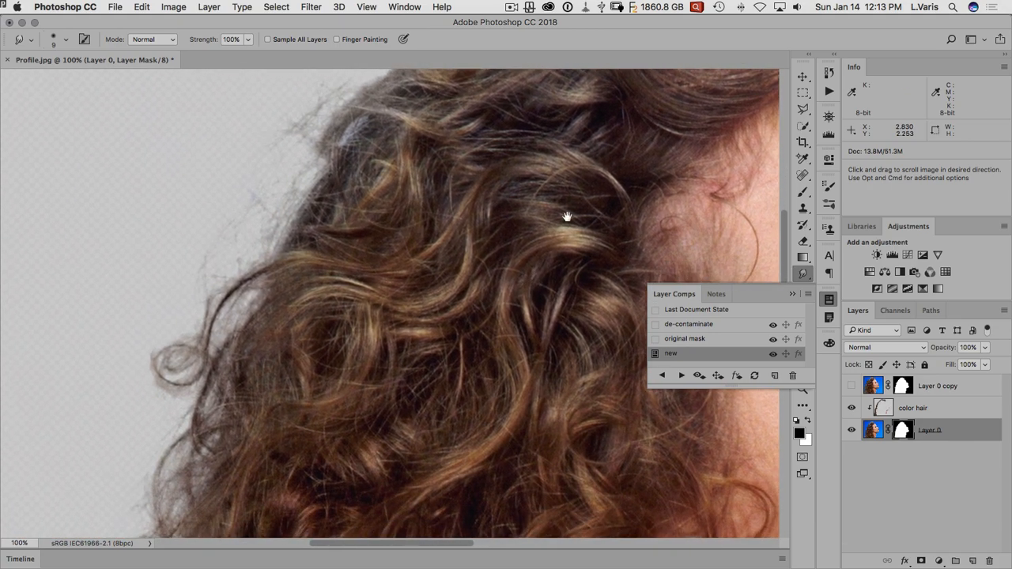
drag(567, 217, 462, 342)
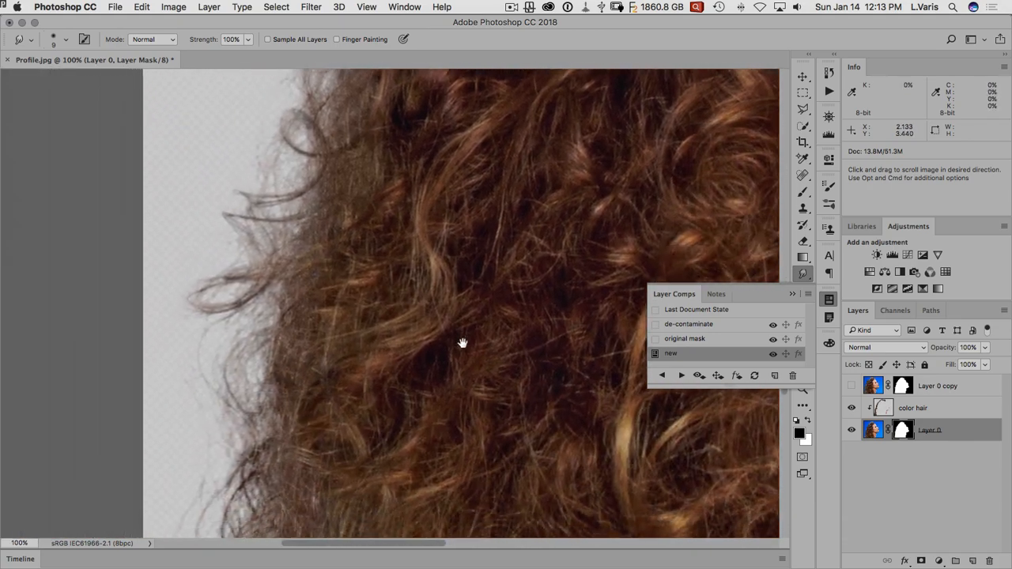
drag(462, 343, 499, 302)
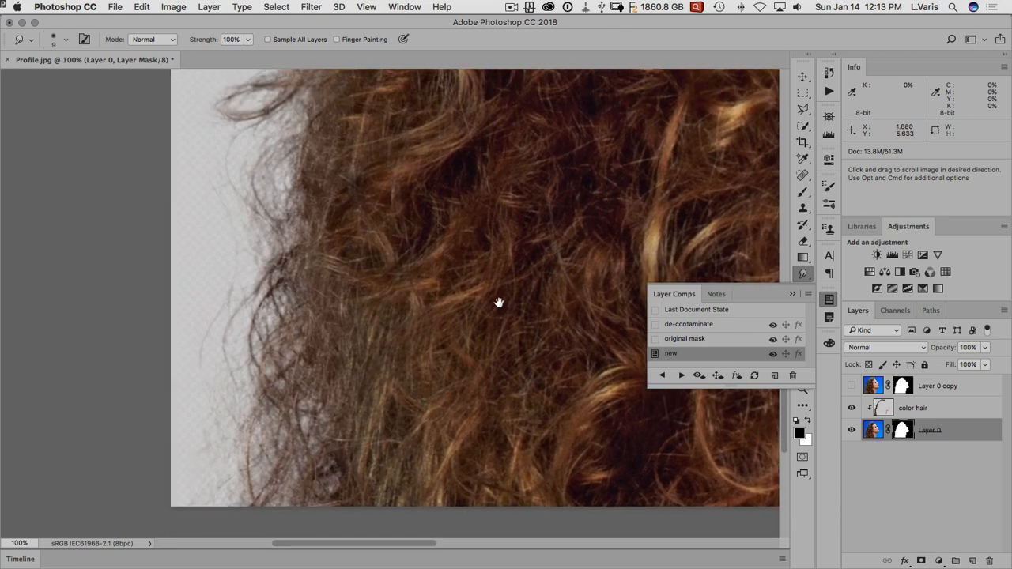
click(656, 324)
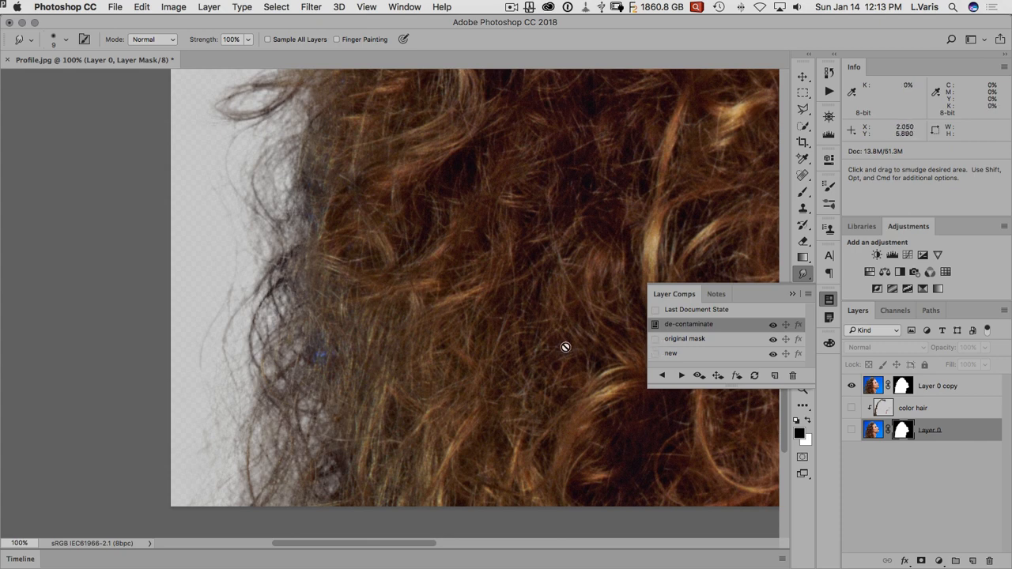
click(655, 353)
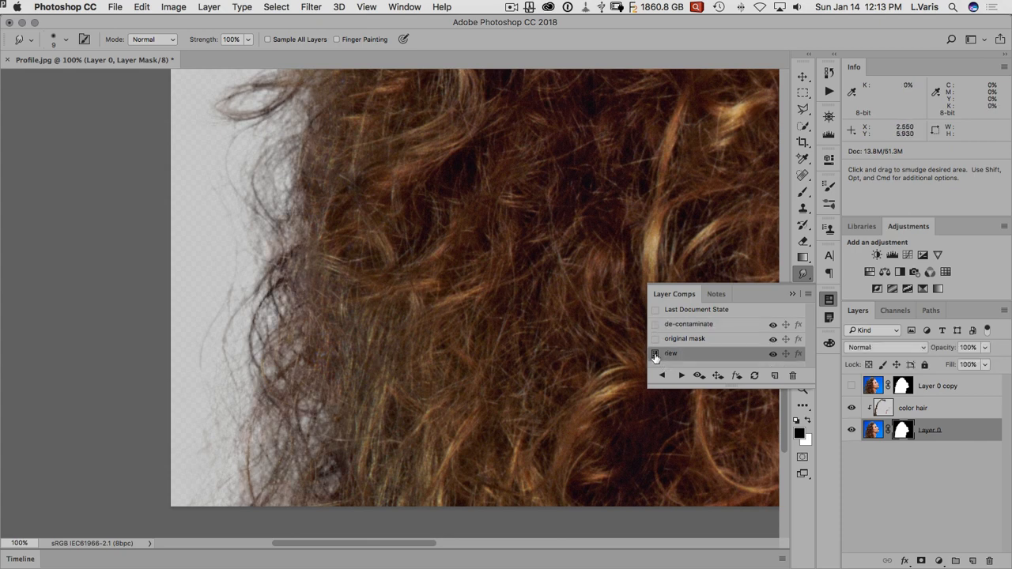
click(655, 354)
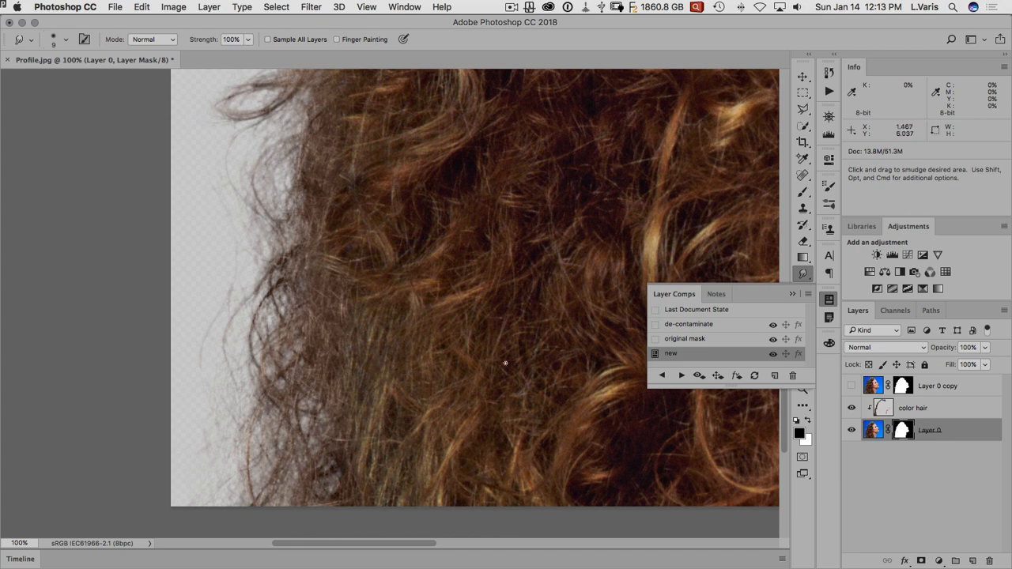
click(656, 324)
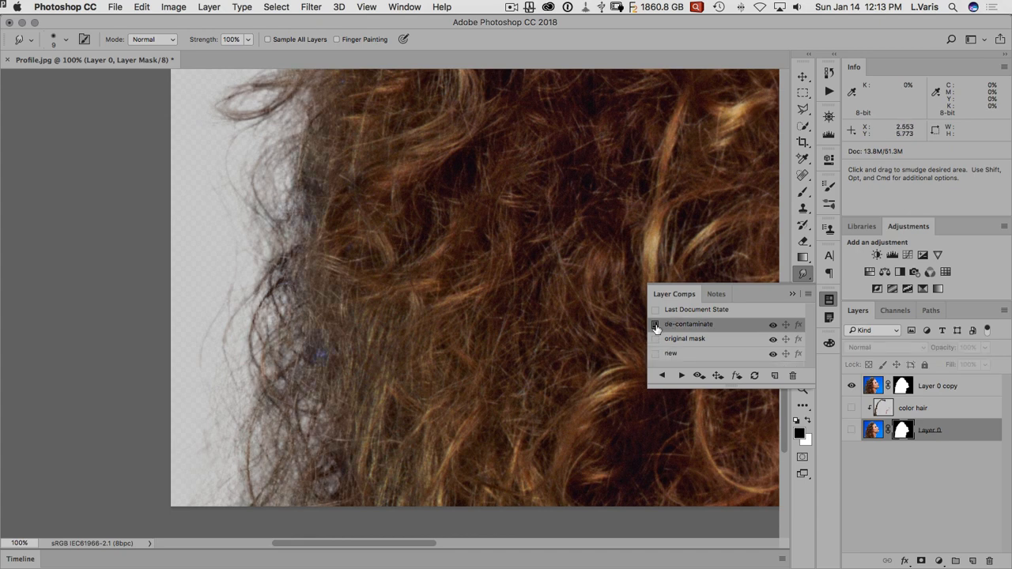
click(657, 354)
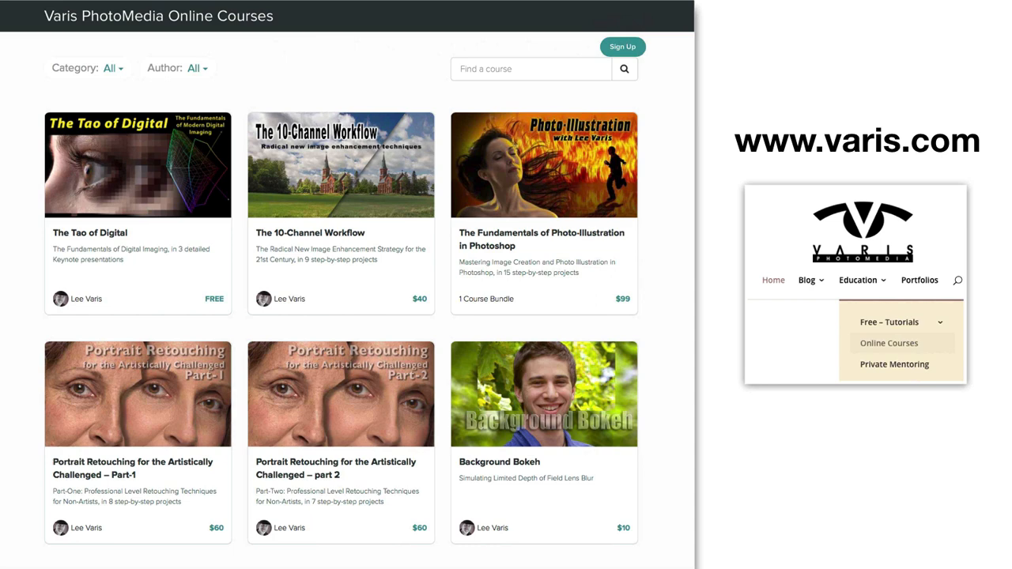
mouse_move(829, 147)
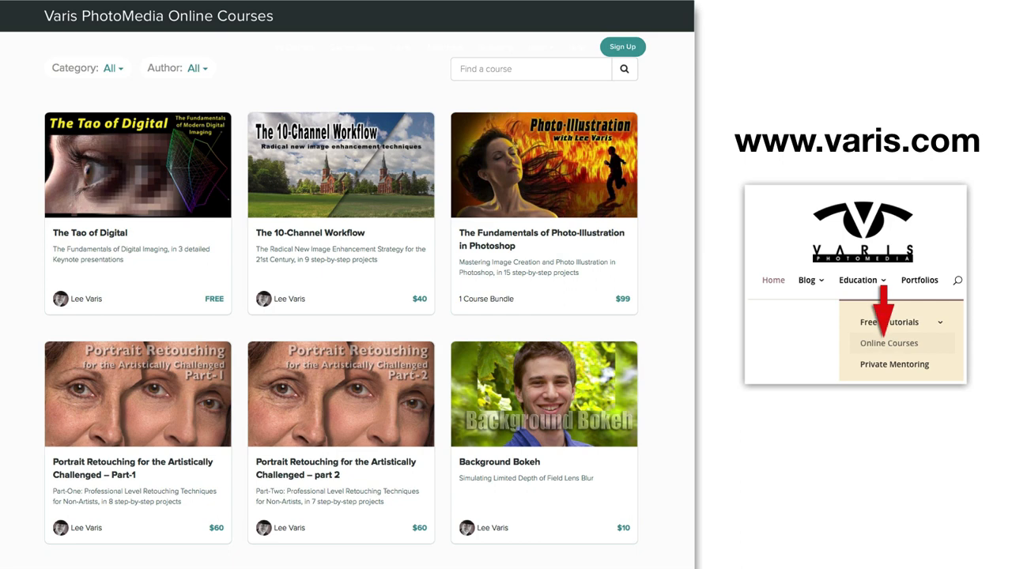
Scroll the Varis PhotoMedia course catalog and feature the Complete Hair Masking Course listing
scroll(down, 3)
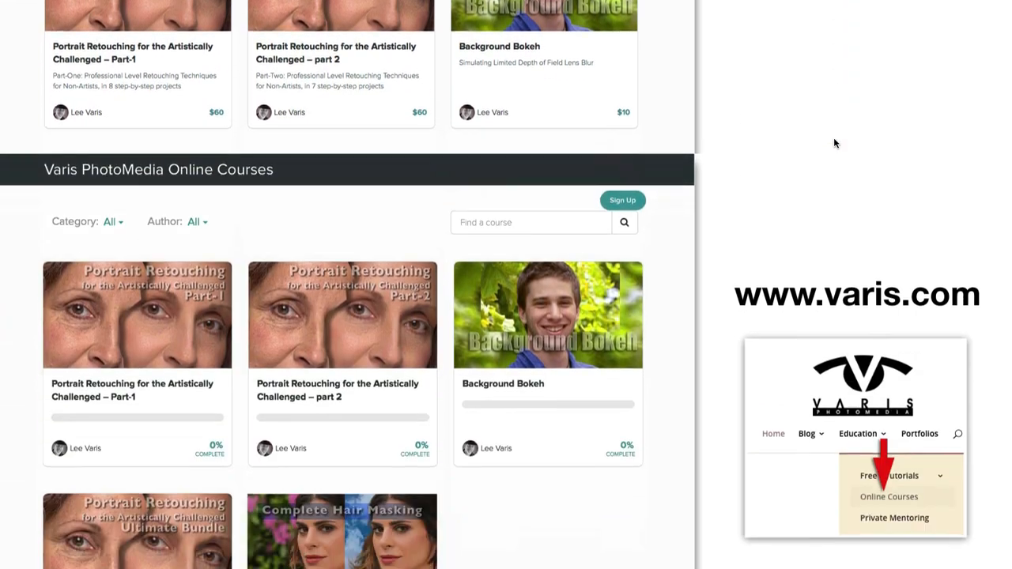
scroll(down, 3)
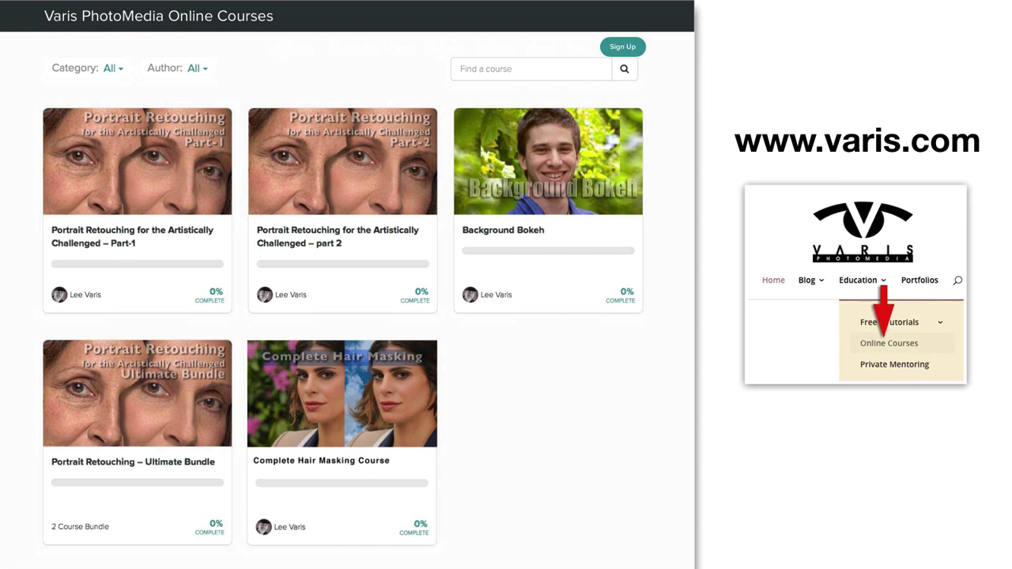
click(341, 393)
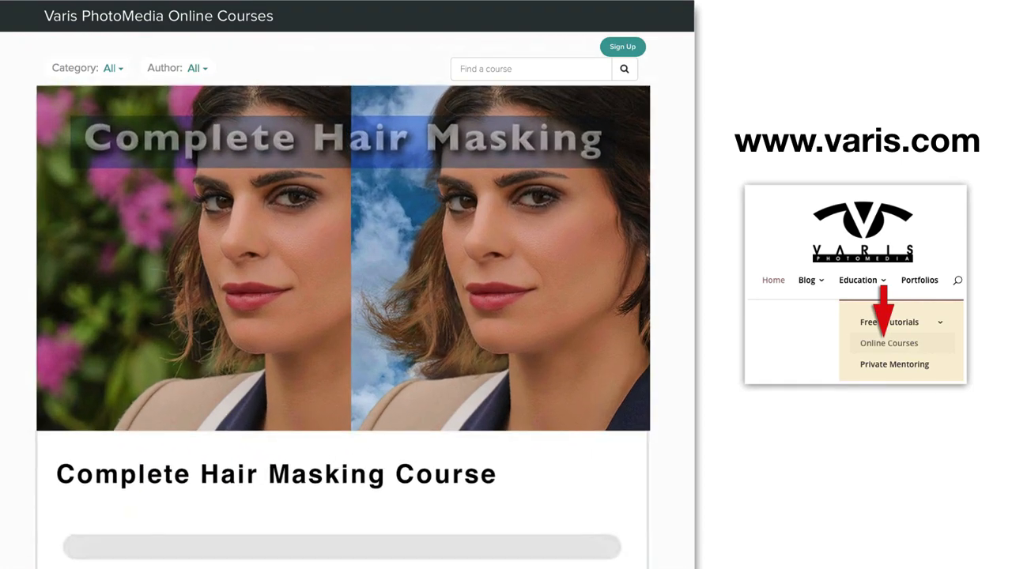